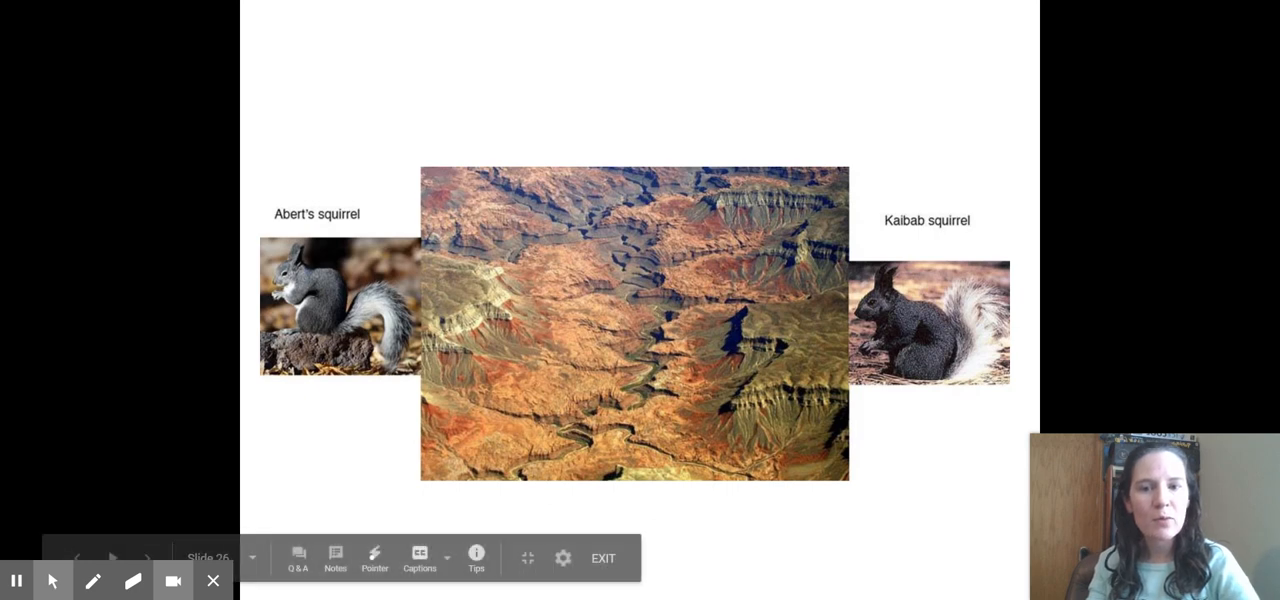
mouse_move(900, 352)
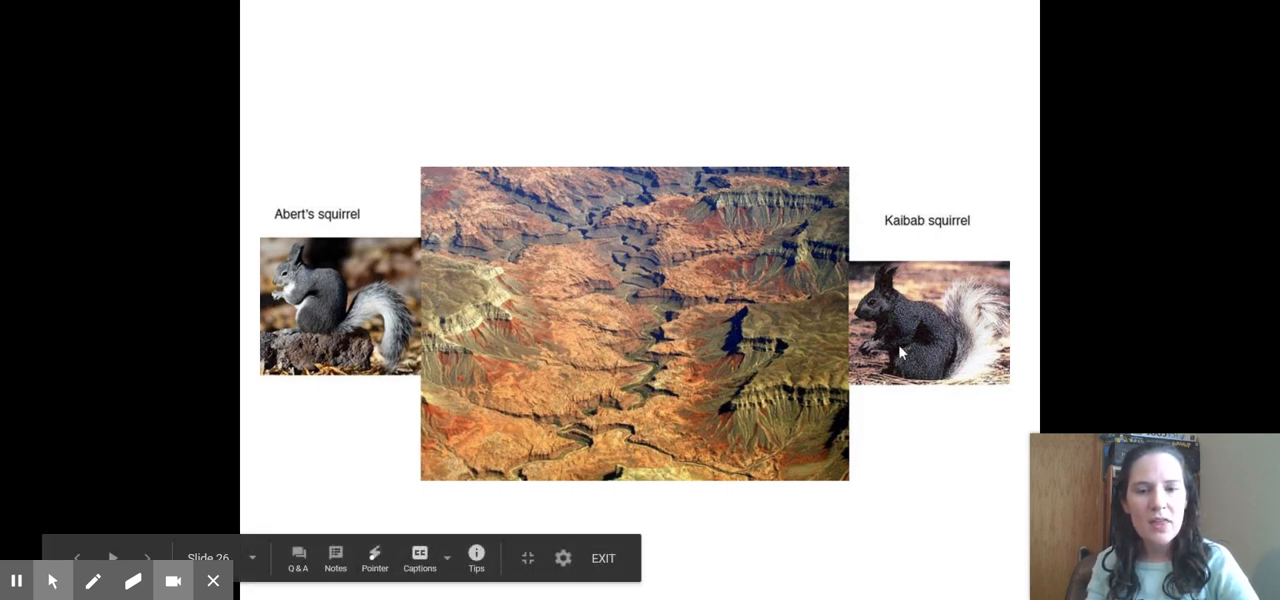
mouse_move(612, 472)
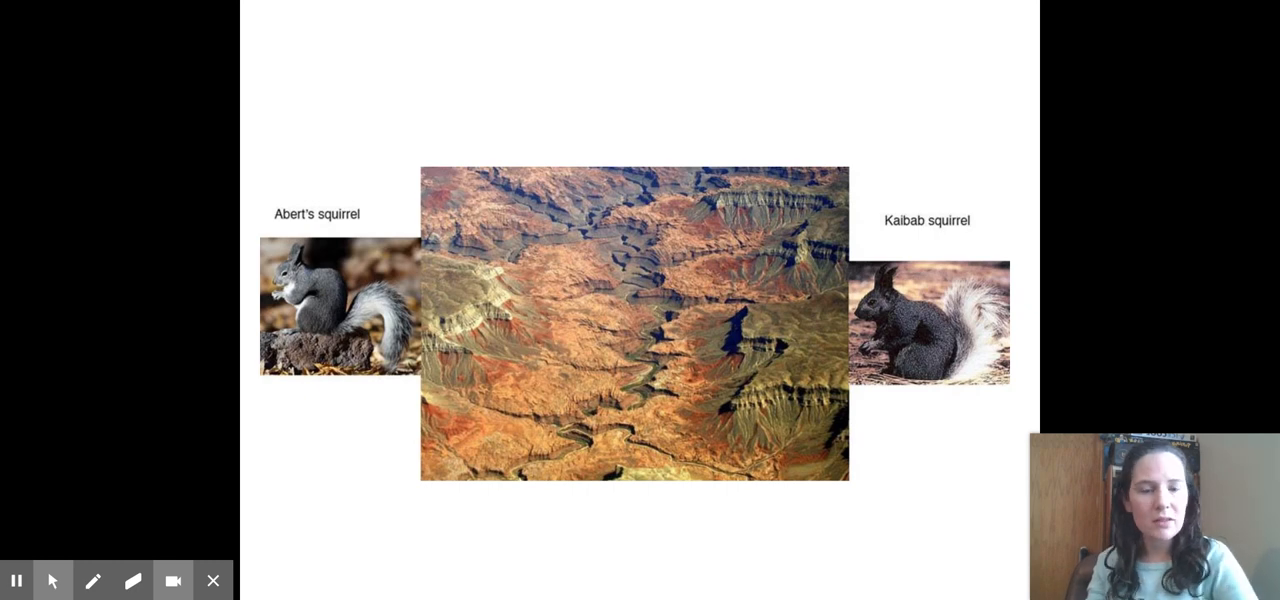
mouse_move(832, 296)
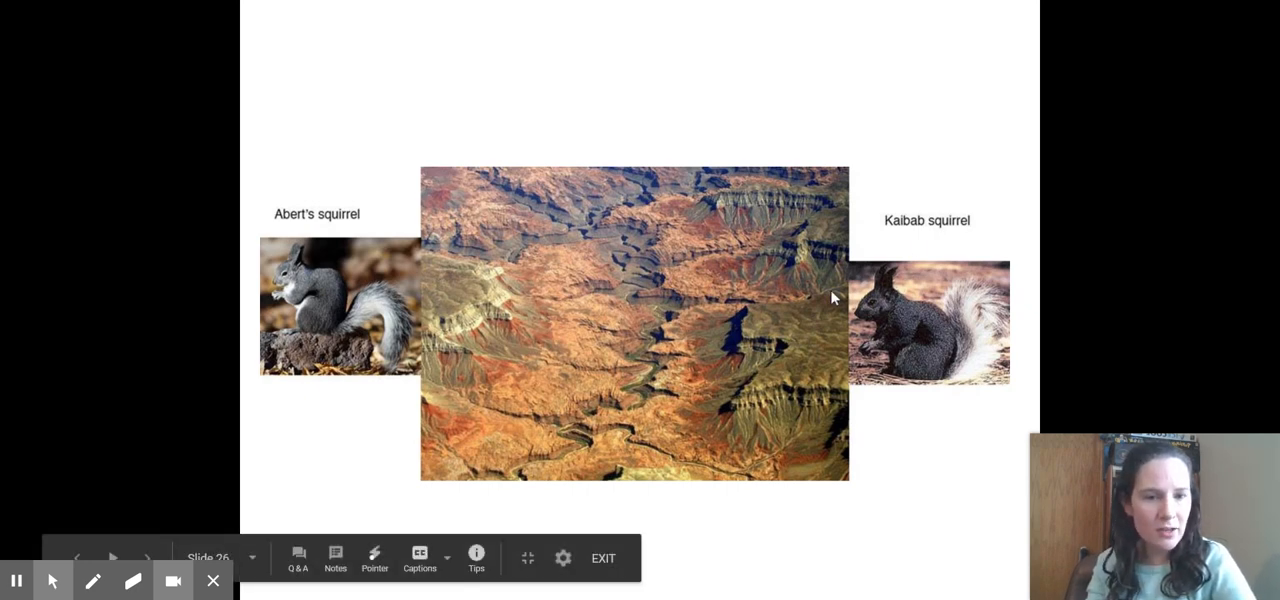
mouse_move(418, 168)
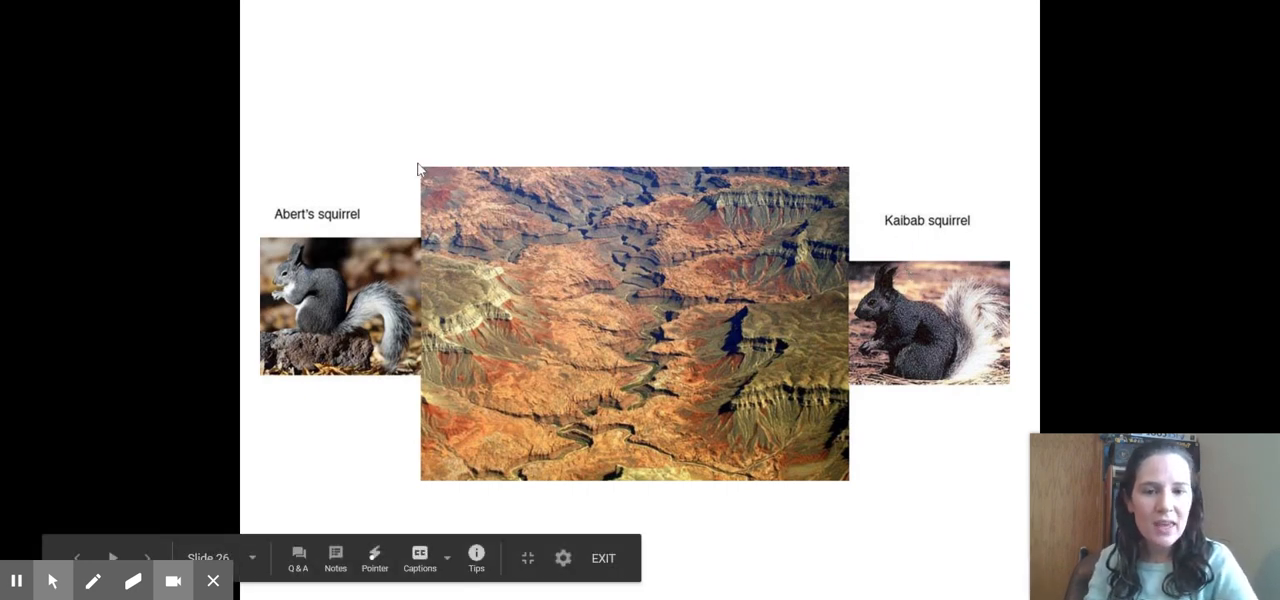
mouse_move(454, 266)
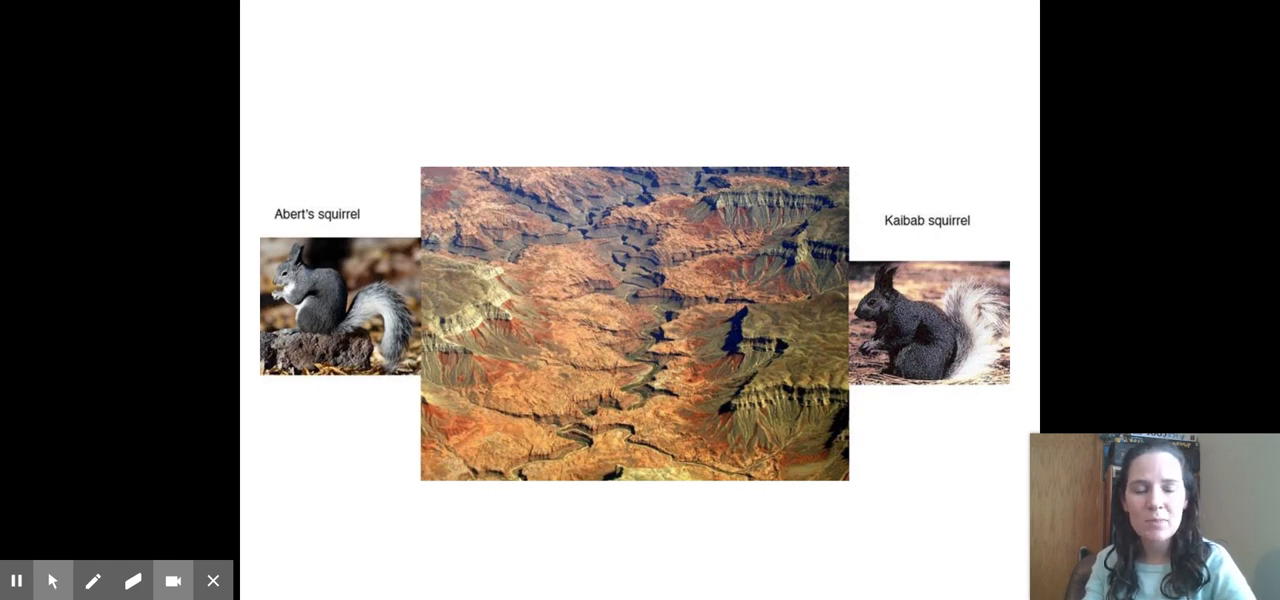
mouse_move(696, 352)
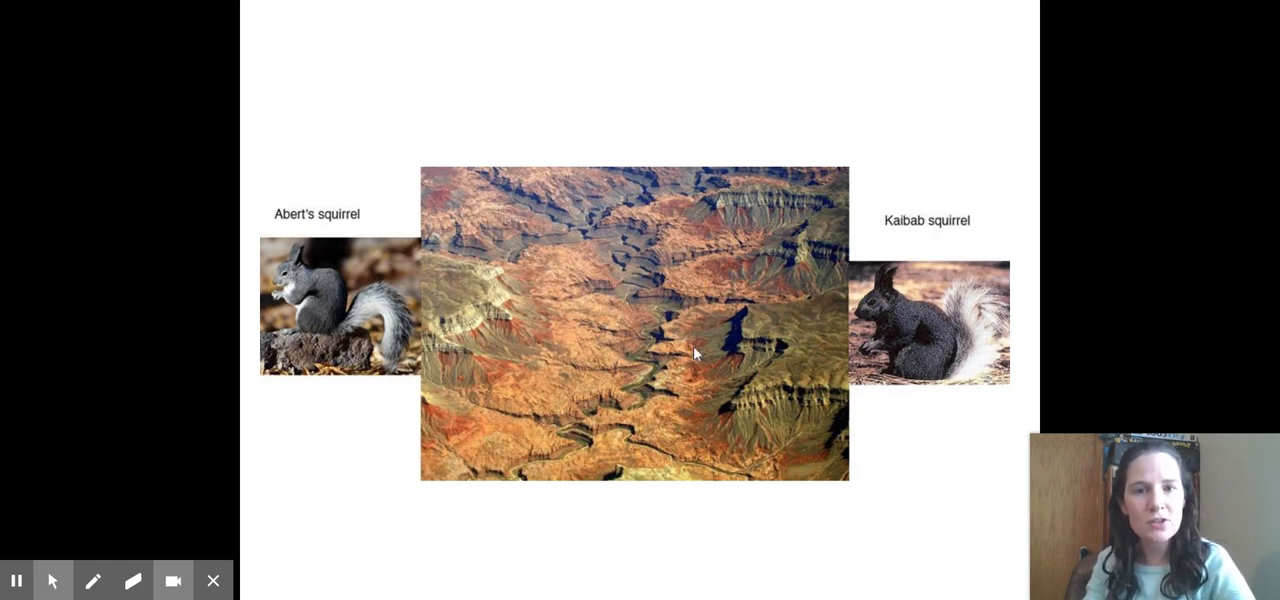
mouse_move(904, 398)
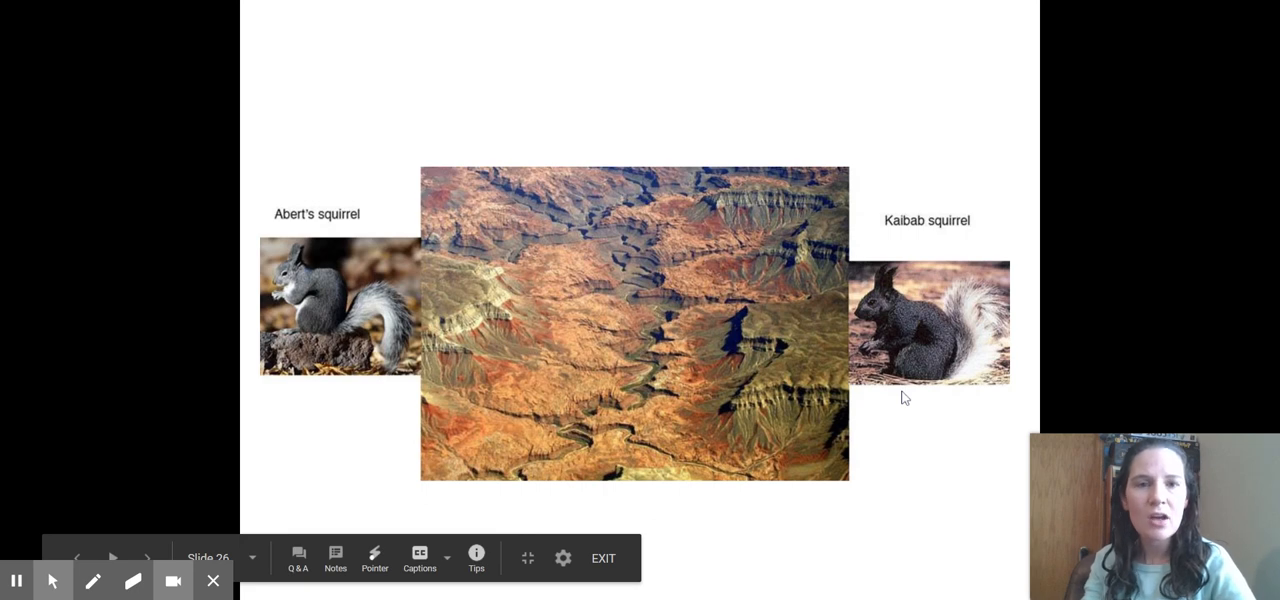
mouse_move(310, 284)
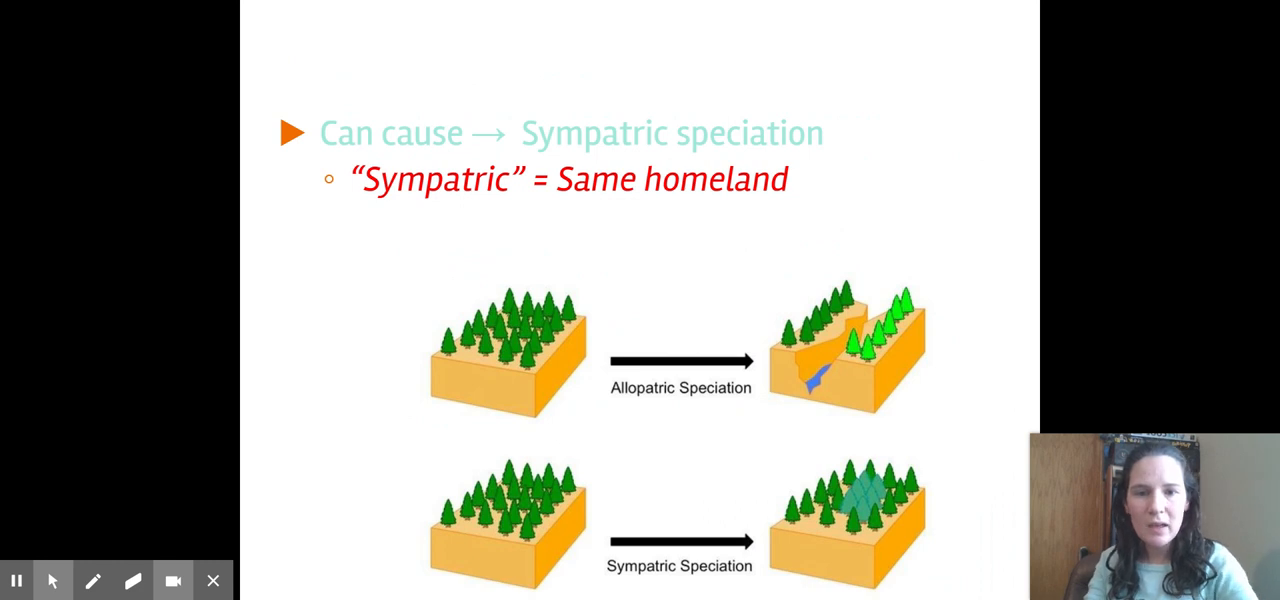
mouse_move(652, 392)
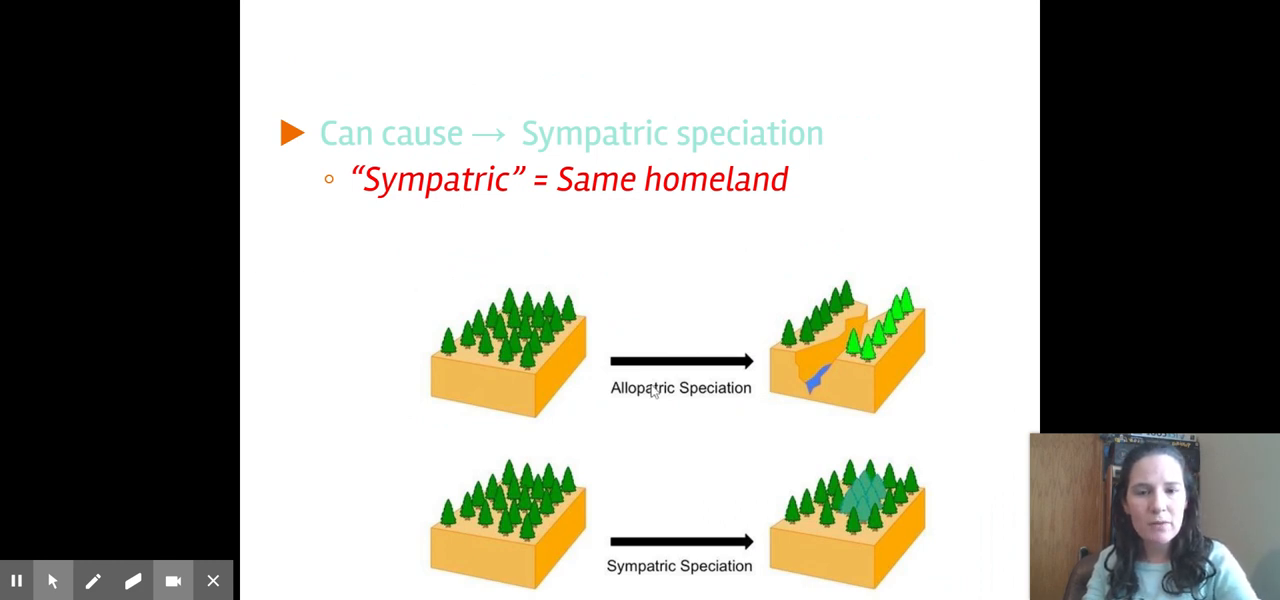
mouse_move(564, 500)
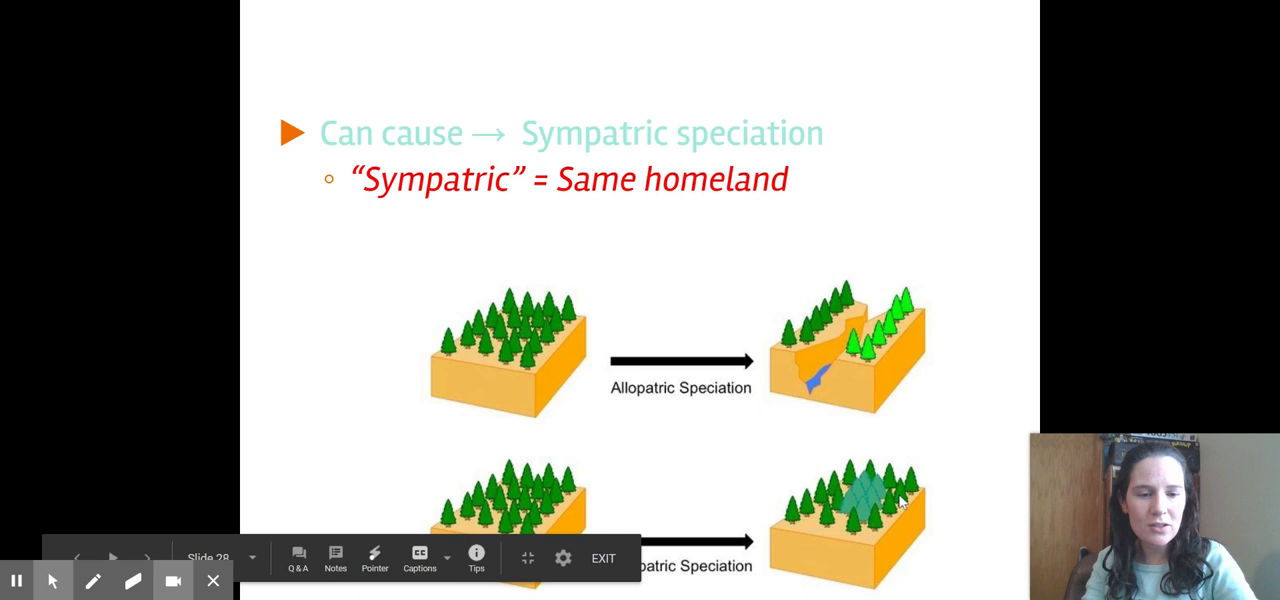
mouse_move(804, 432)
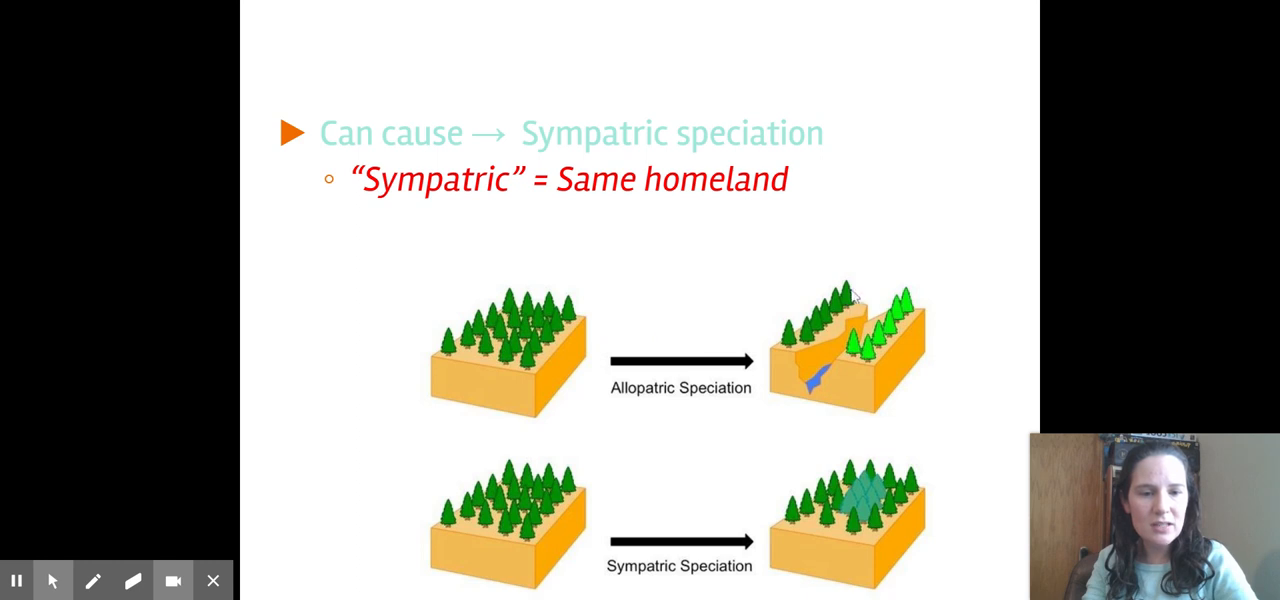
mouse_move(770, 338)
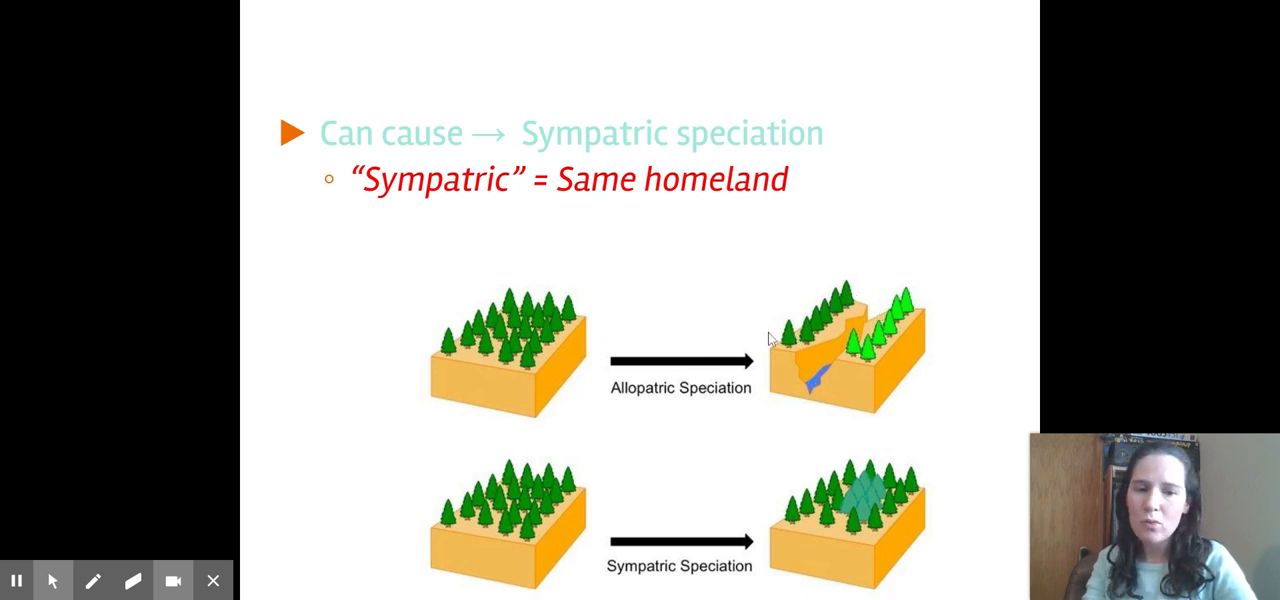
mouse_move(848, 390)
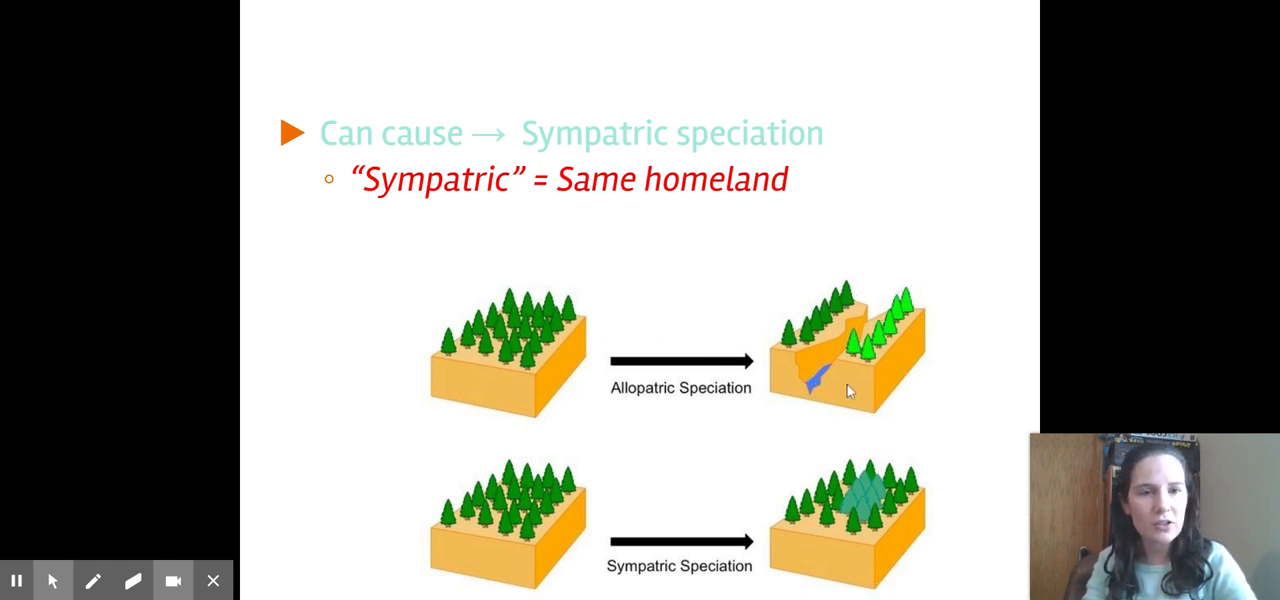
mouse_move(936, 278)
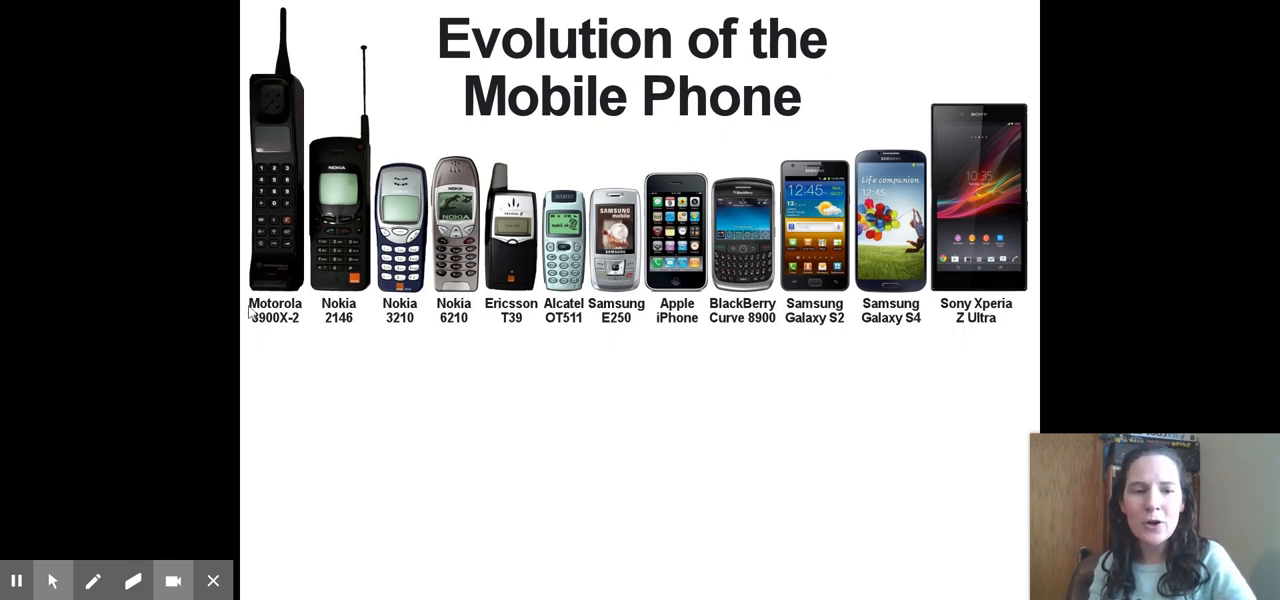
mouse_move(248, 356)
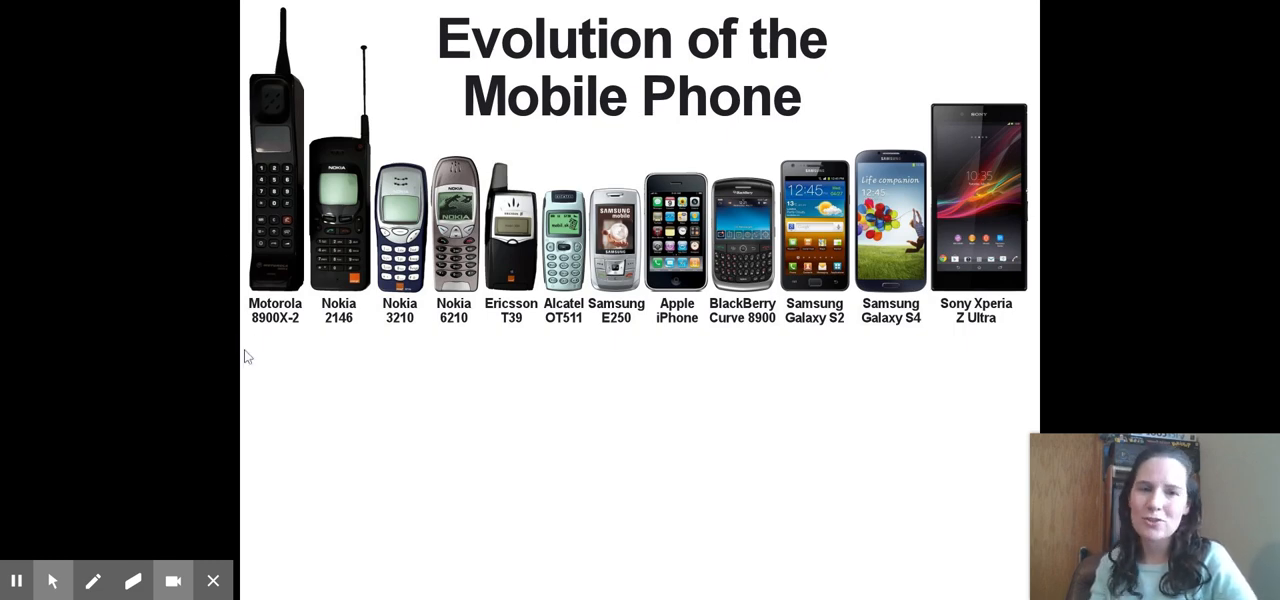
mouse_move(476, 368)
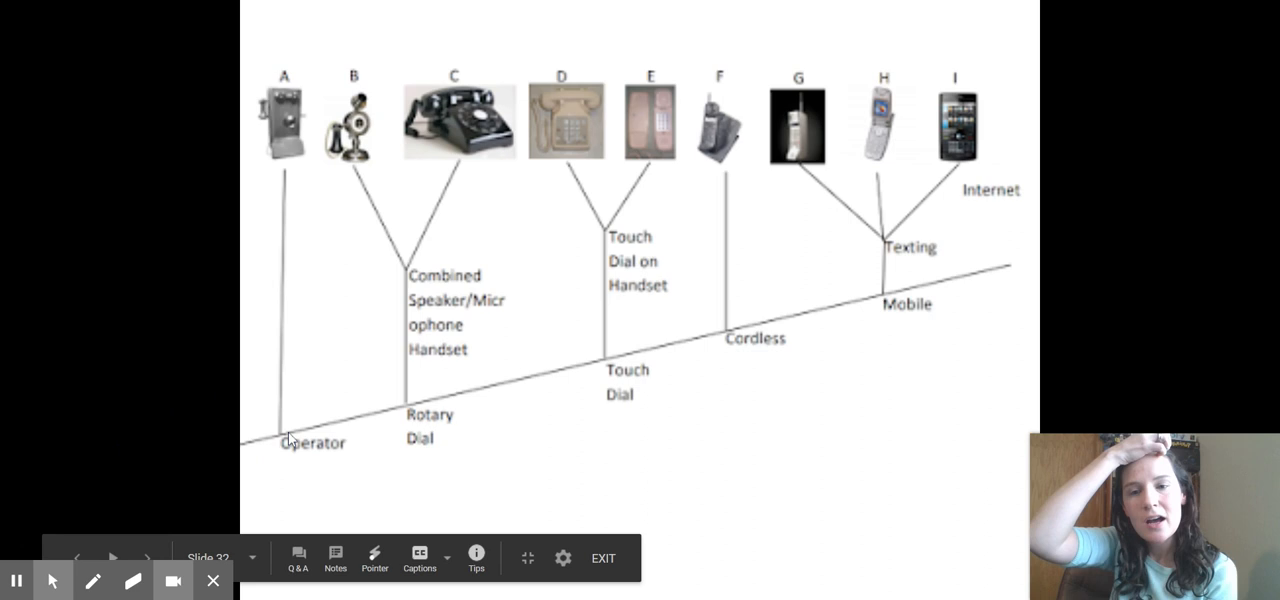
mouse_move(810, 304)
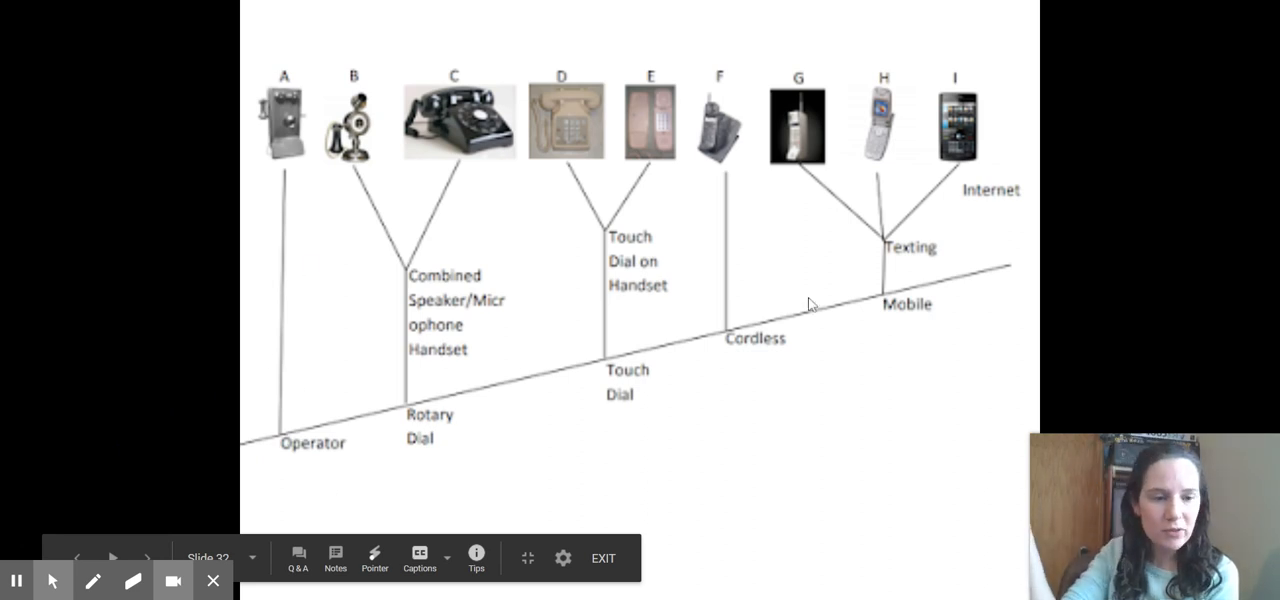
mouse_move(768, 320)
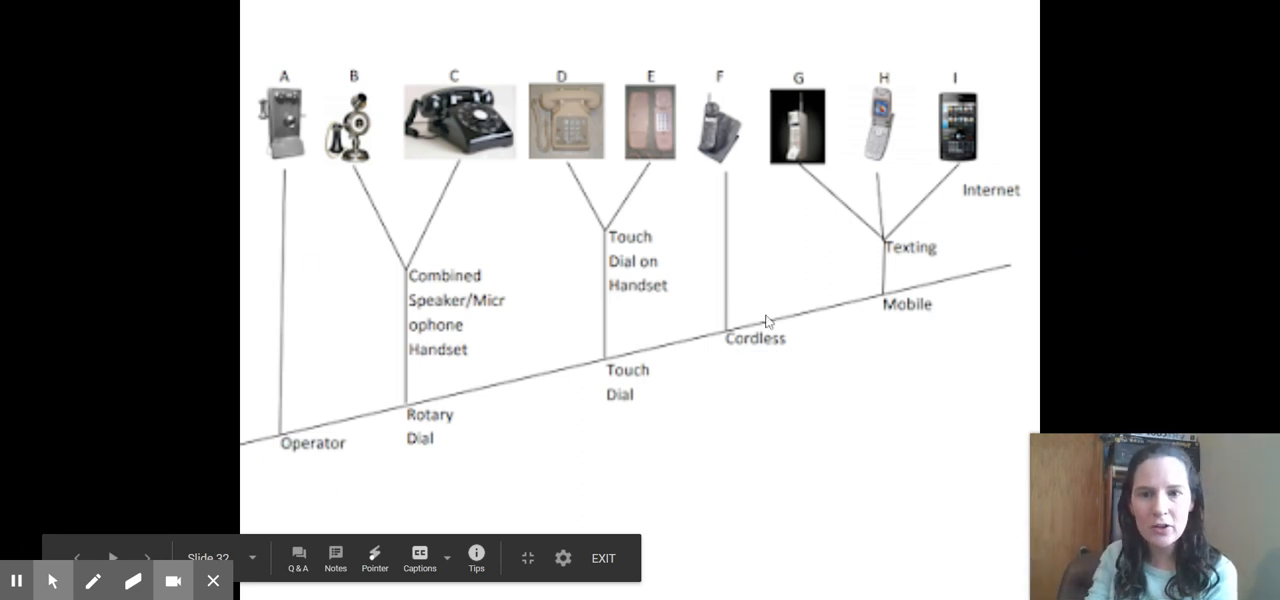
mouse_move(430, 164)
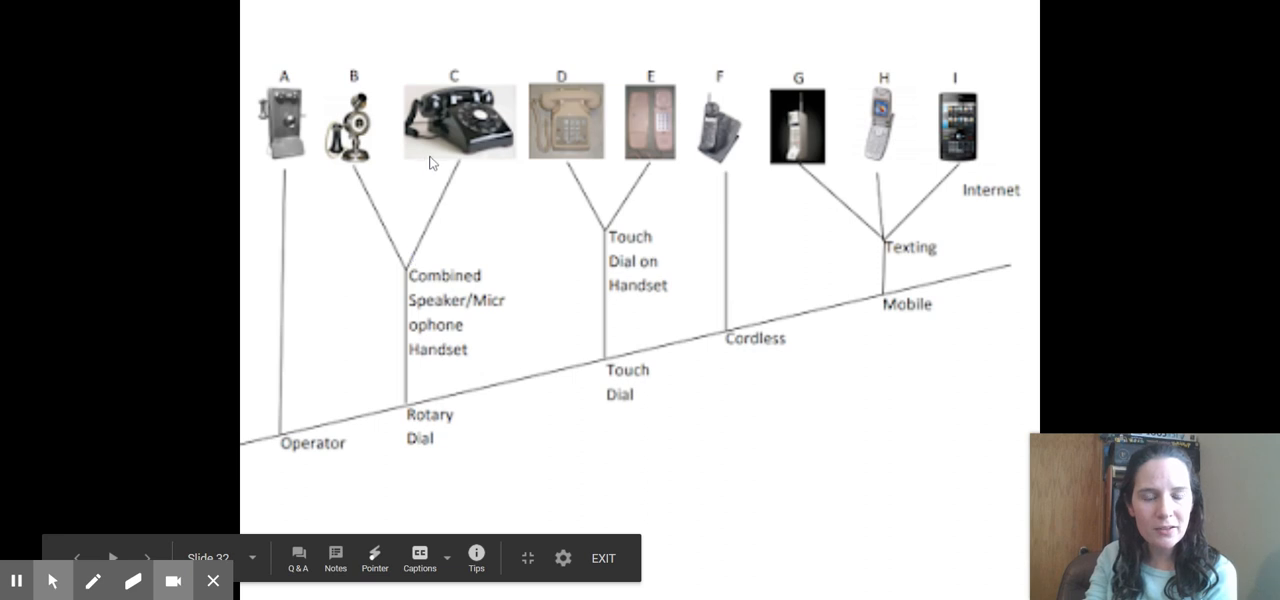
mouse_move(624, 216)
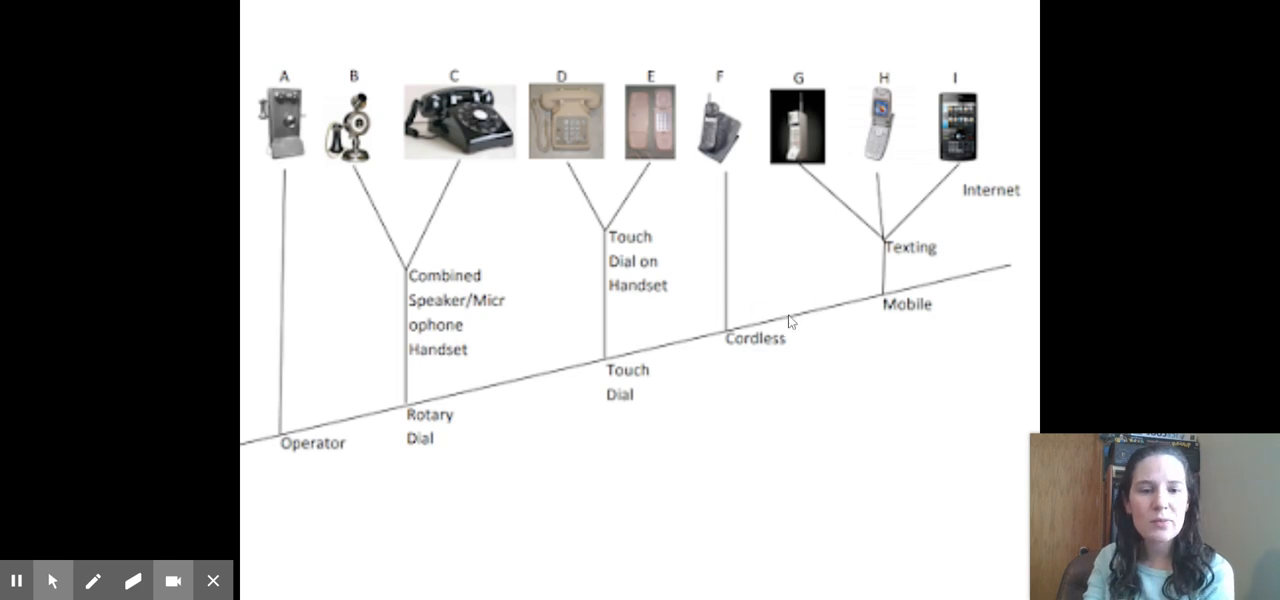
mouse_move(898, 268)
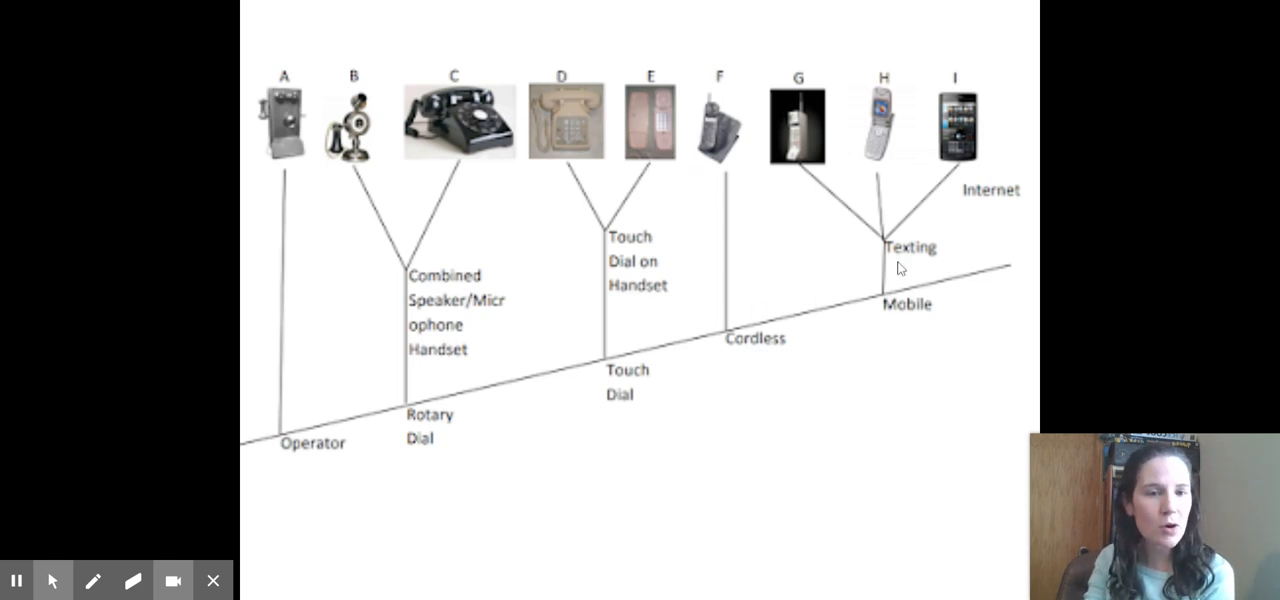
mouse_move(884, 178)
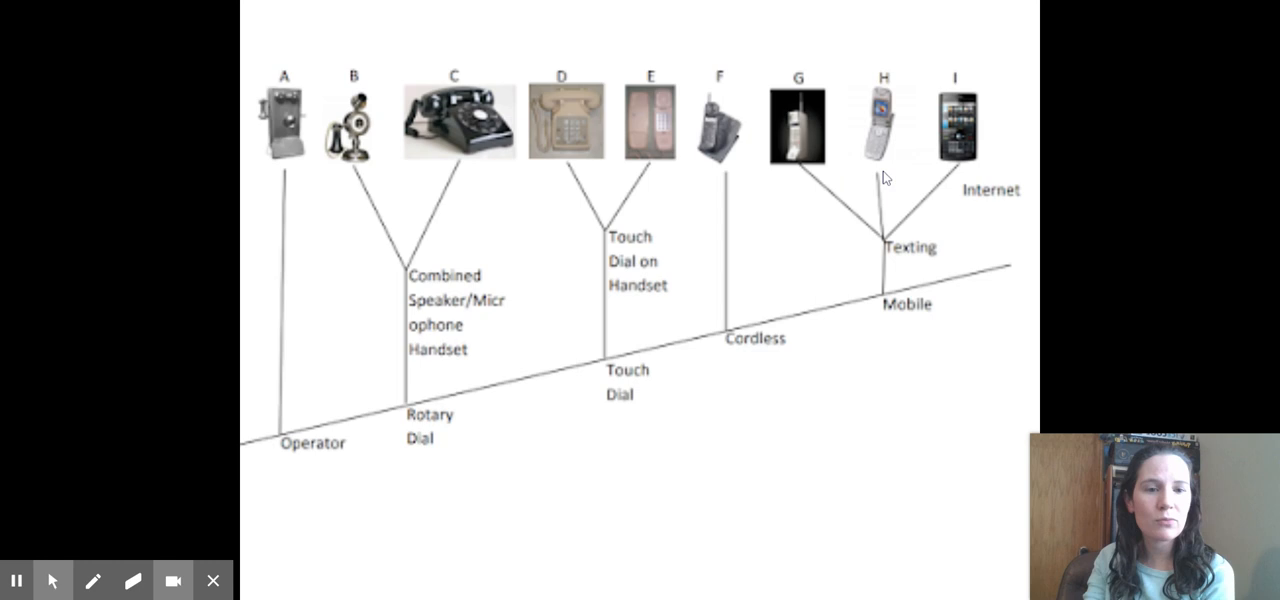
mouse_move(976, 156)
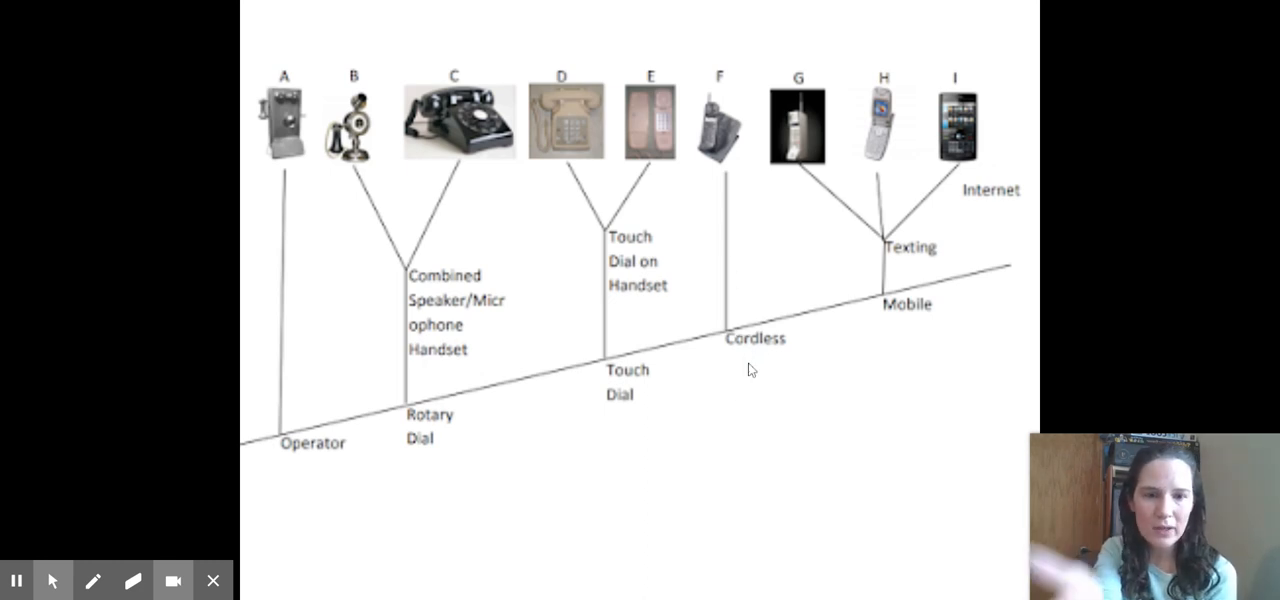
mouse_move(910, 260)
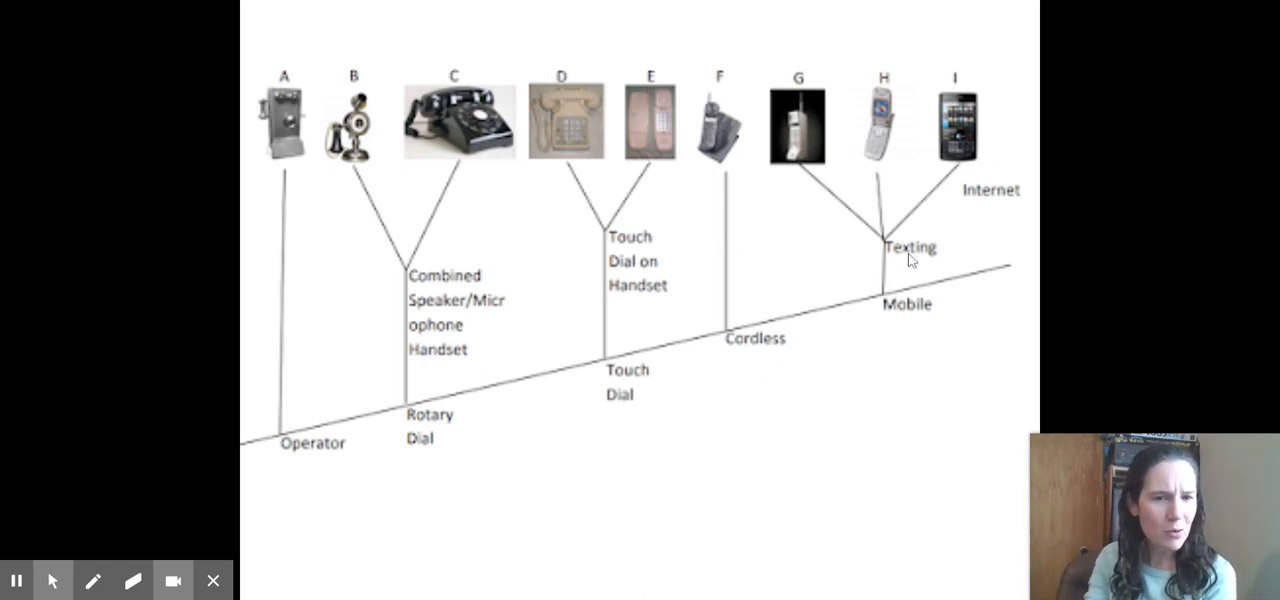
mouse_move(910, 216)
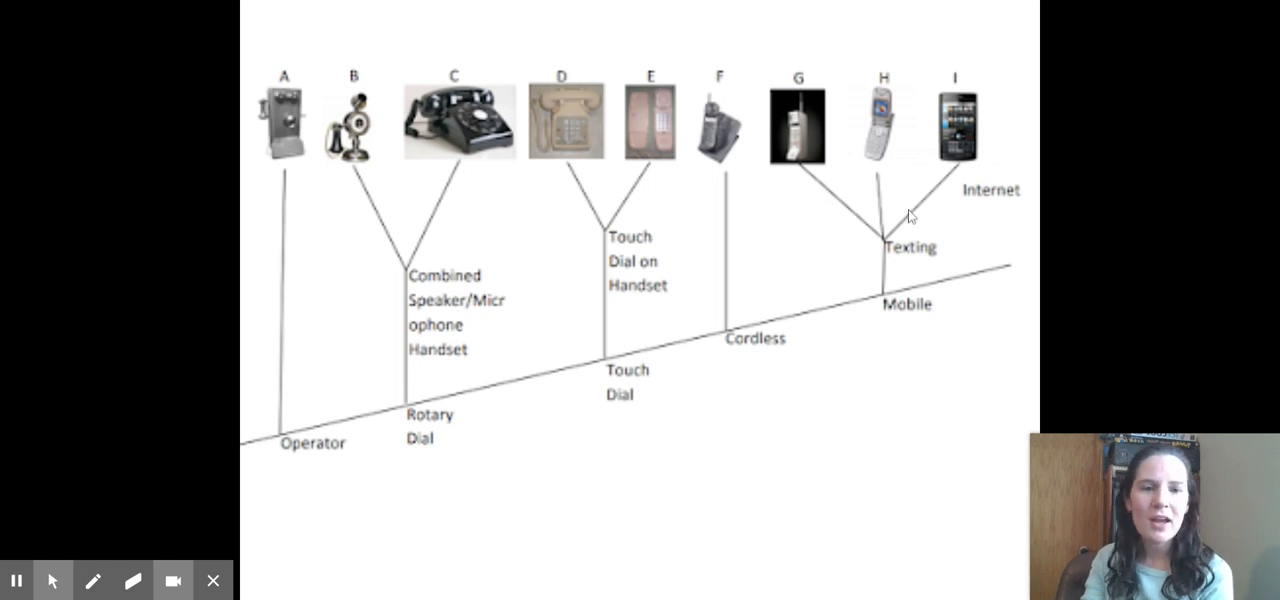
mouse_move(968, 138)
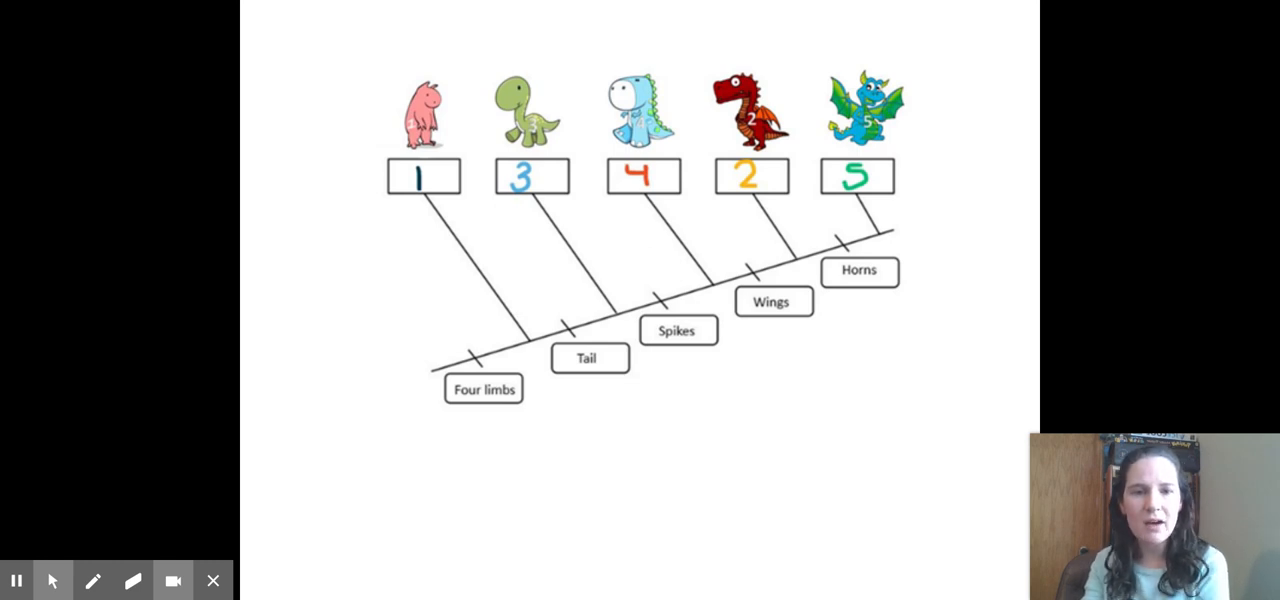
mouse_move(464, 350)
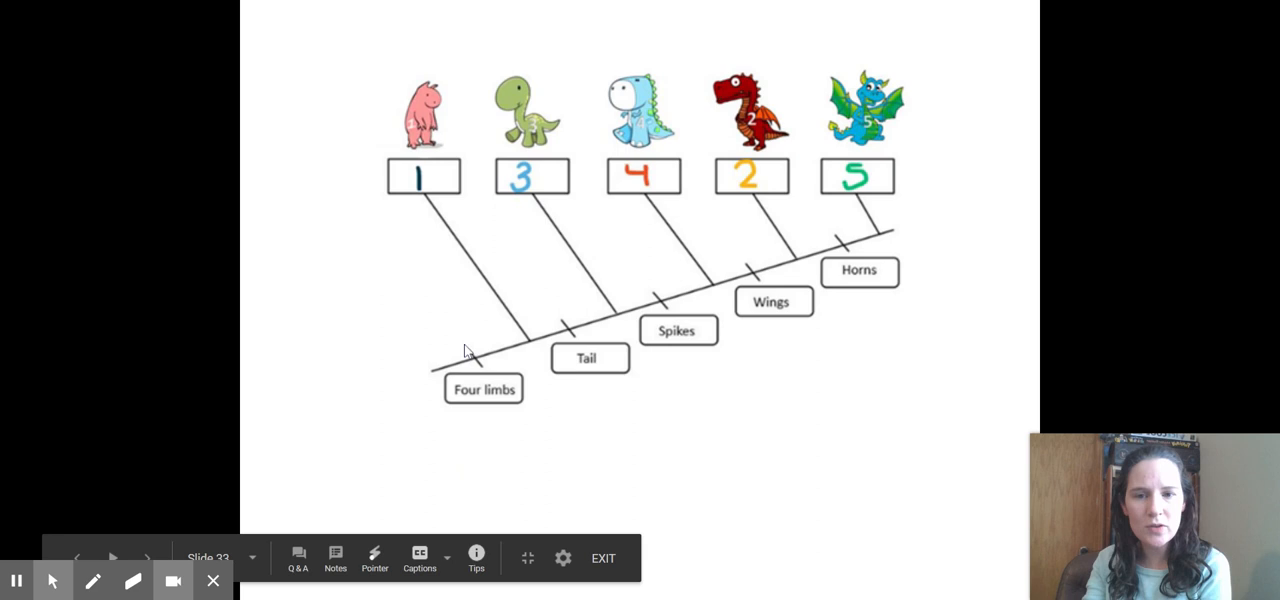
mouse_move(484, 370)
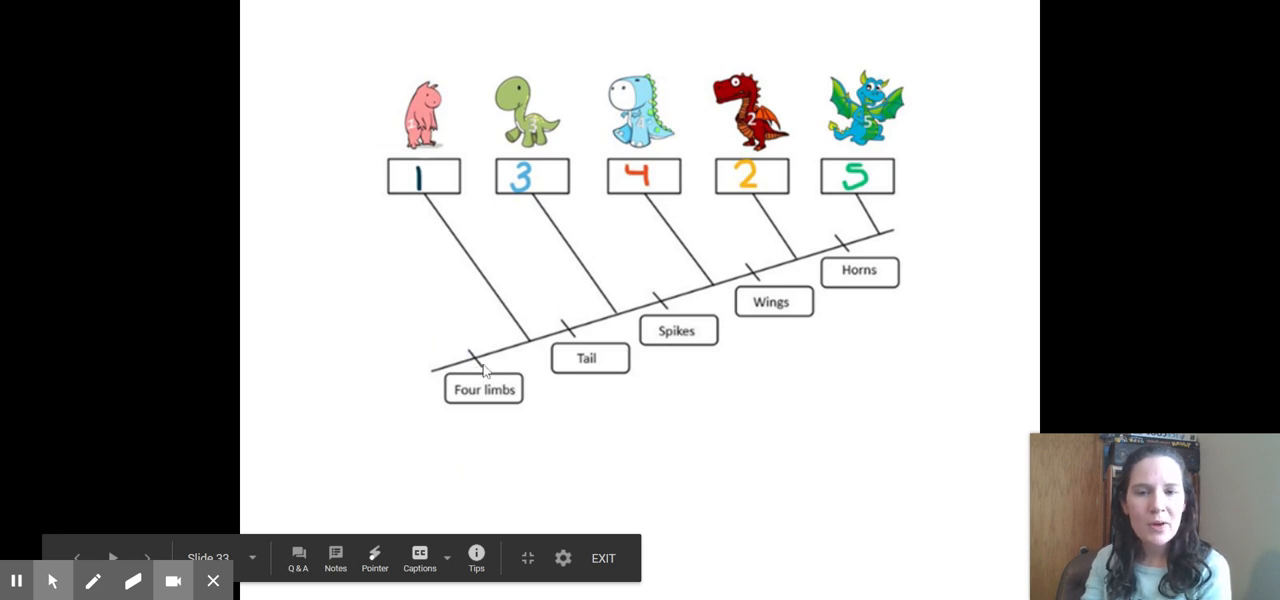
mouse_move(424, 198)
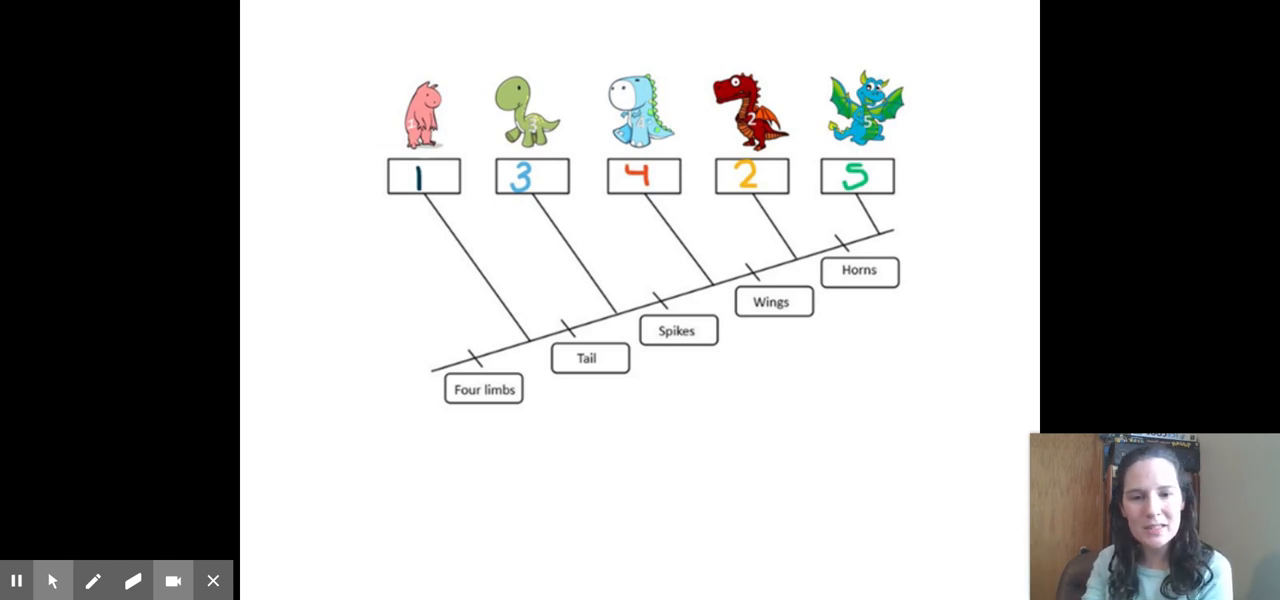
mouse_move(468, 416)
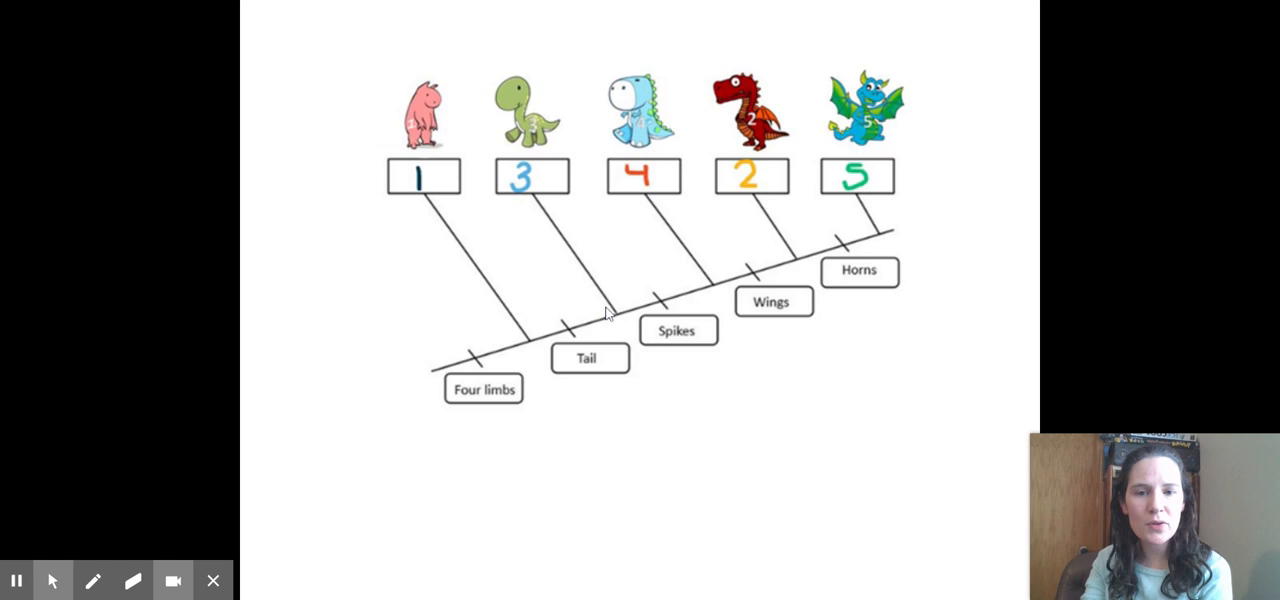
mouse_move(664, 340)
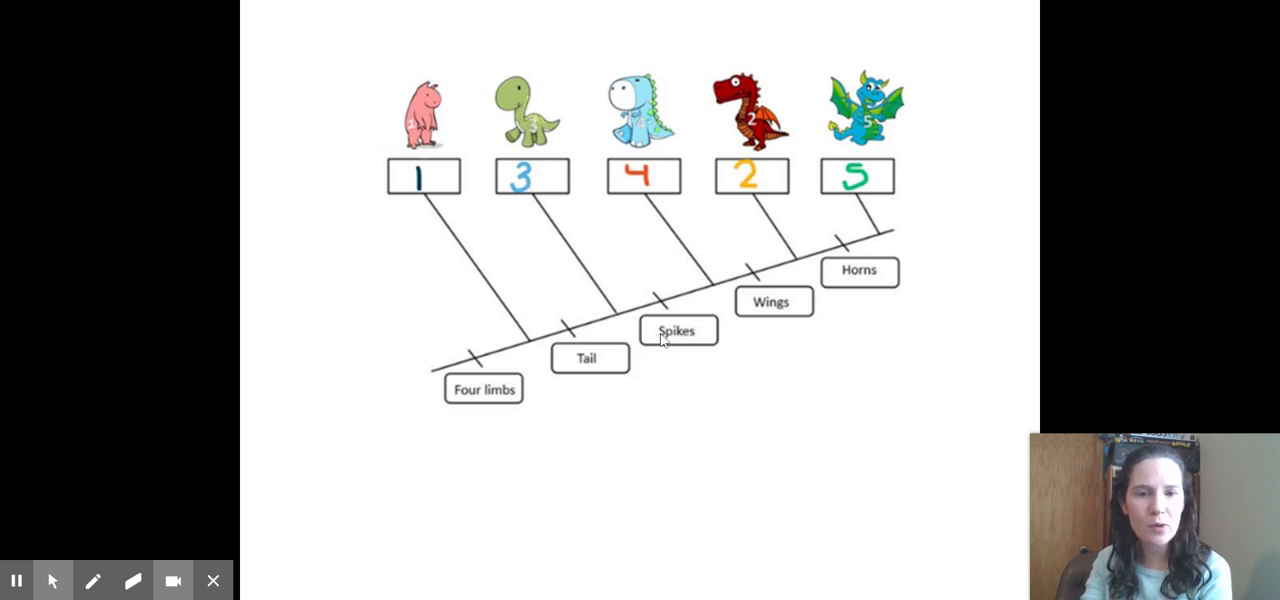
mouse_move(704, 302)
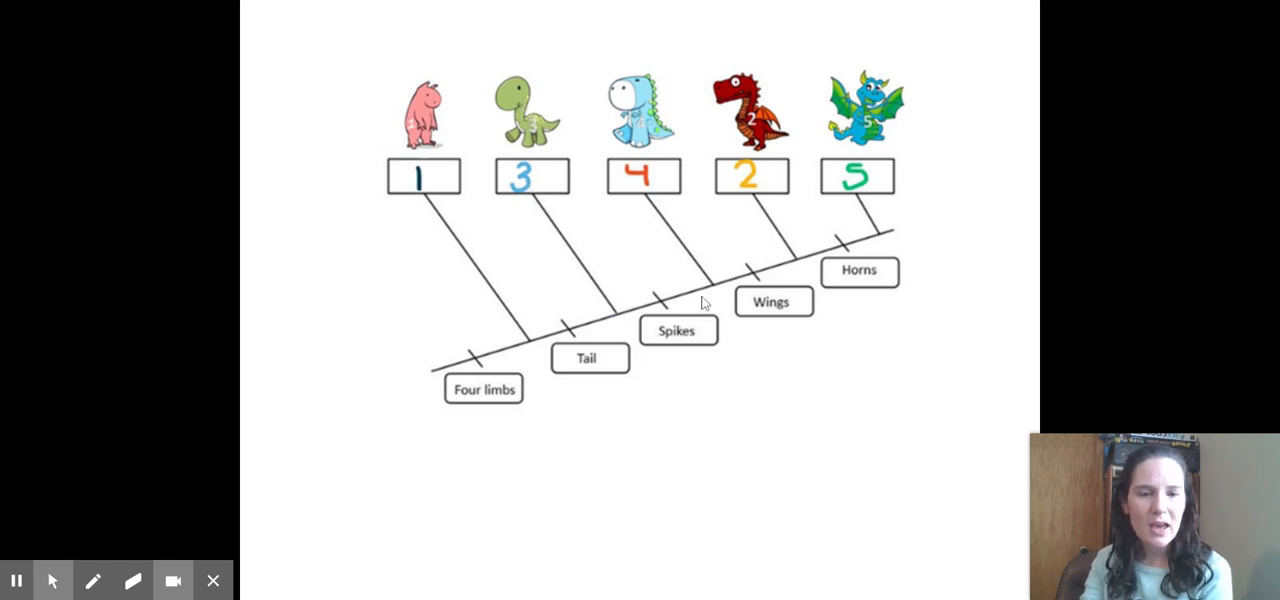
mouse_move(776, 284)
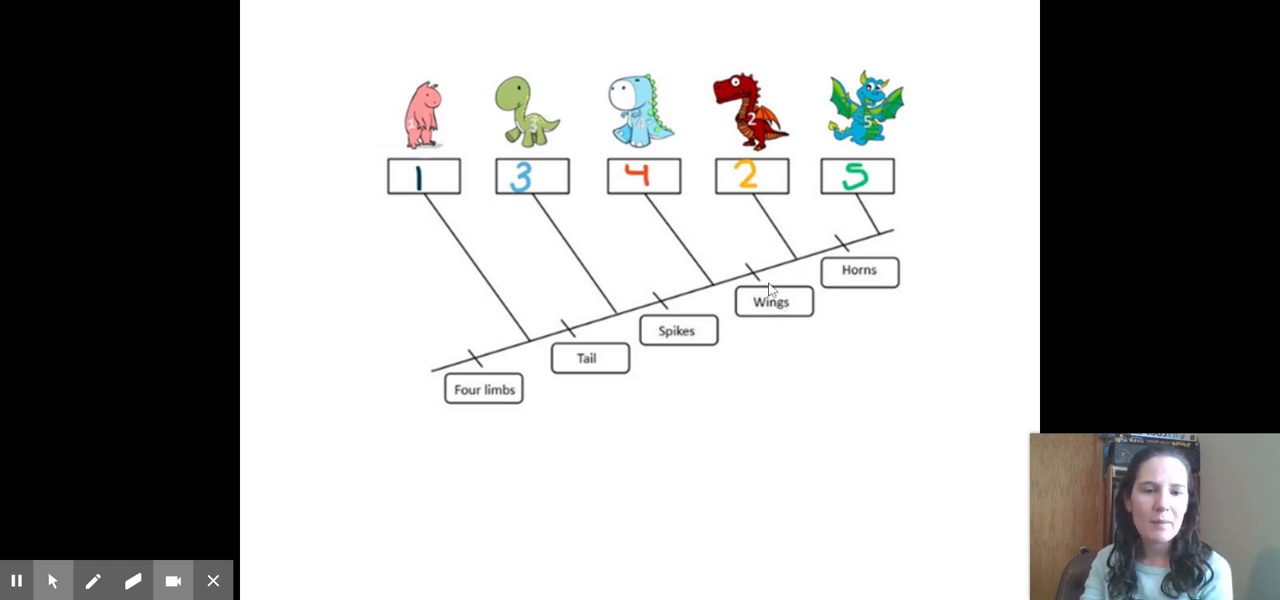
mouse_move(900, 240)
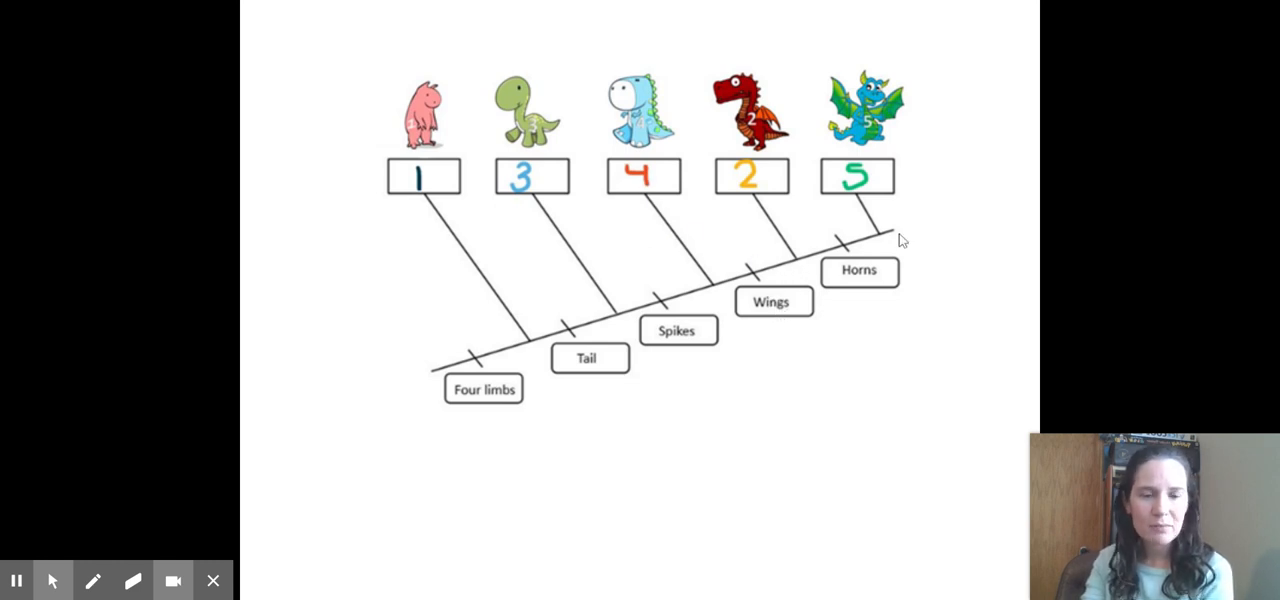
mouse_move(720, 110)
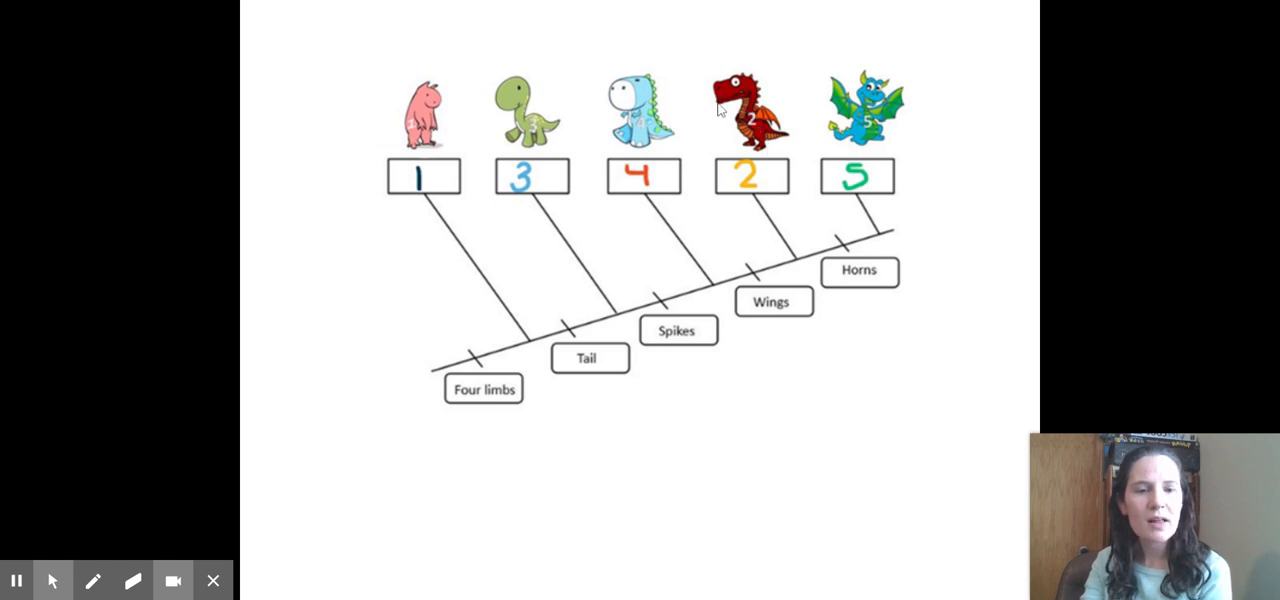
mouse_move(436, 320)
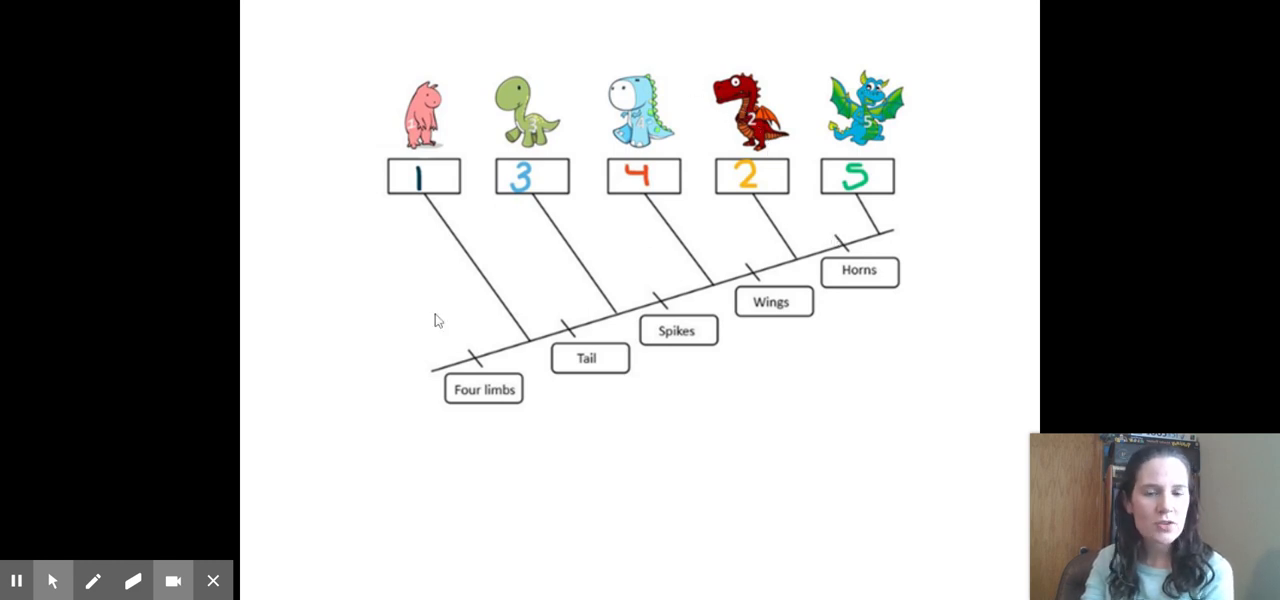
mouse_move(660, 310)
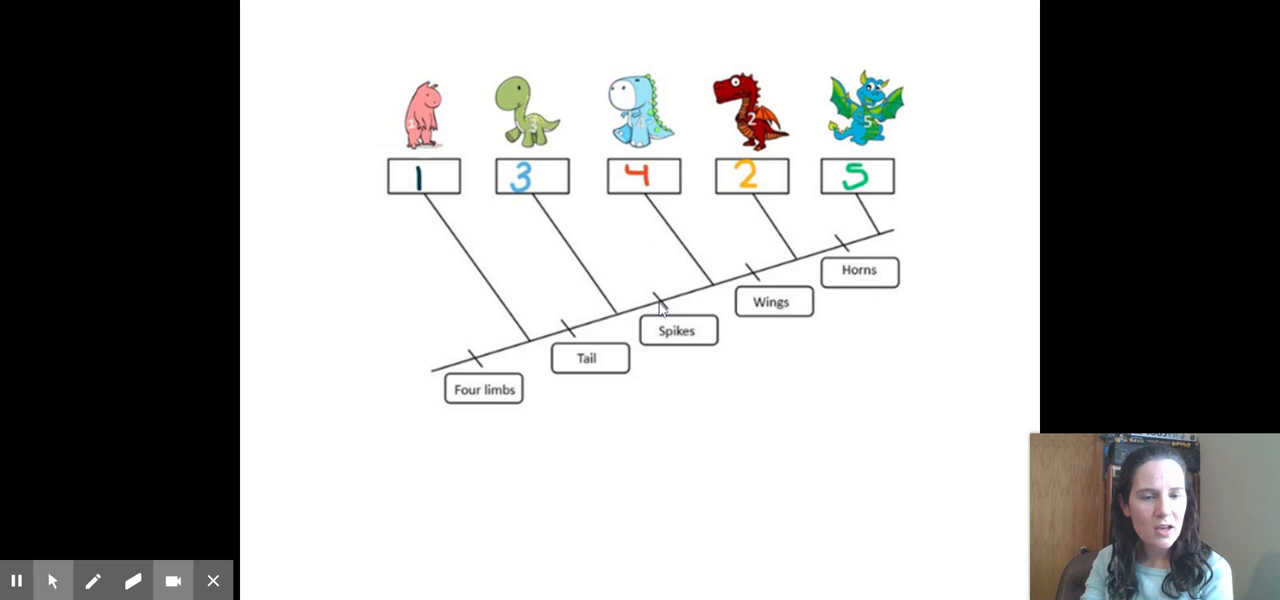
mouse_move(920, 136)
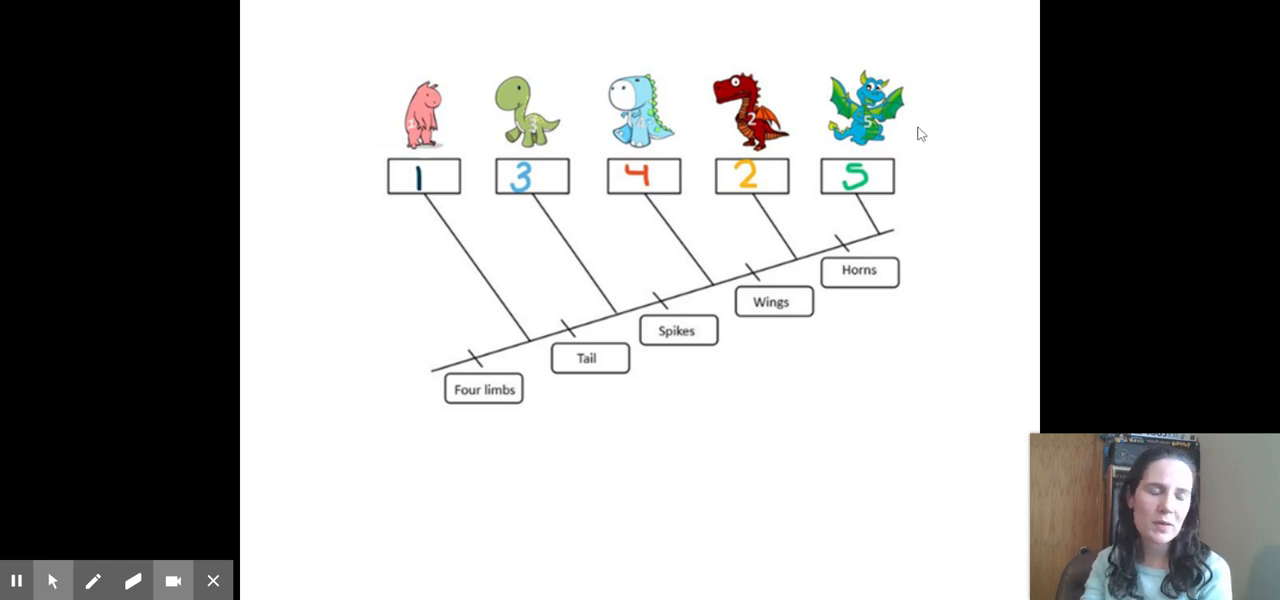
mouse_move(640, 314)
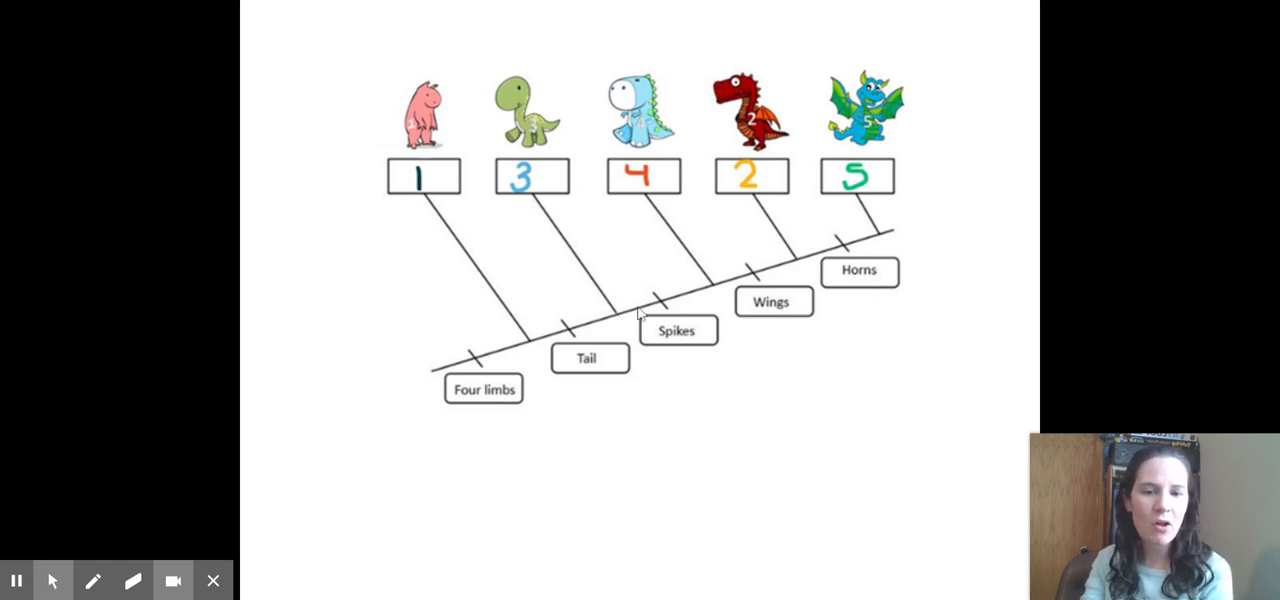
mouse_move(476, 360)
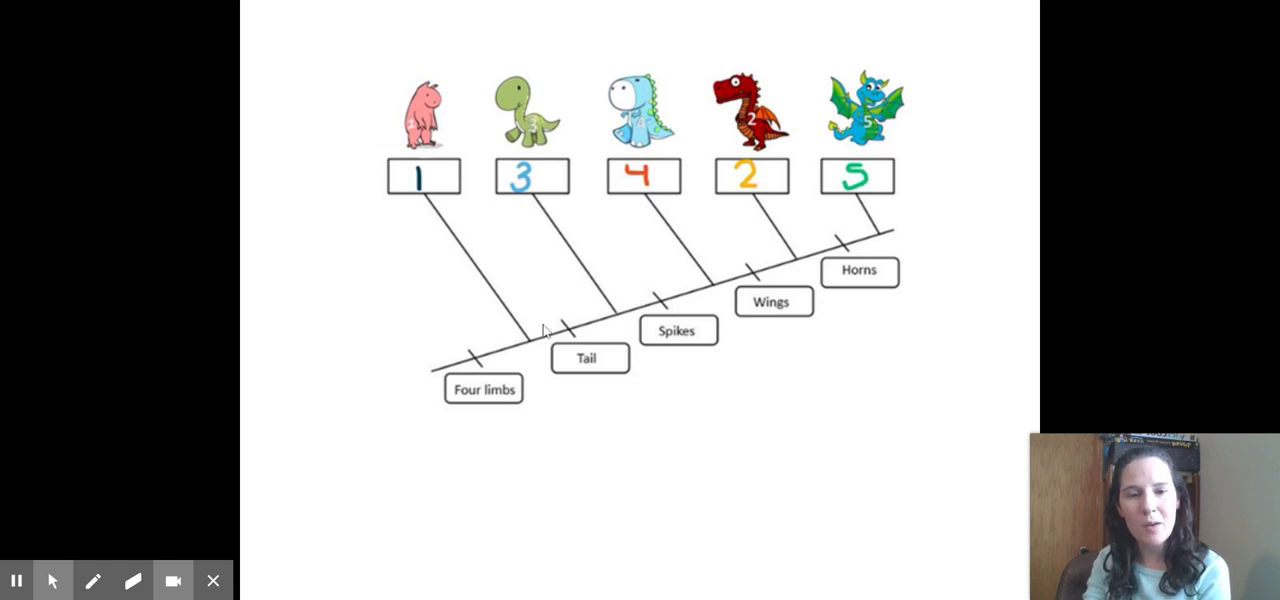
mouse_move(750, 290)
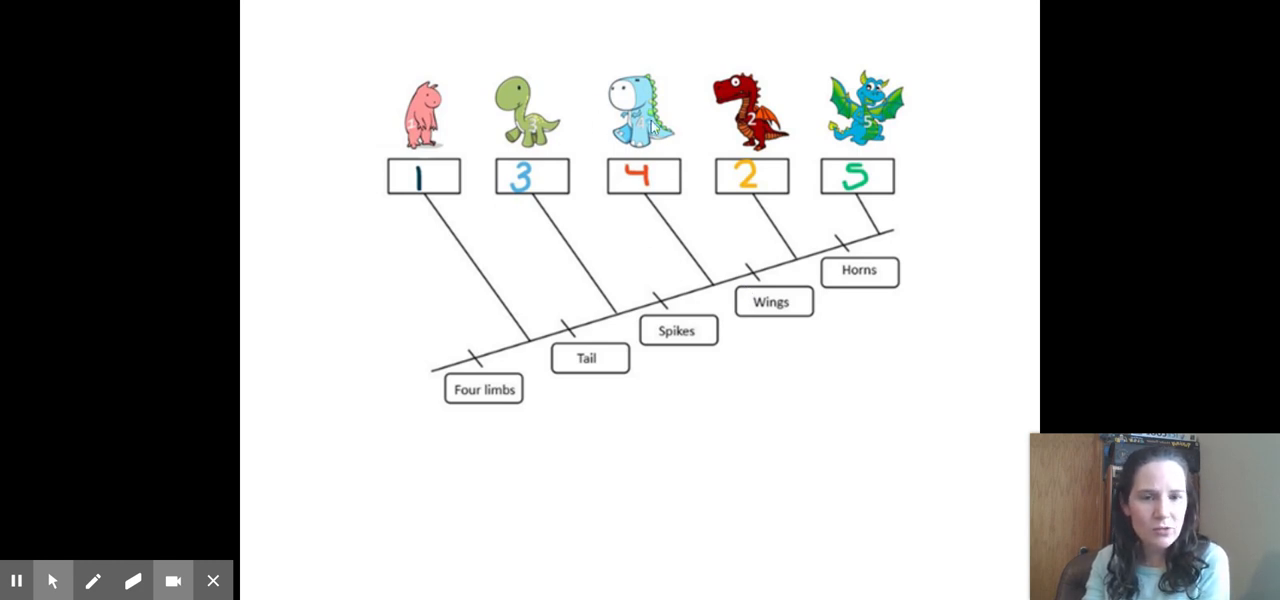
mouse_move(644, 178)
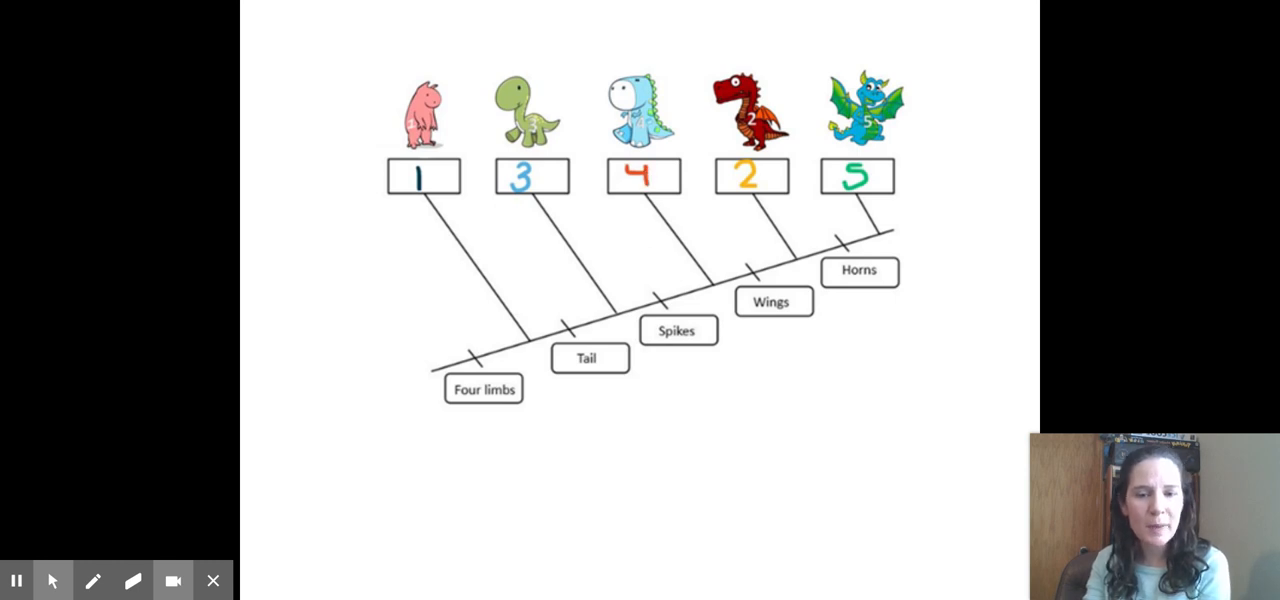
mouse_move(480, 172)
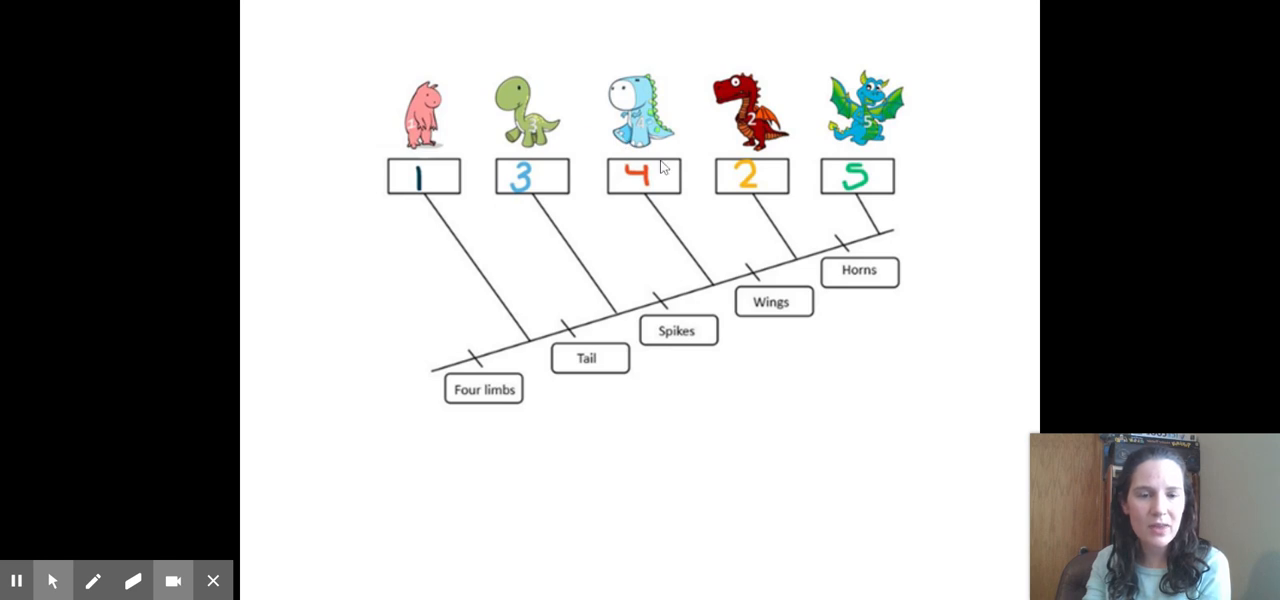
mouse_move(644, 160)
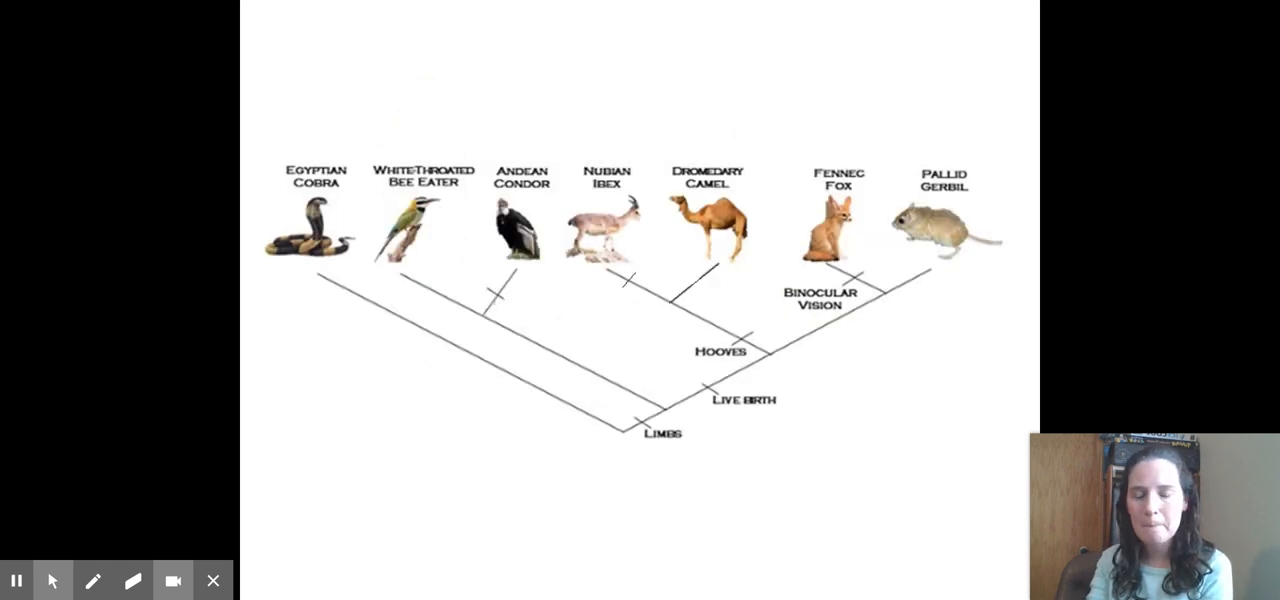
mouse_move(364, 440)
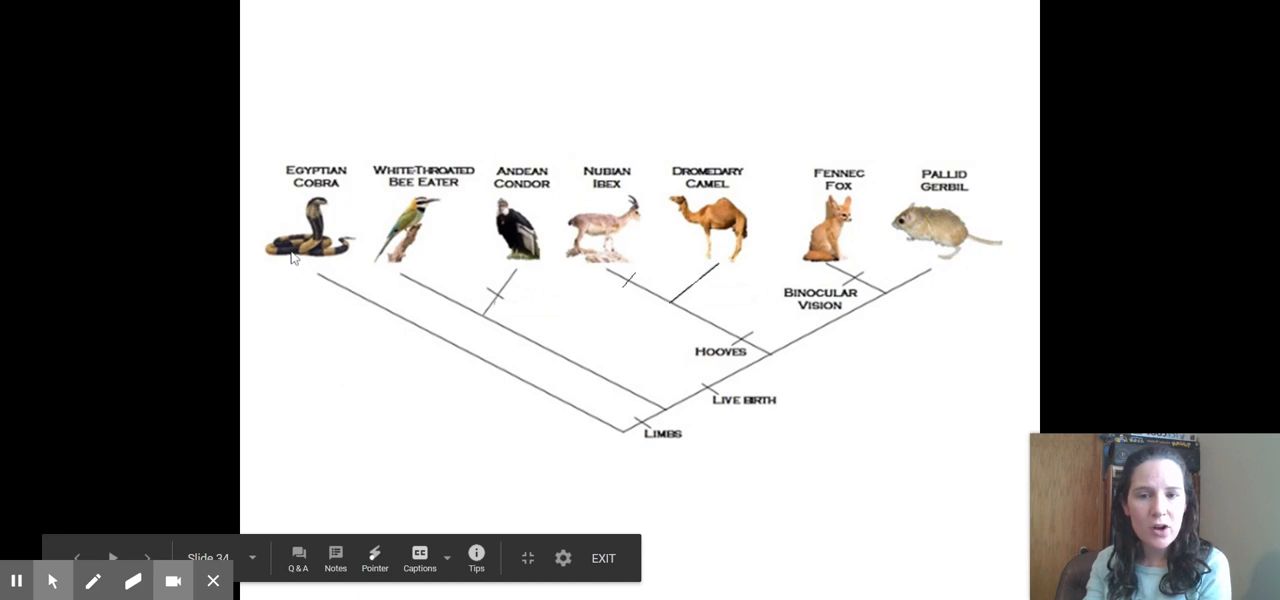
mouse_move(518, 248)
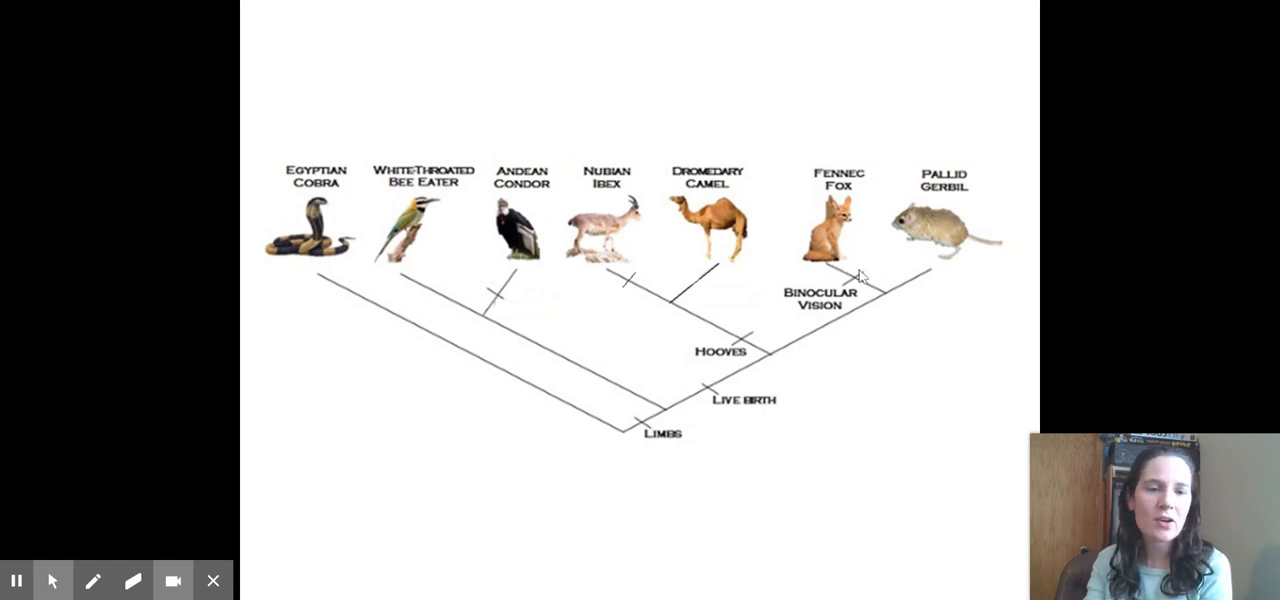
mouse_move(496, 302)
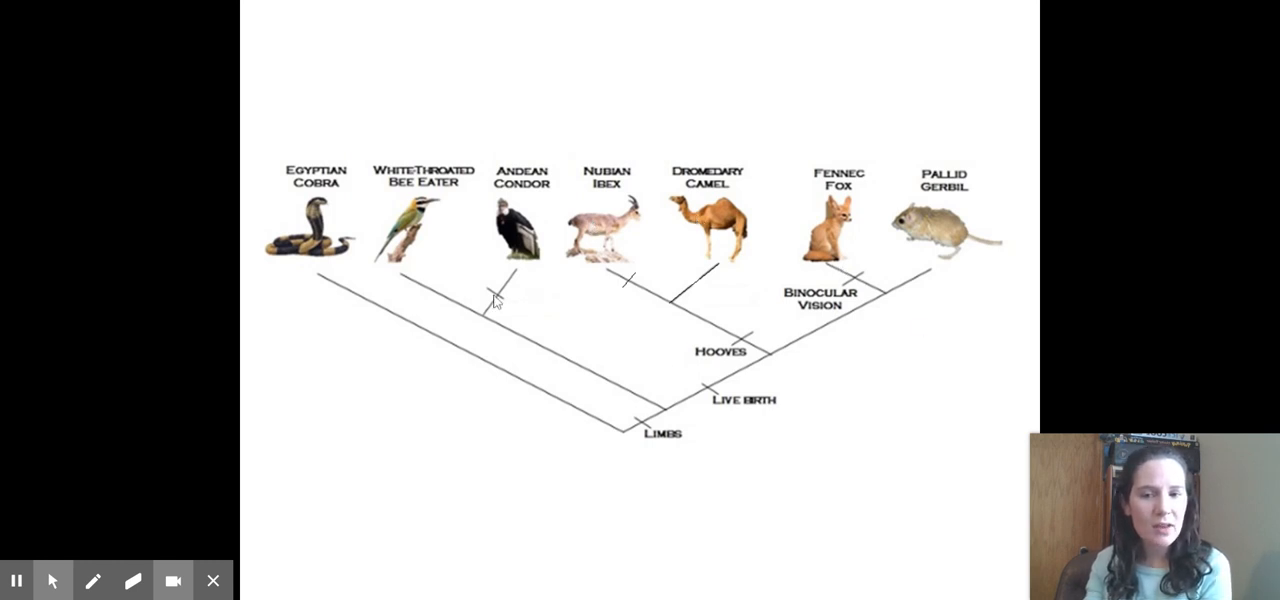
mouse_move(308, 276)
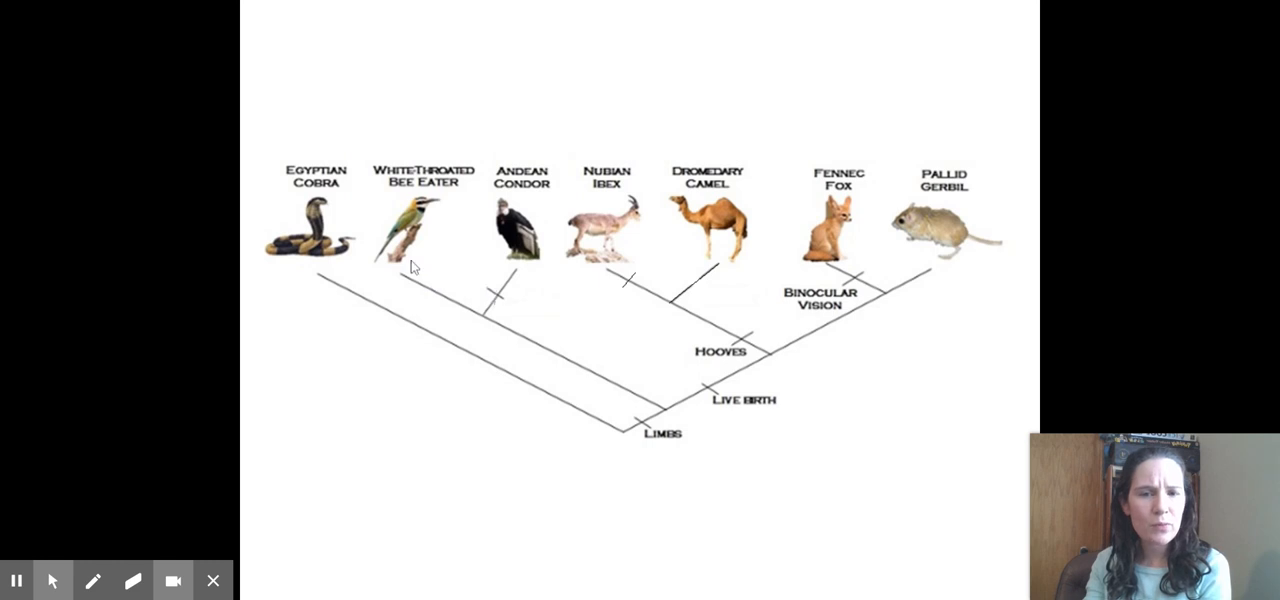
mouse_move(436, 224)
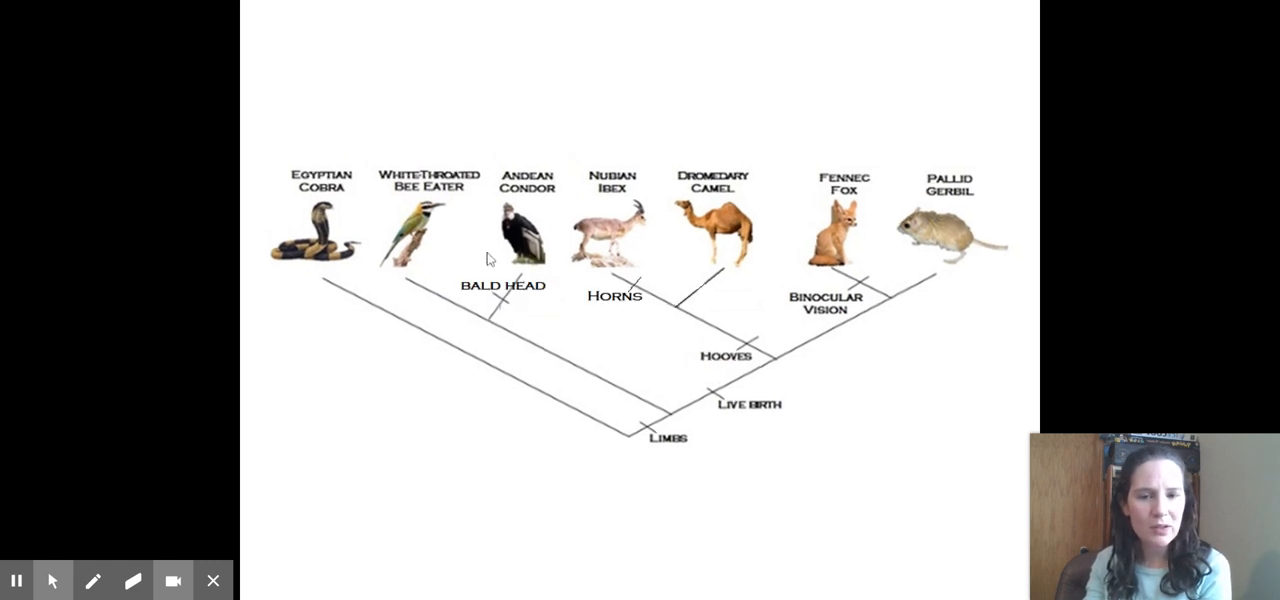
mouse_move(744, 410)
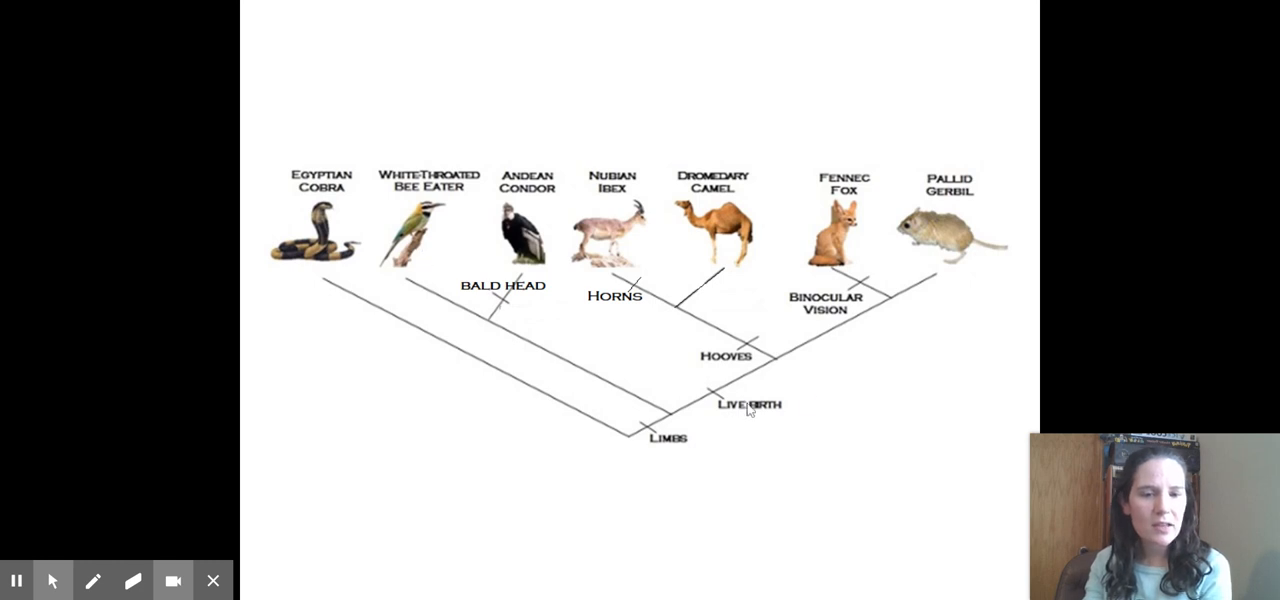
mouse_move(730, 390)
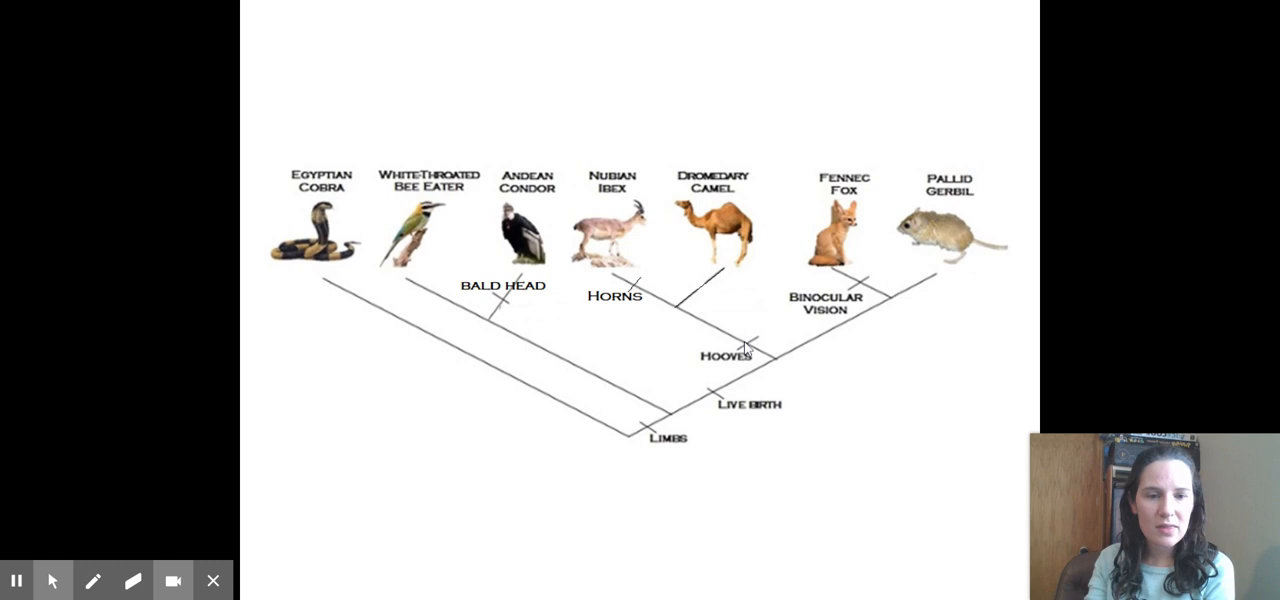
mouse_move(838, 238)
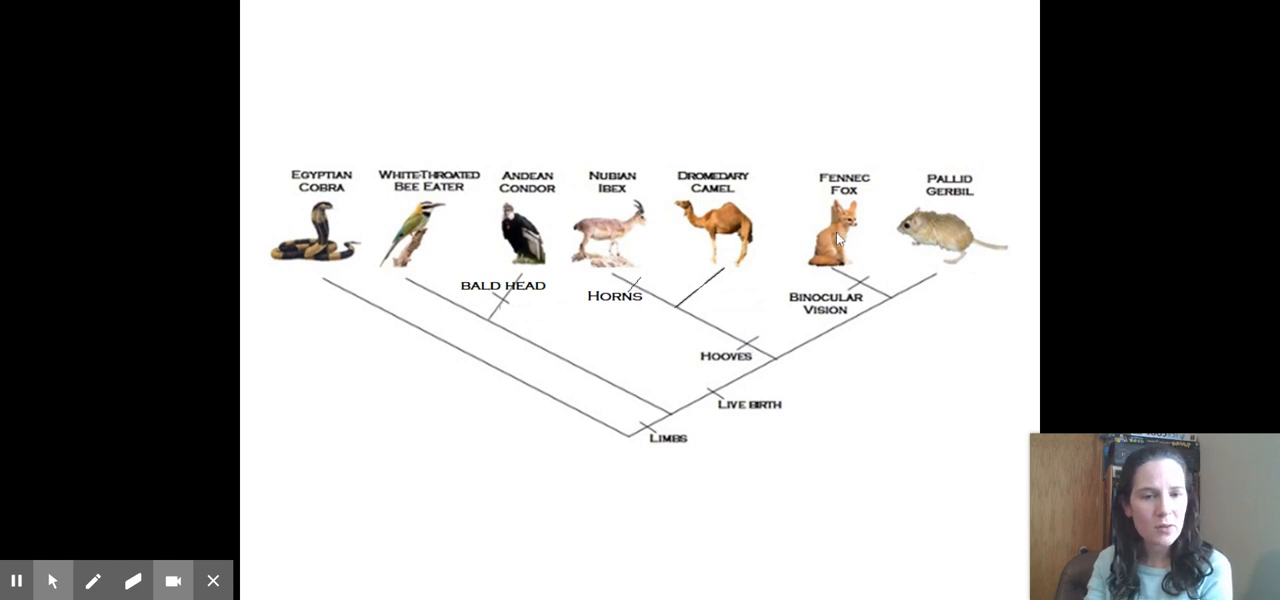
mouse_move(704, 336)
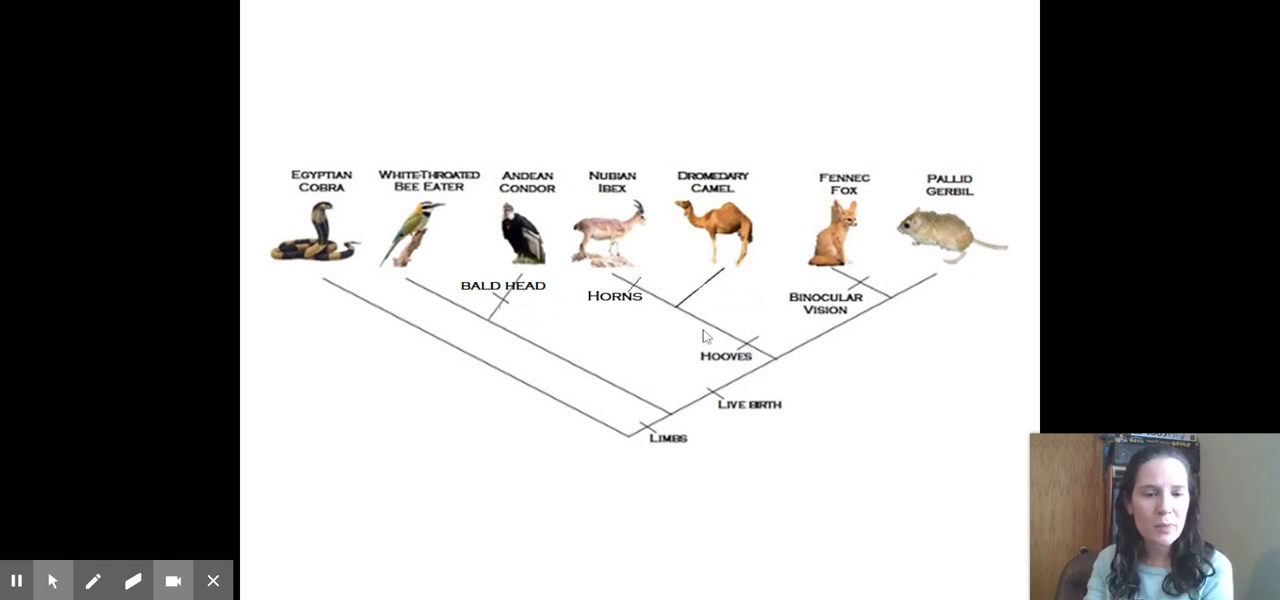
mouse_move(700, 334)
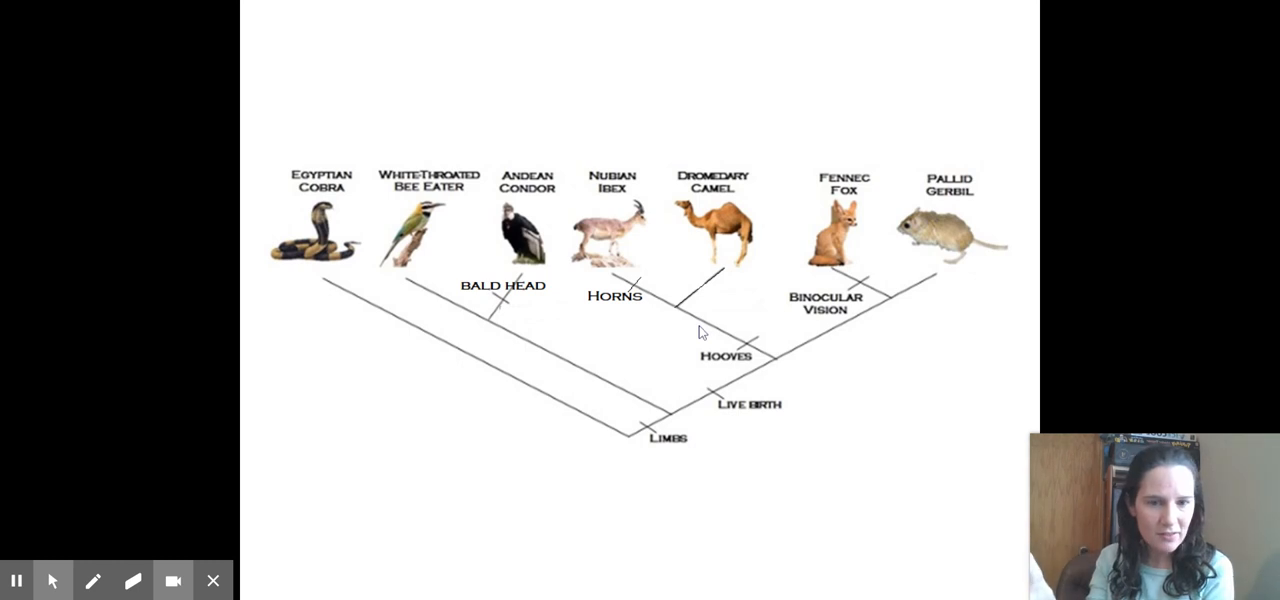
mouse_move(618, 244)
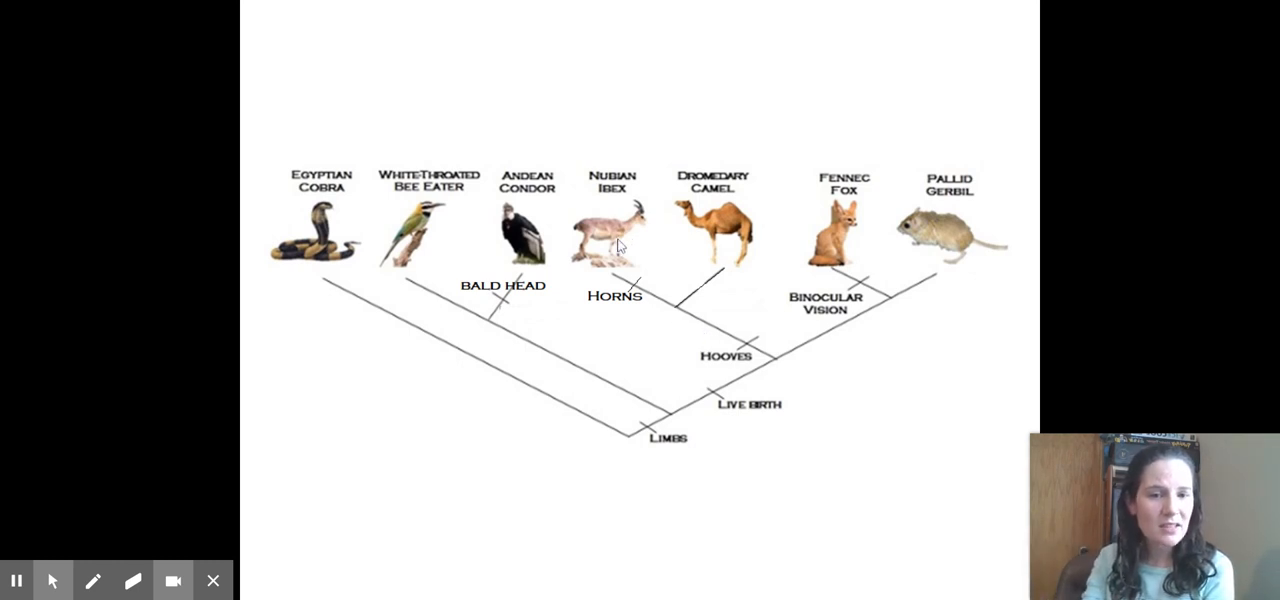
mouse_move(840, 272)
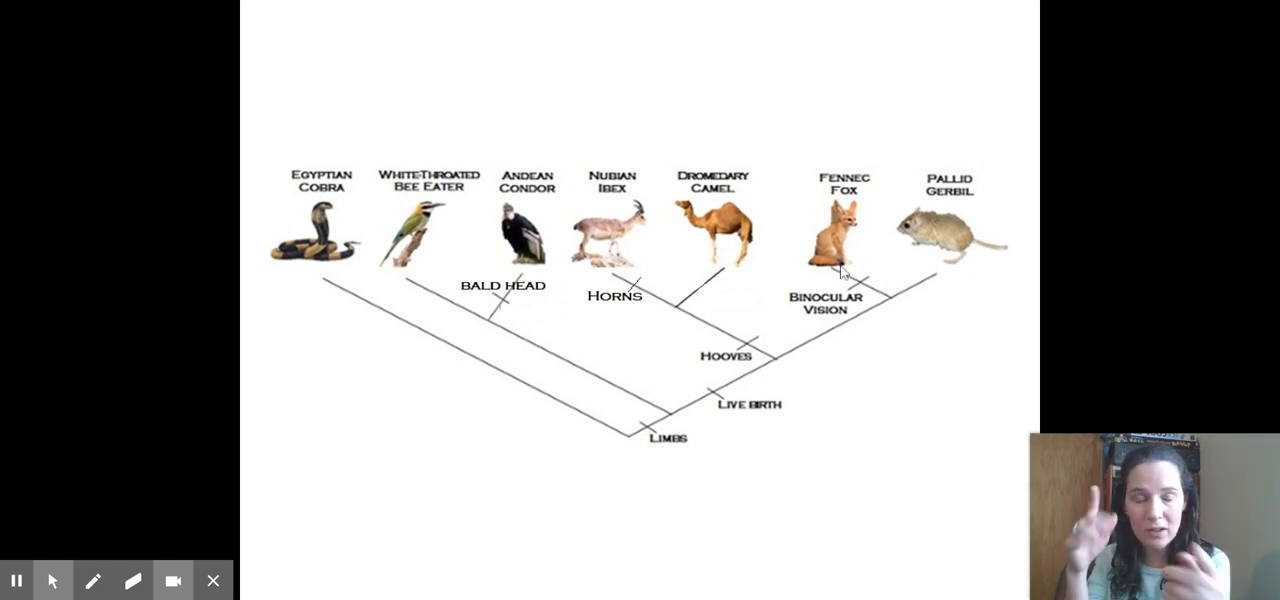
mouse_move(1066, 176)
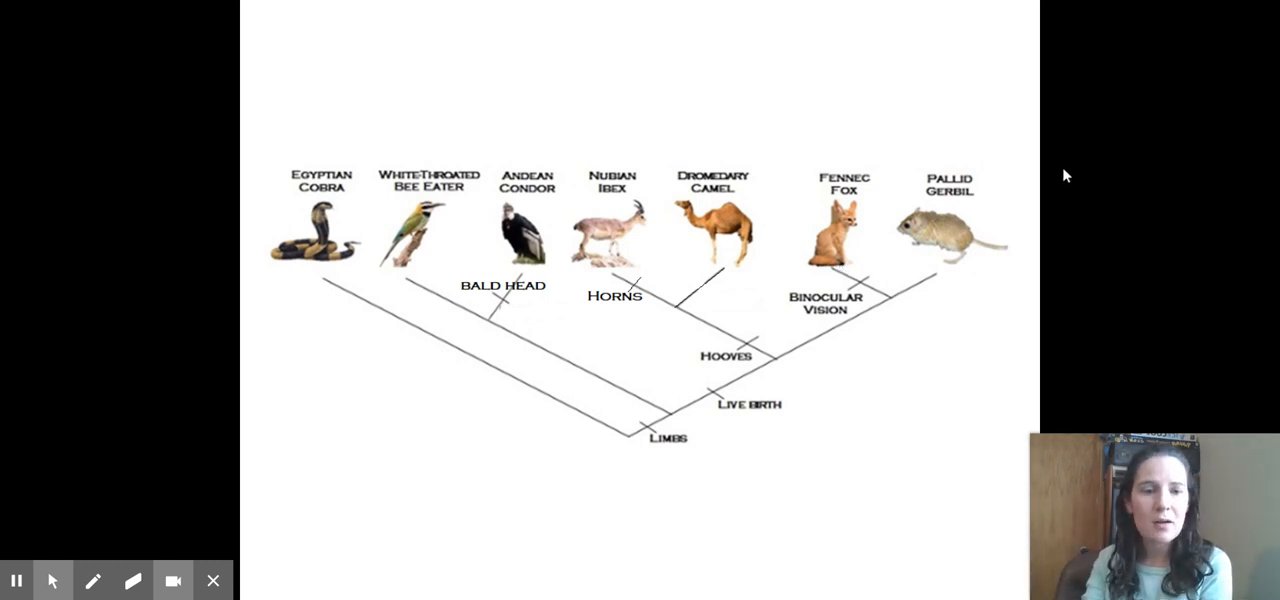
mouse_move(858, 292)
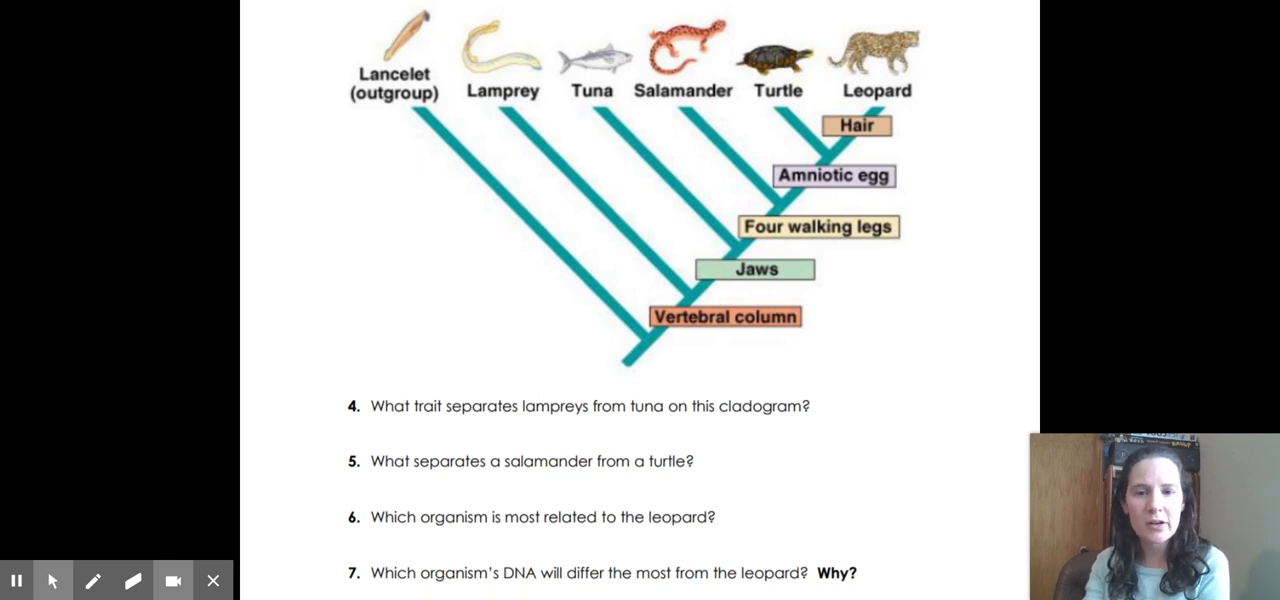
mouse_move(676, 246)
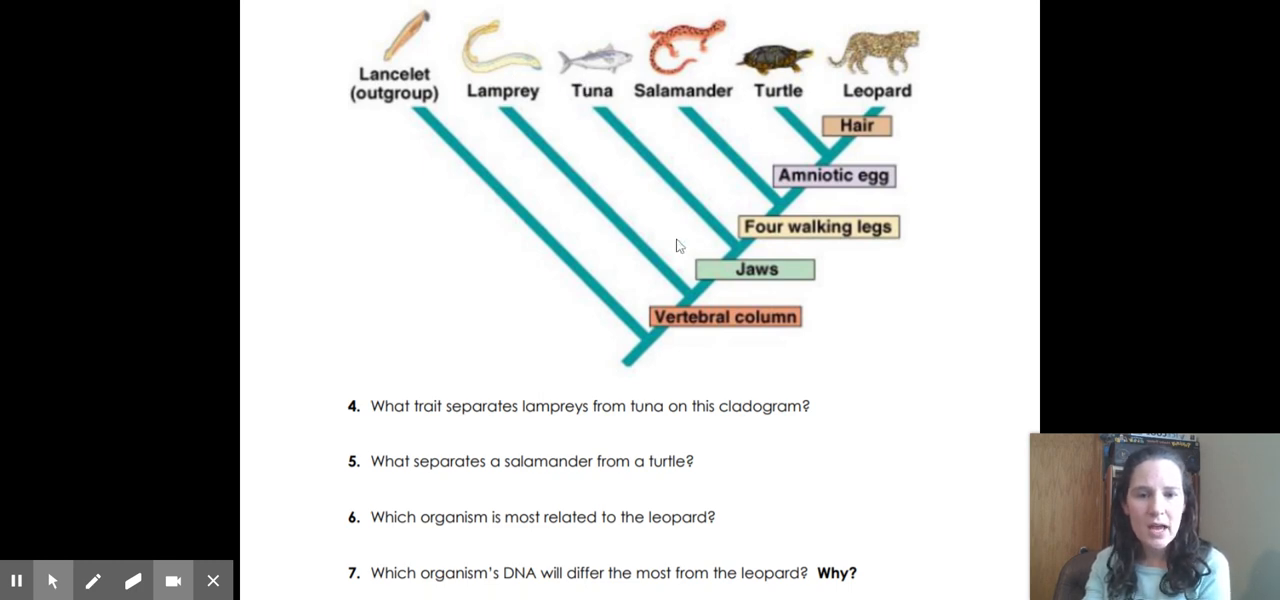
mouse_move(720, 272)
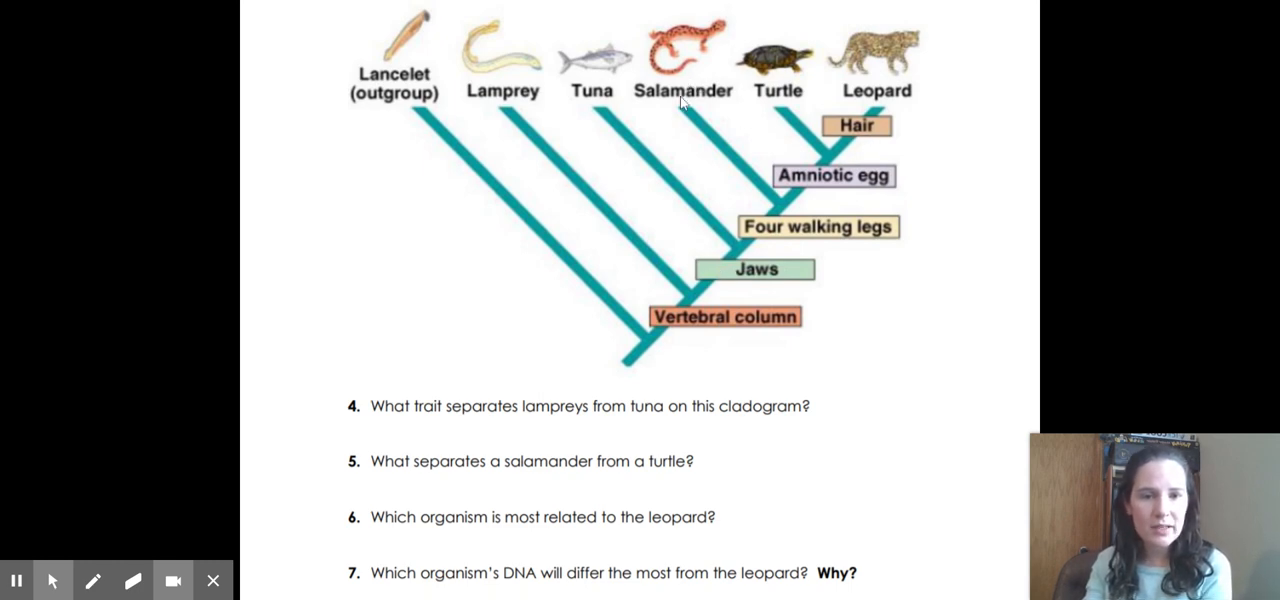
mouse_move(778, 94)
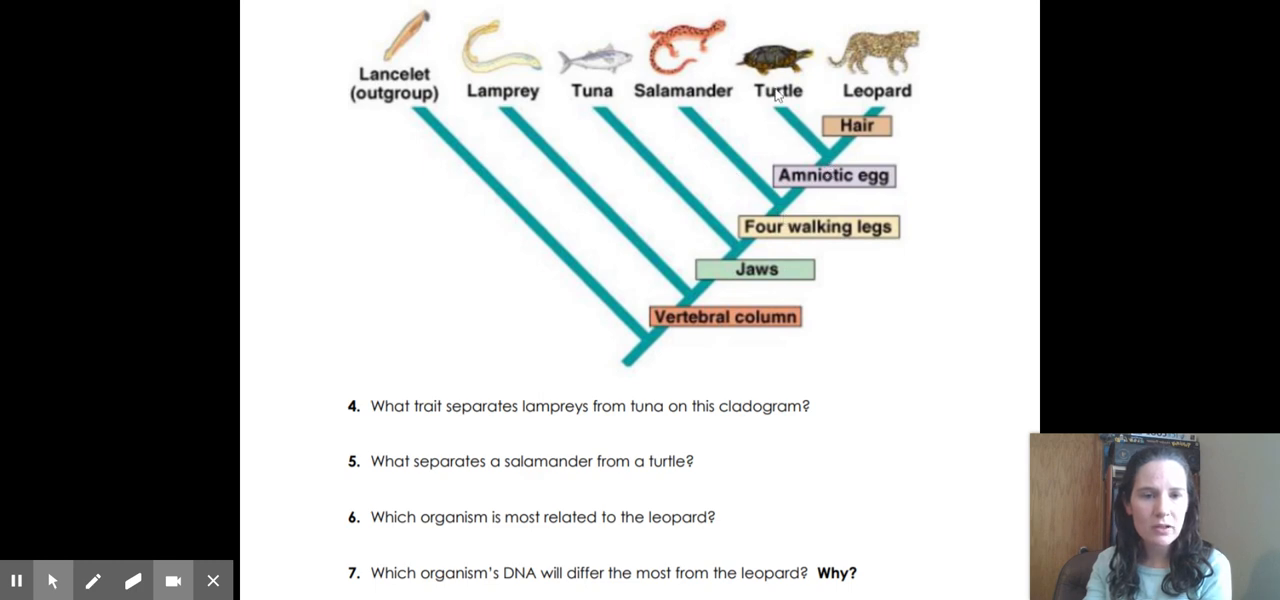
mouse_move(780, 184)
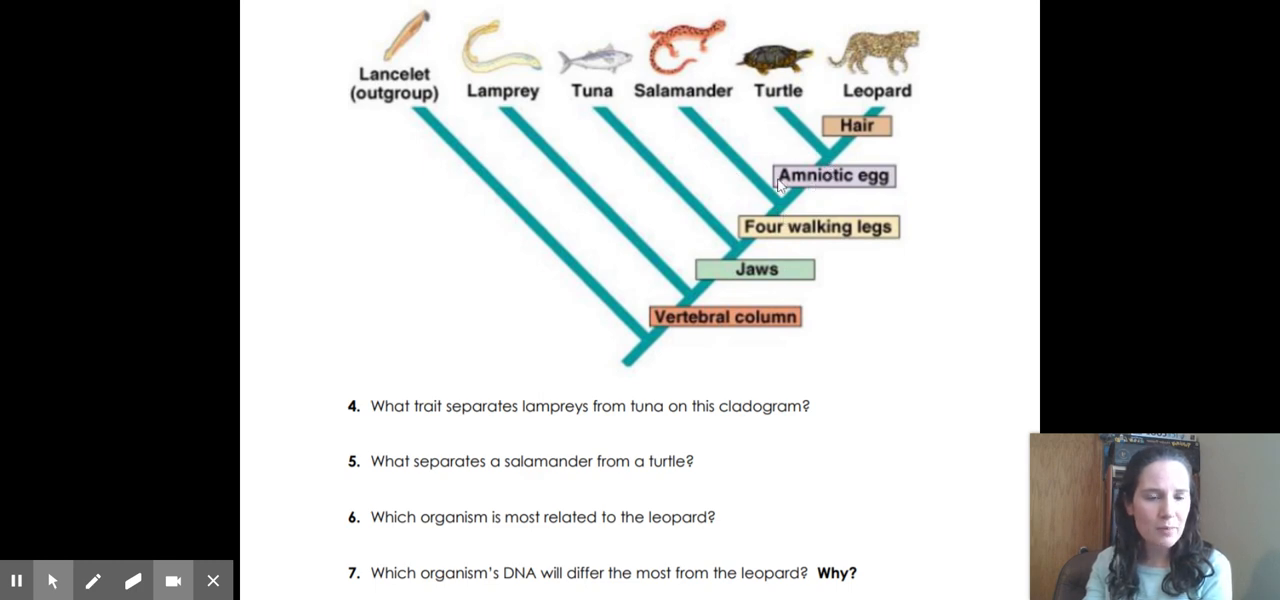
mouse_move(816, 196)
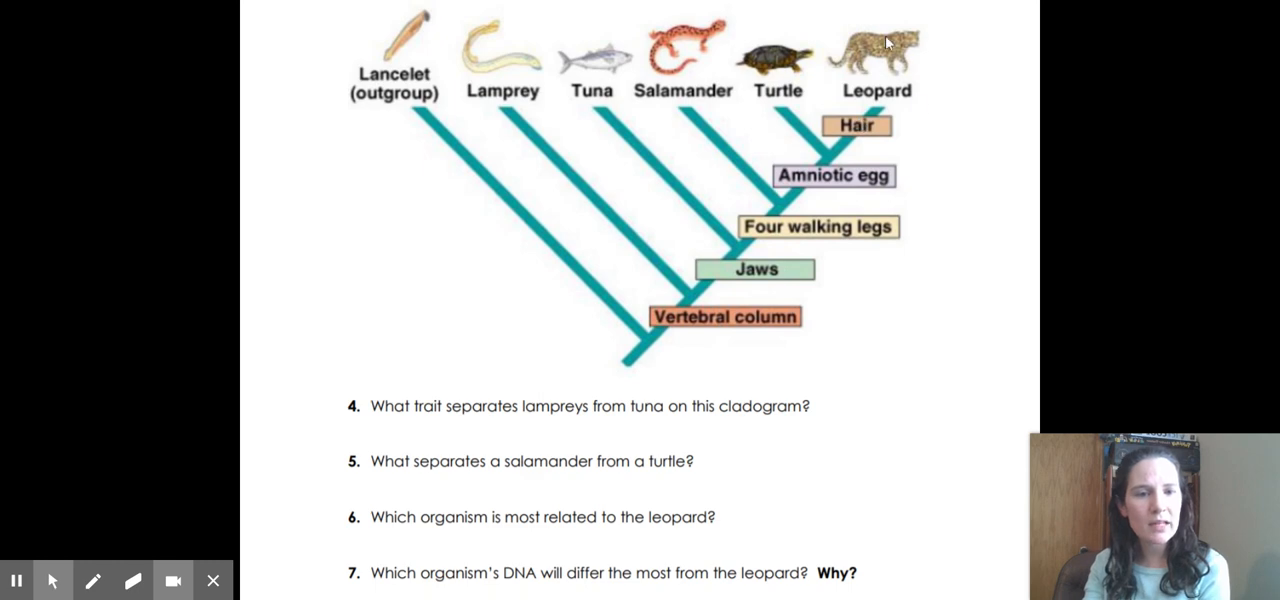
mouse_move(872, 50)
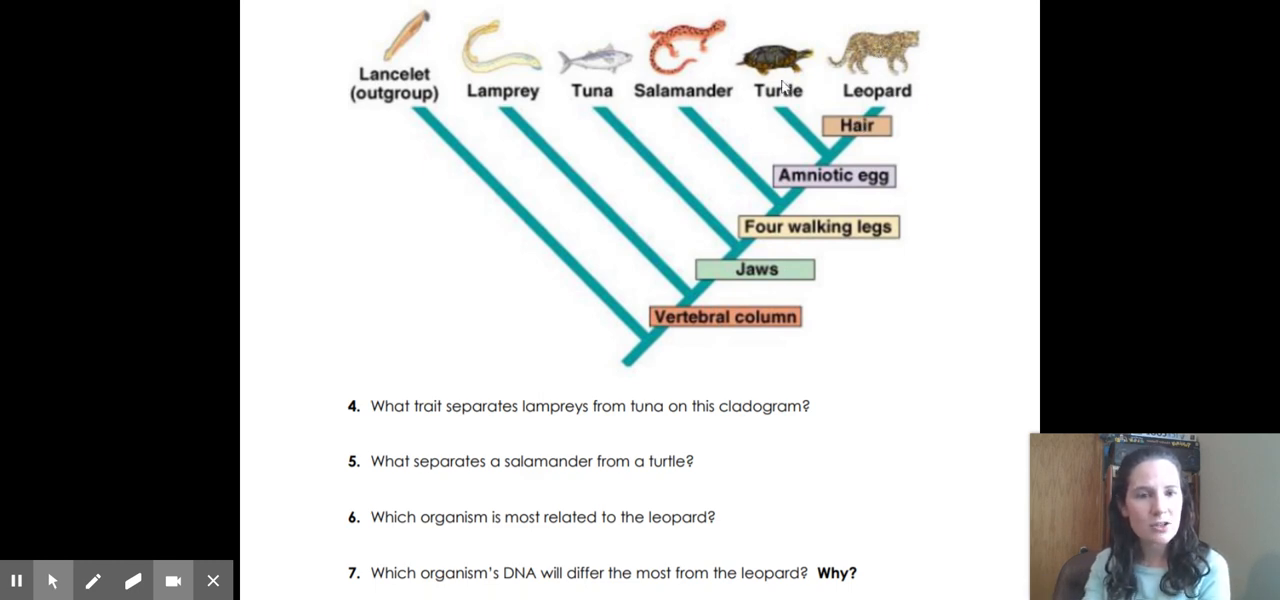
mouse_move(862, 140)
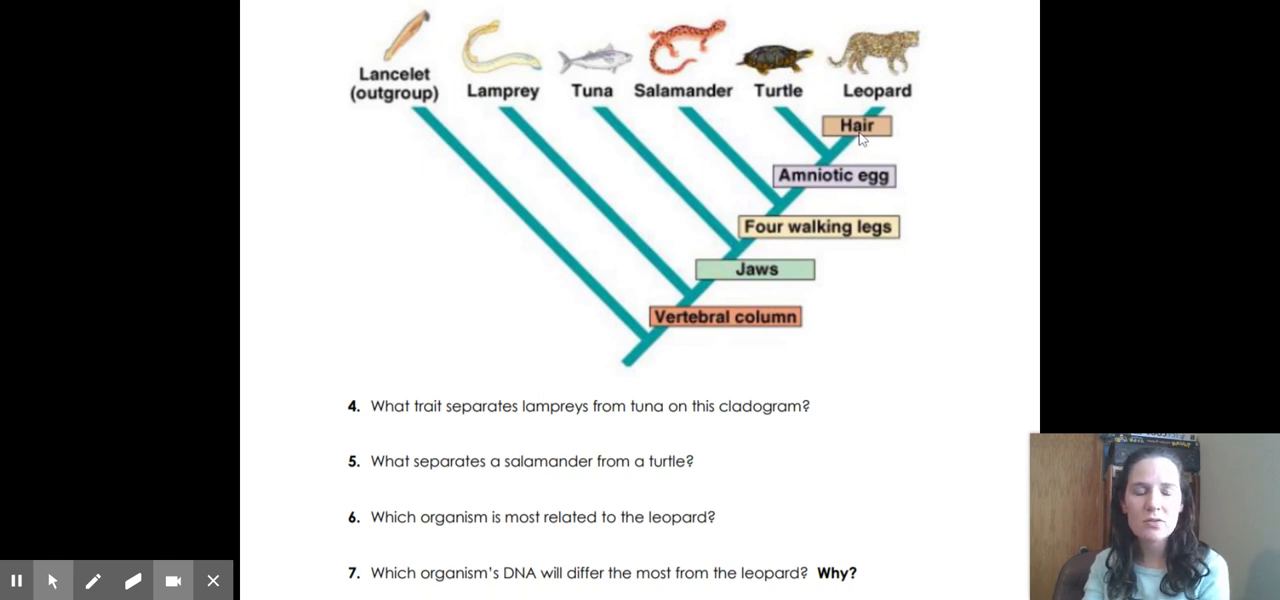
mouse_move(792, 88)
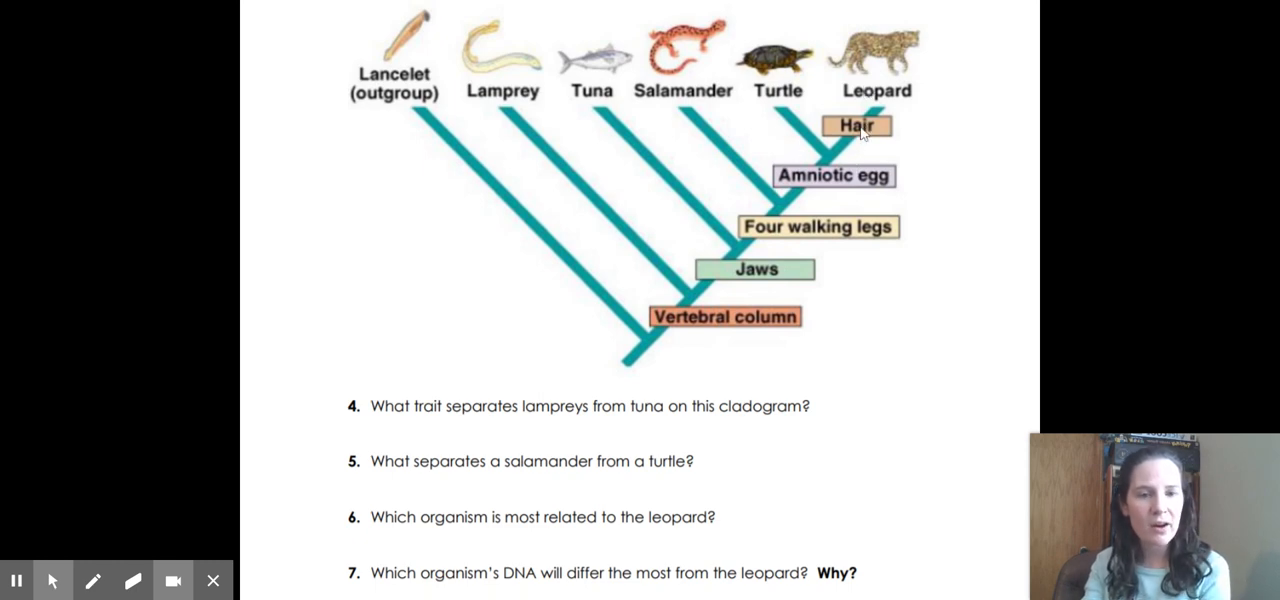
mouse_move(744, 272)
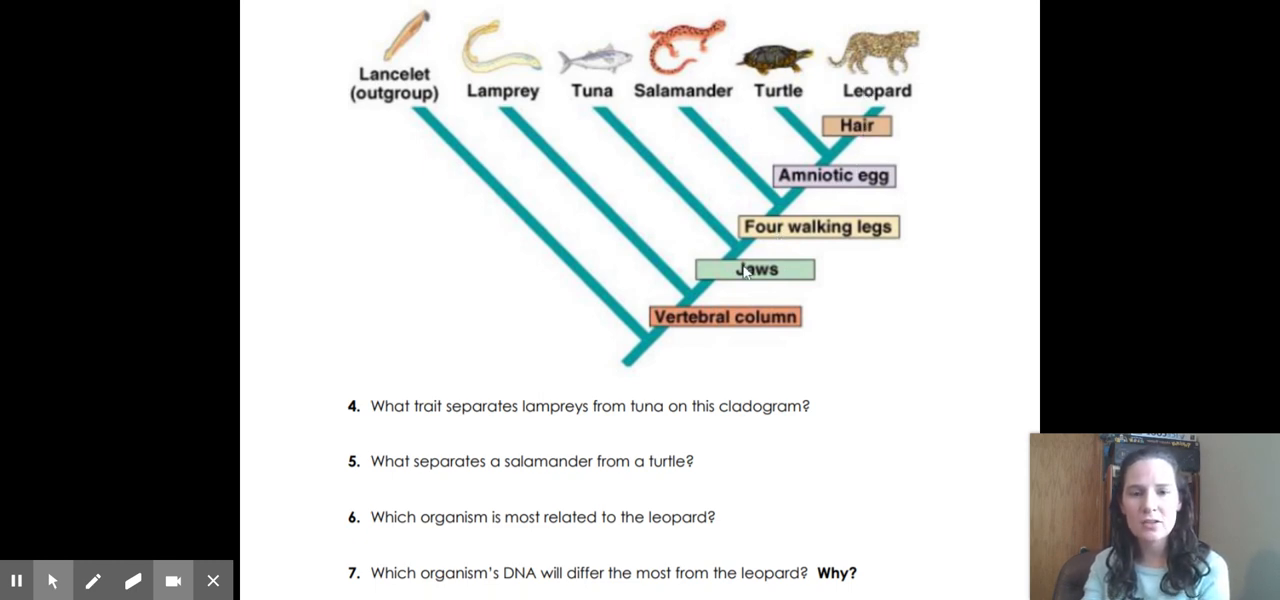
mouse_move(496, 70)
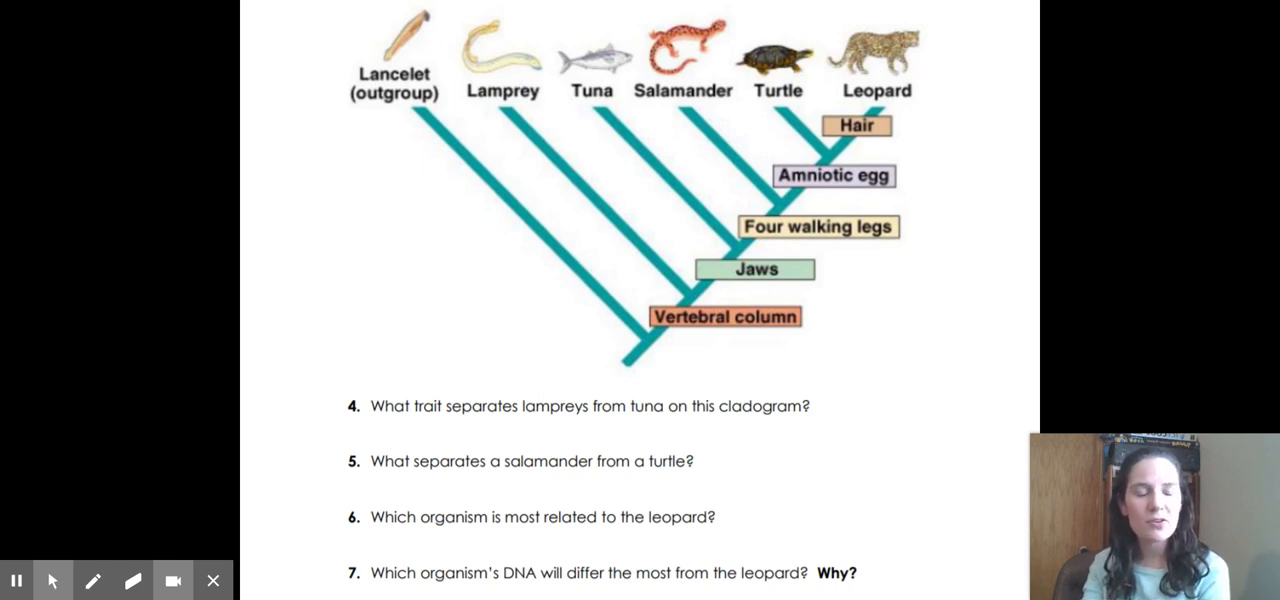
mouse_move(396, 58)
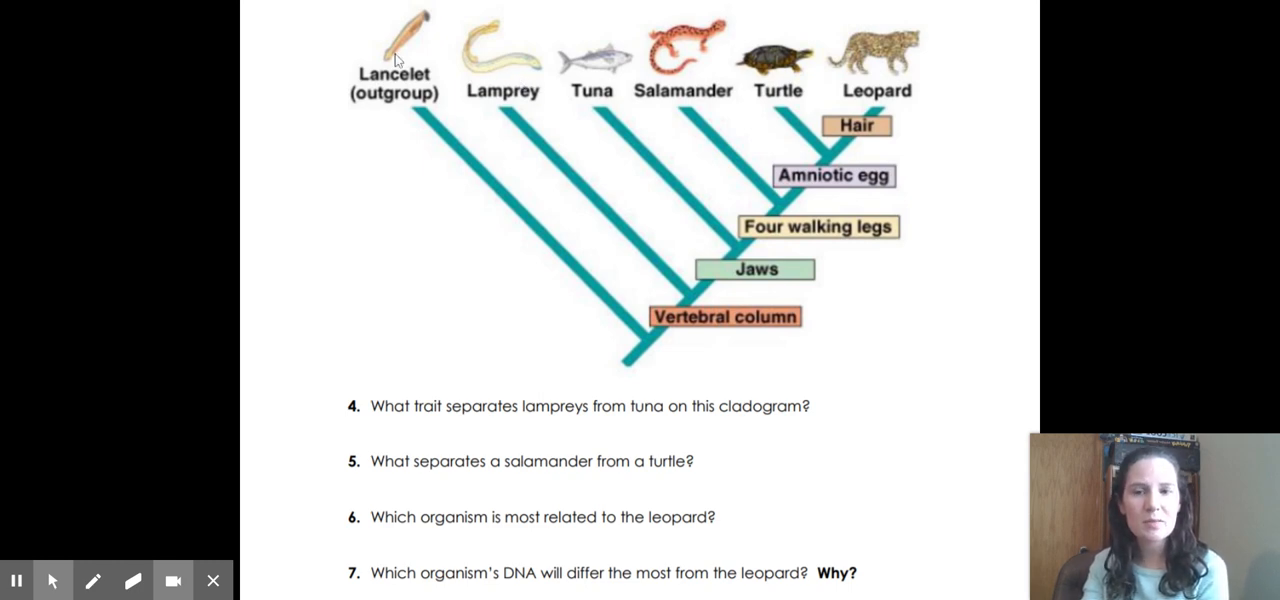
mouse_move(388, 28)
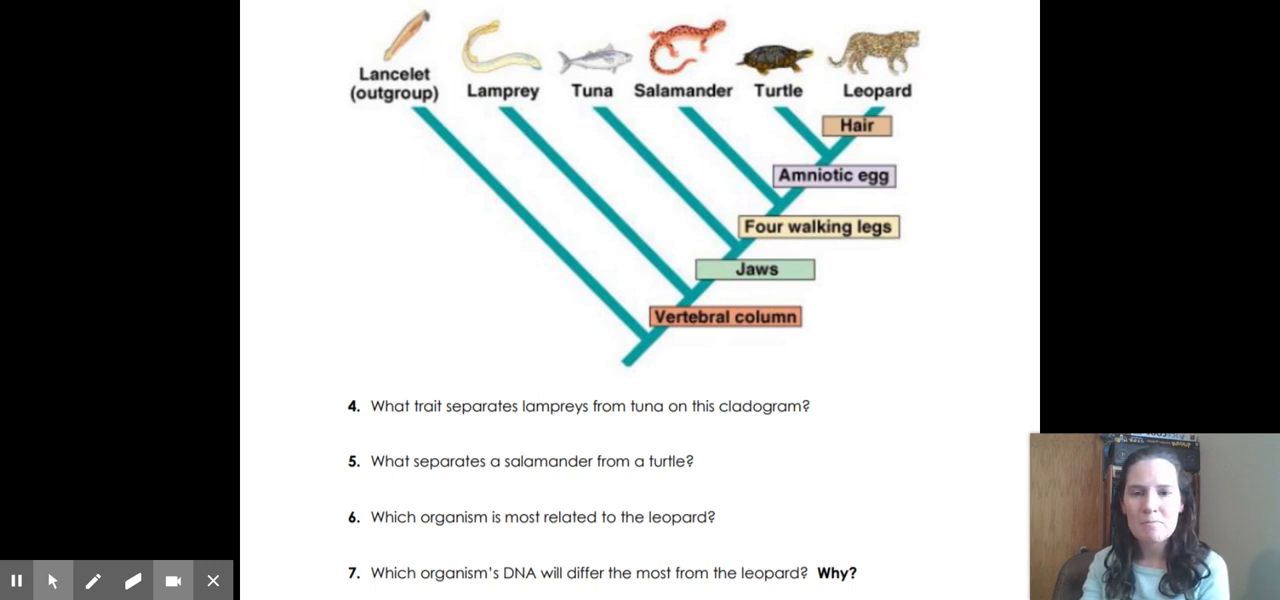
mouse_move(436, 114)
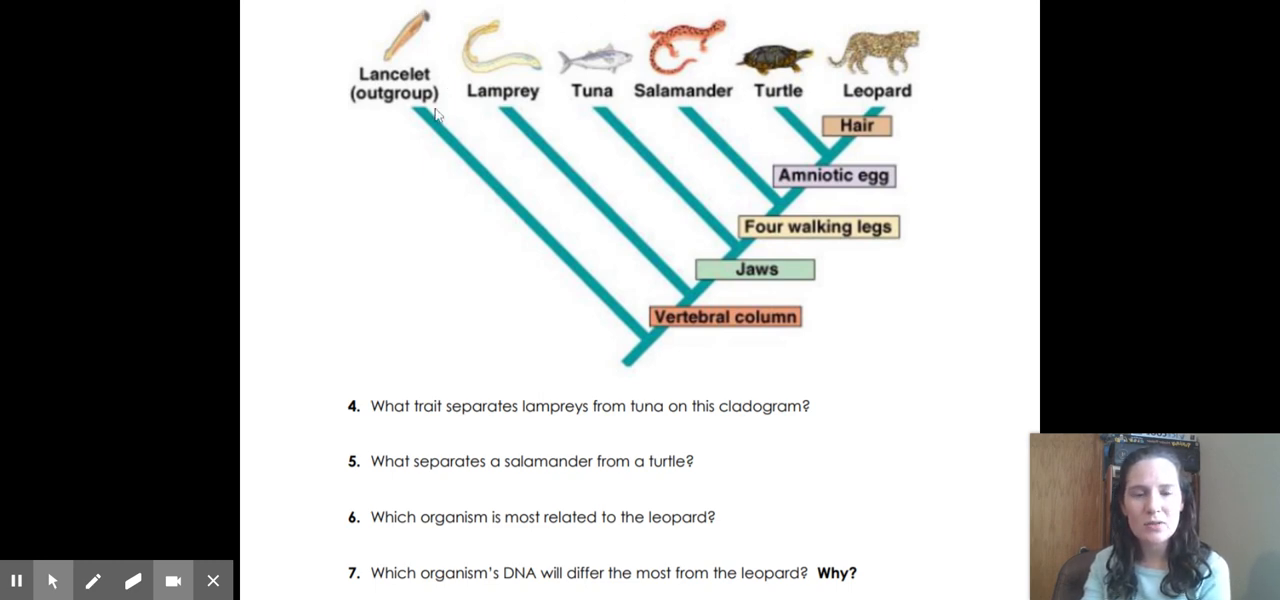
mouse_move(708, 328)
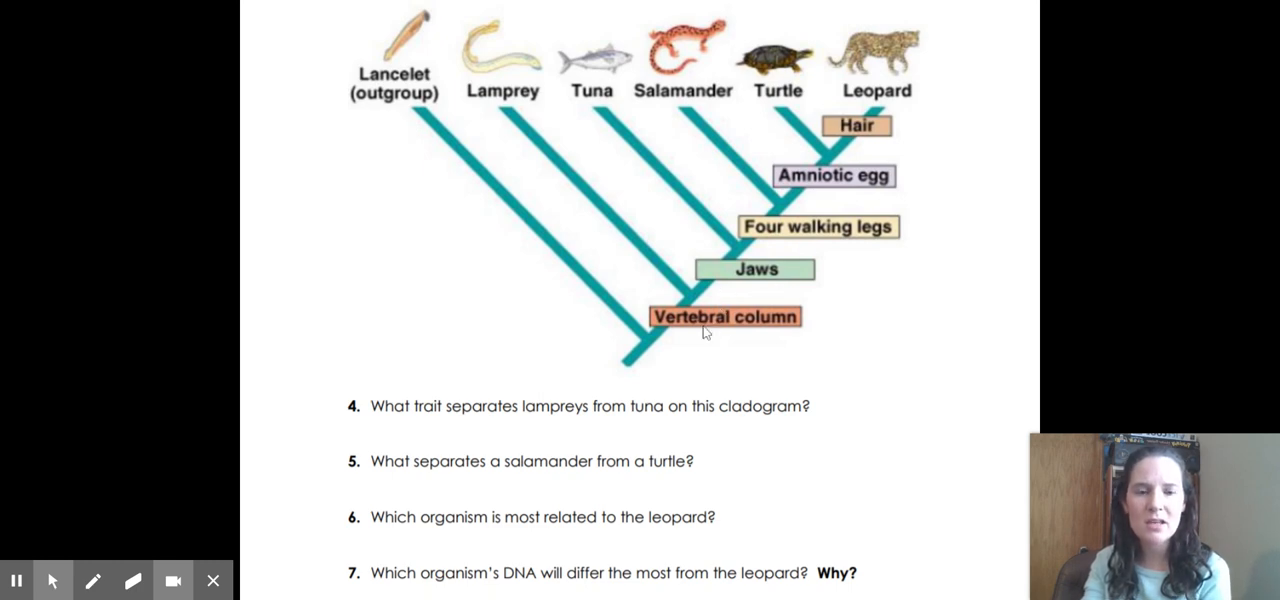
mouse_move(840, 130)
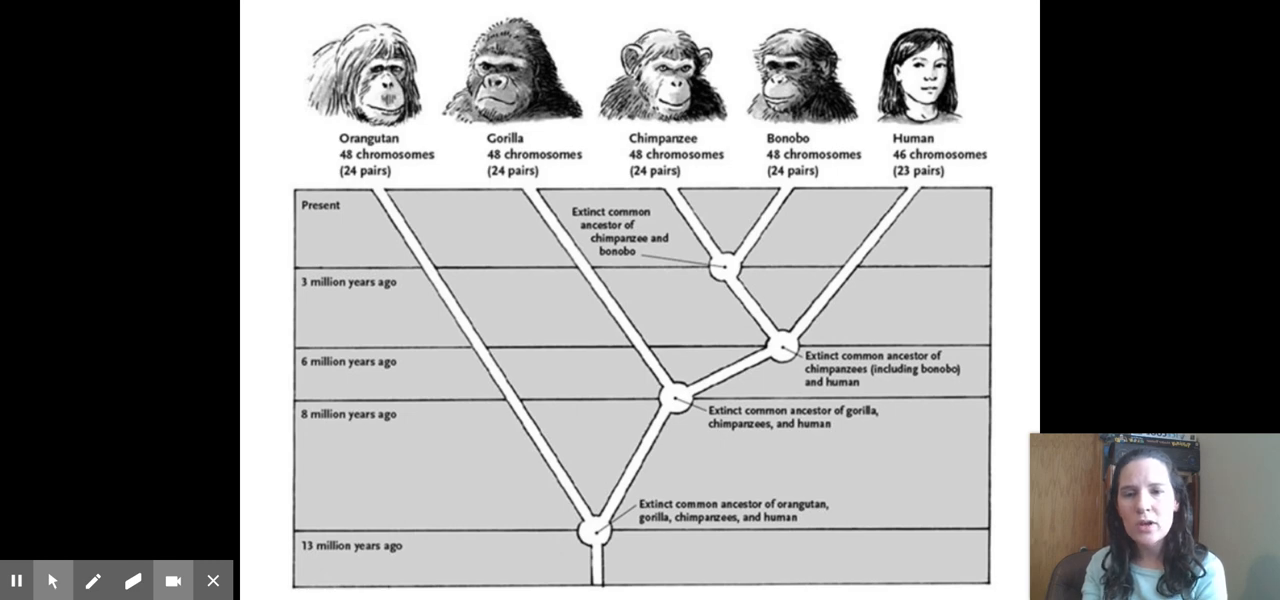
mouse_move(950, 438)
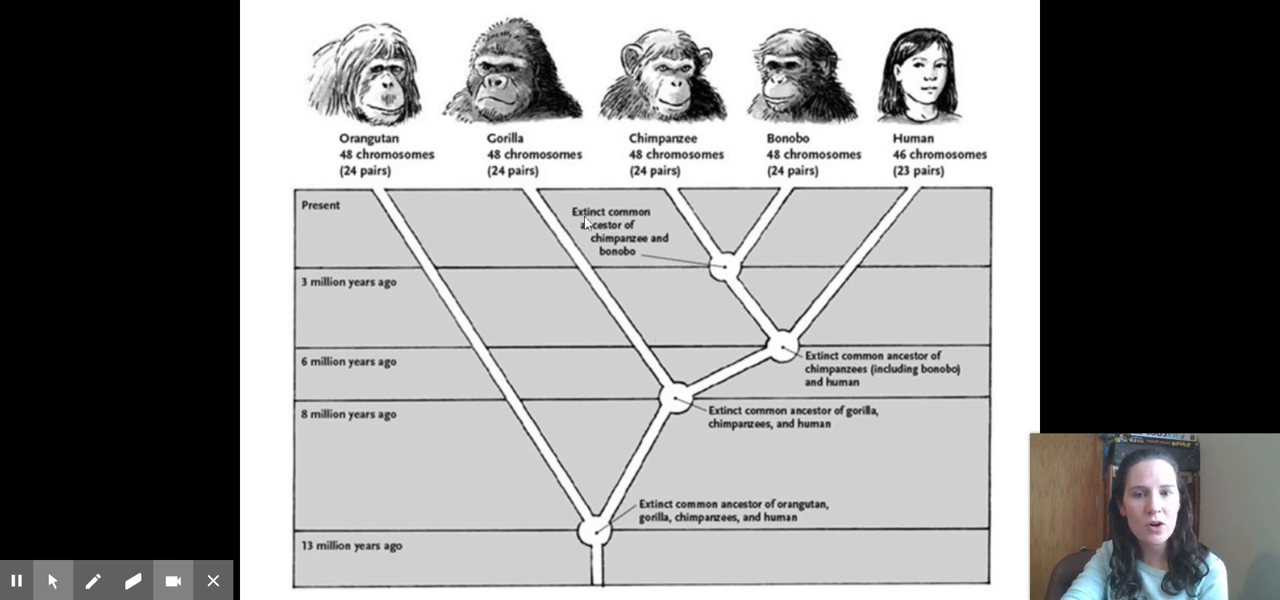
mouse_move(680, 406)
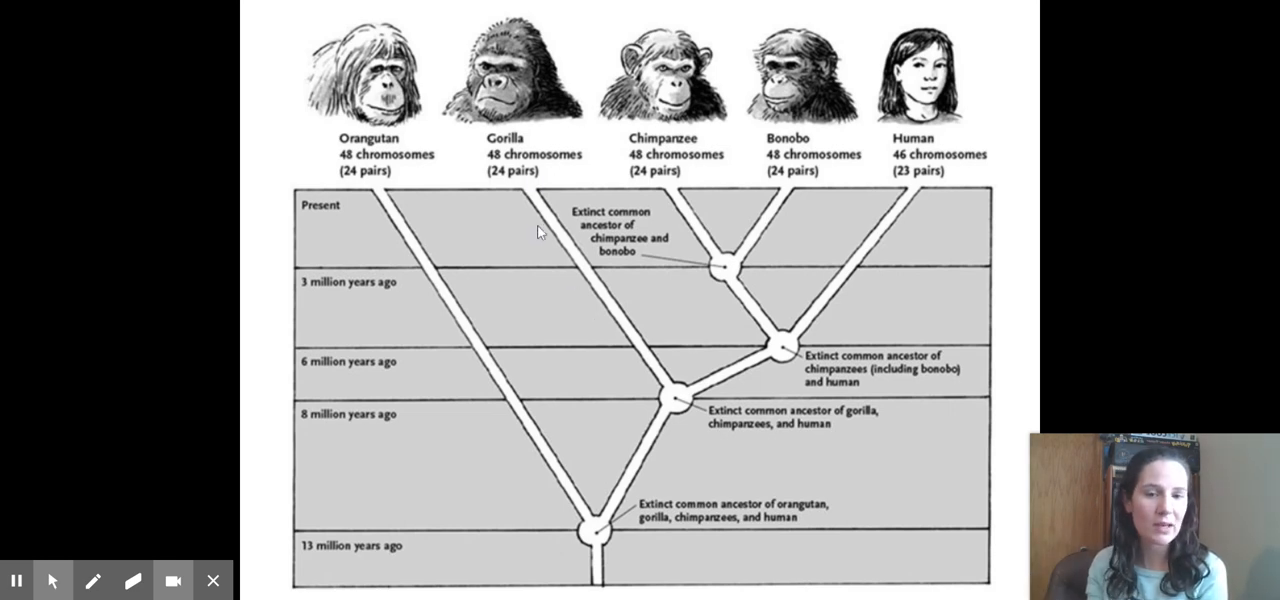
mouse_move(856, 218)
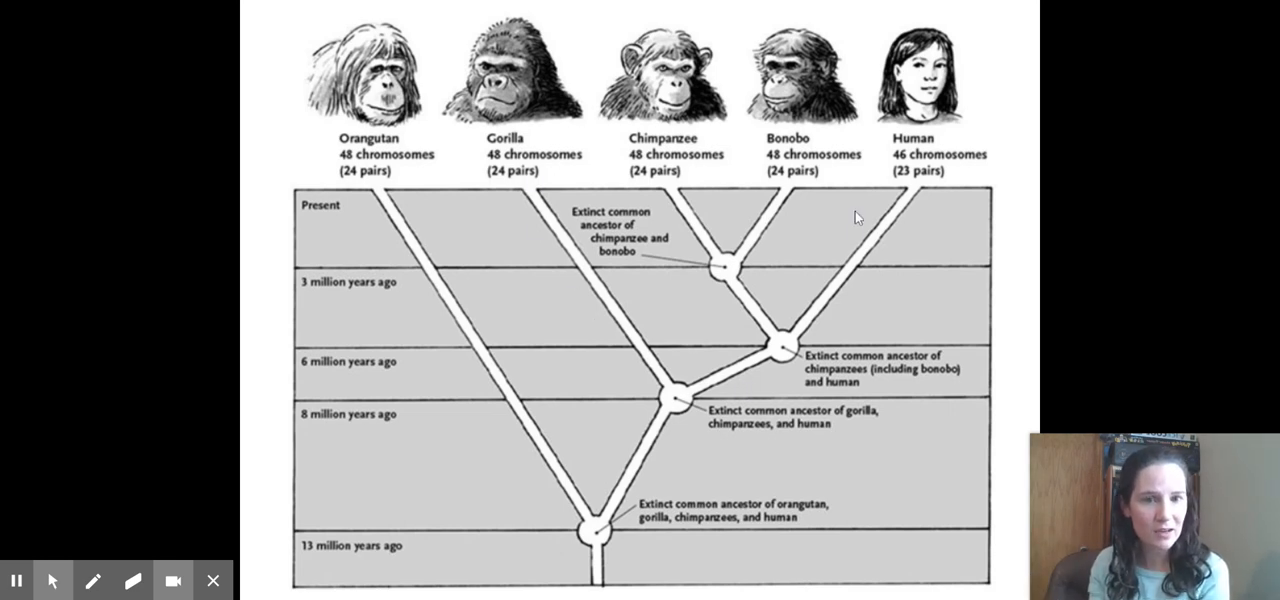
mouse_move(750, 224)
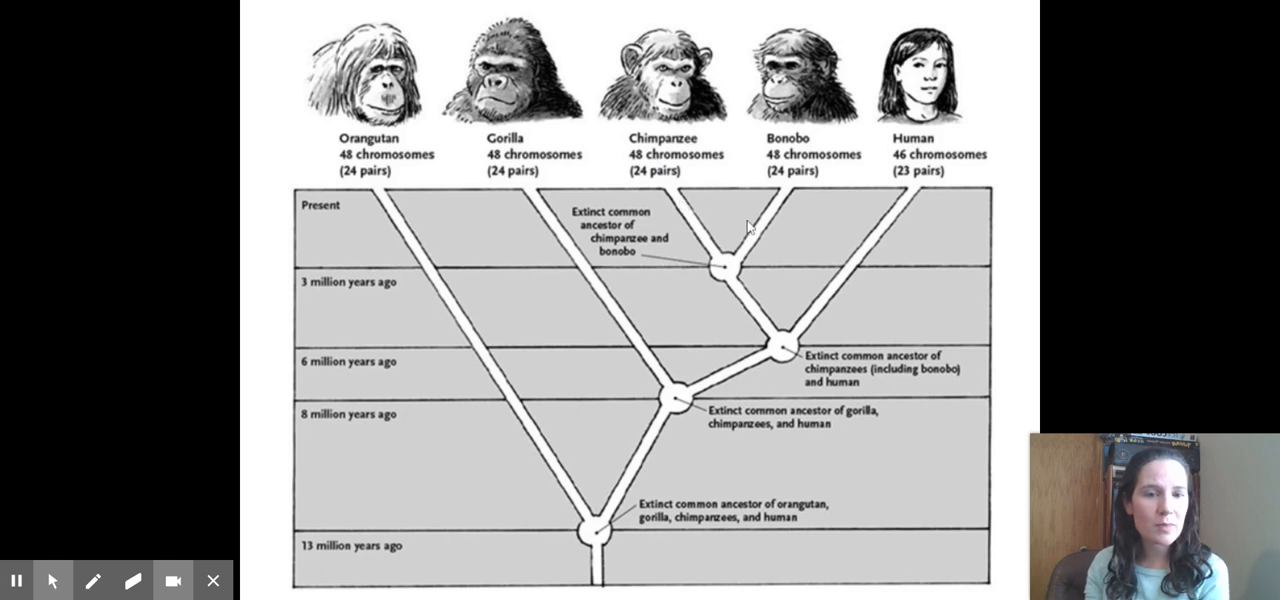
mouse_move(736, 264)
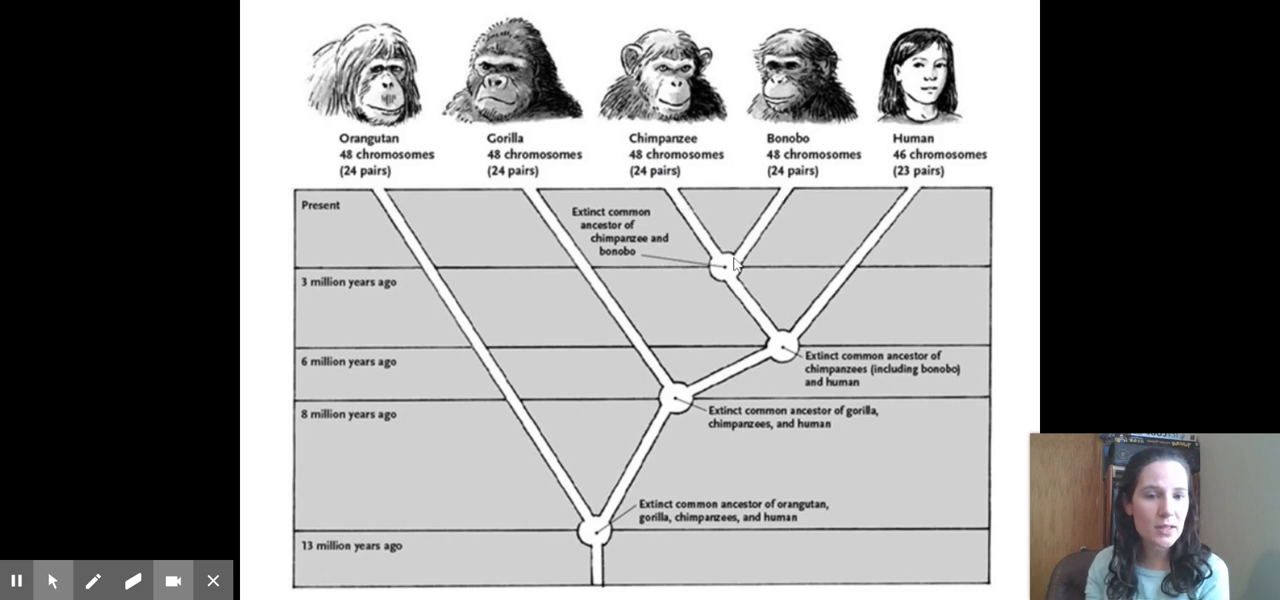
mouse_move(810, 184)
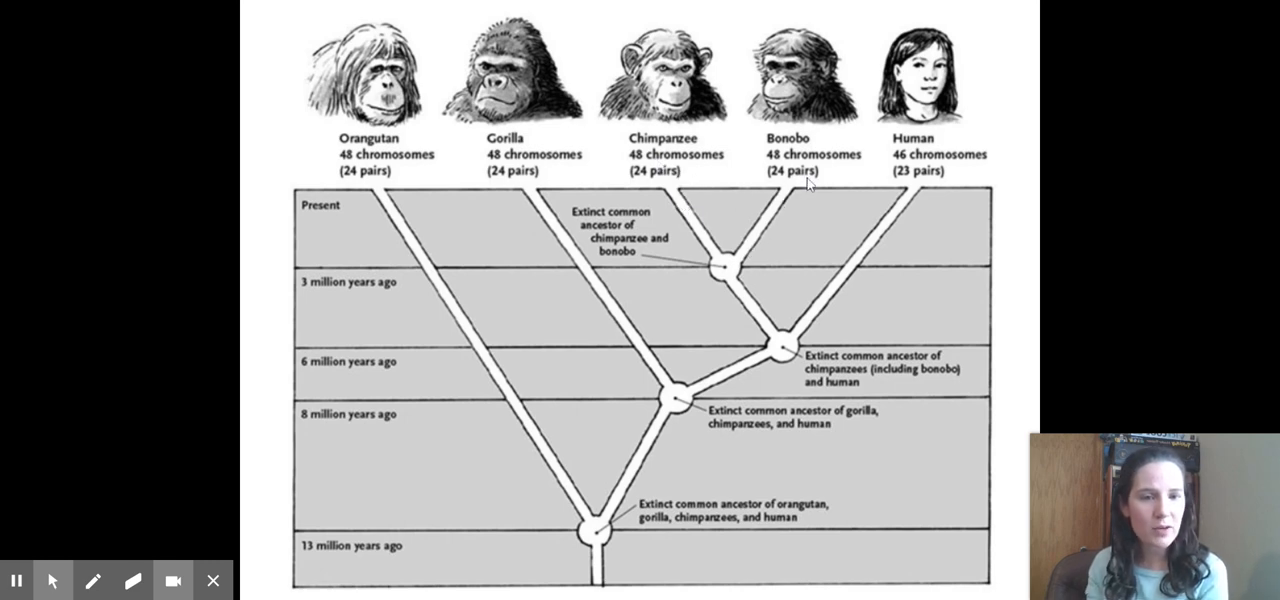
mouse_move(704, 252)
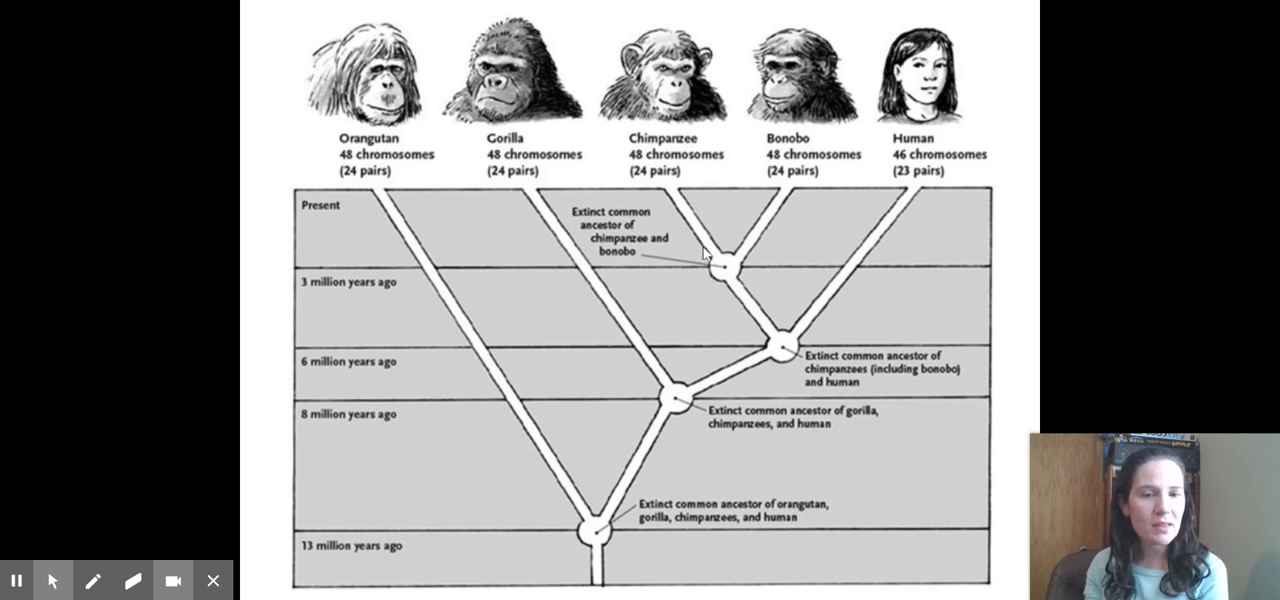
mouse_move(824, 320)
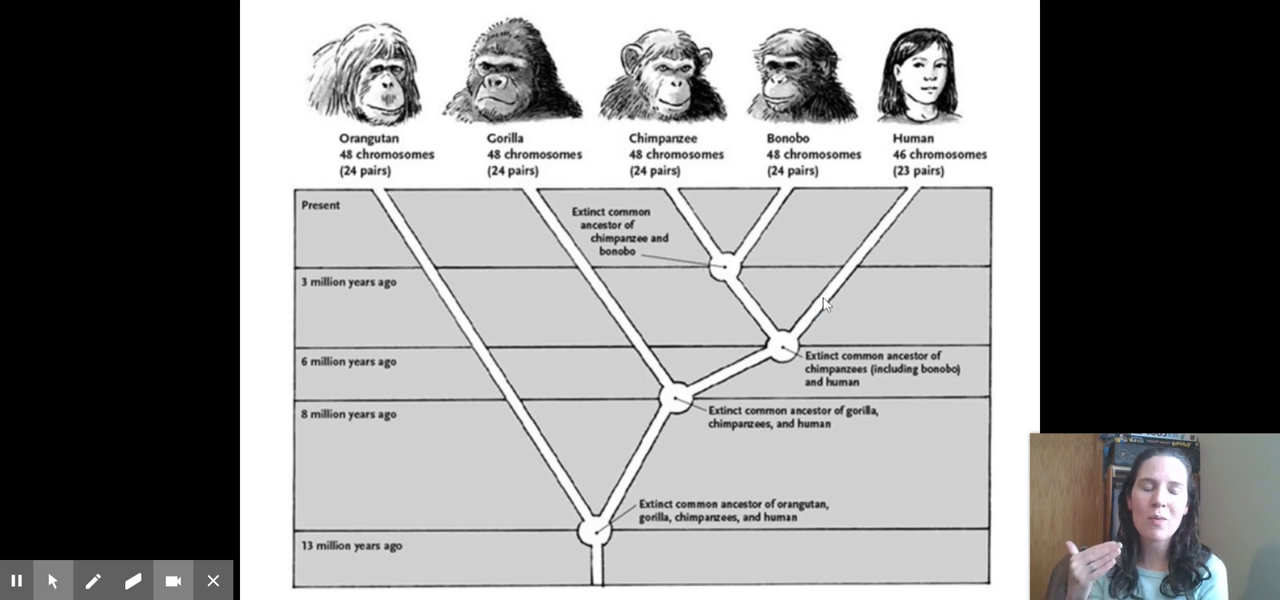
mouse_move(896, 224)
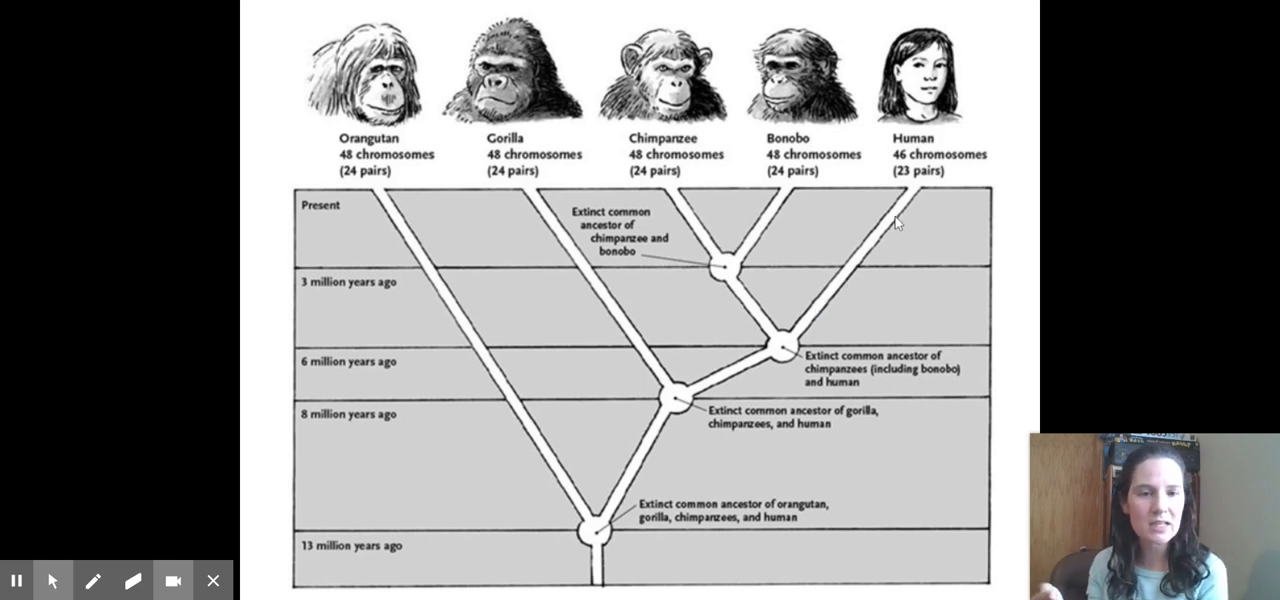
mouse_move(544, 218)
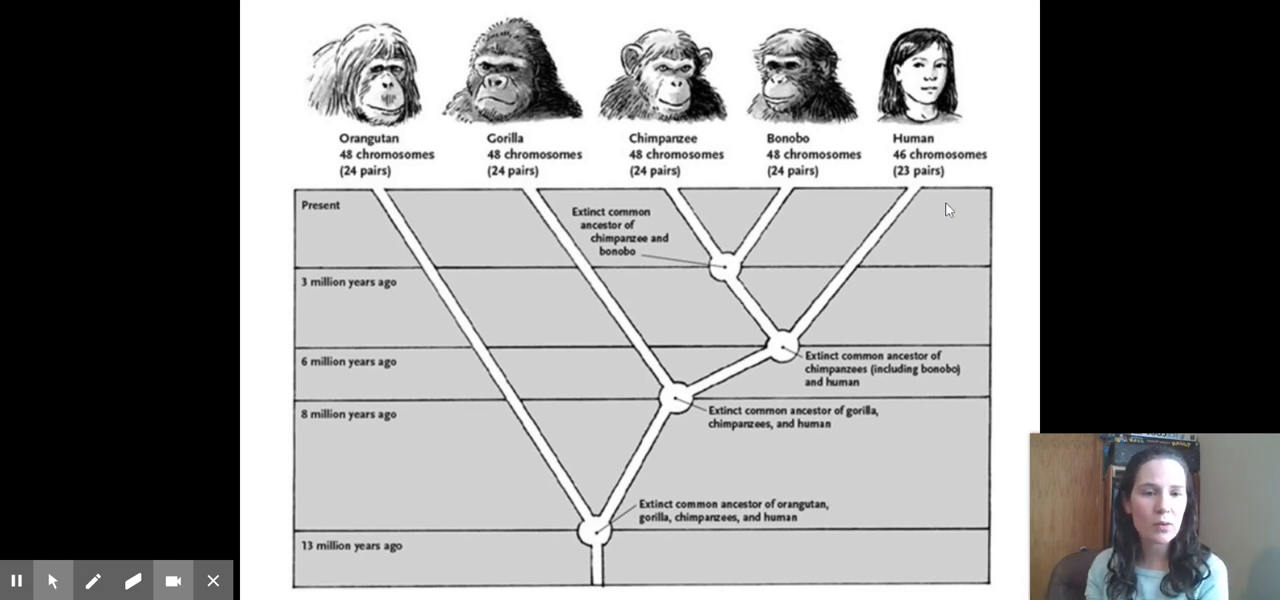
mouse_move(900, 180)
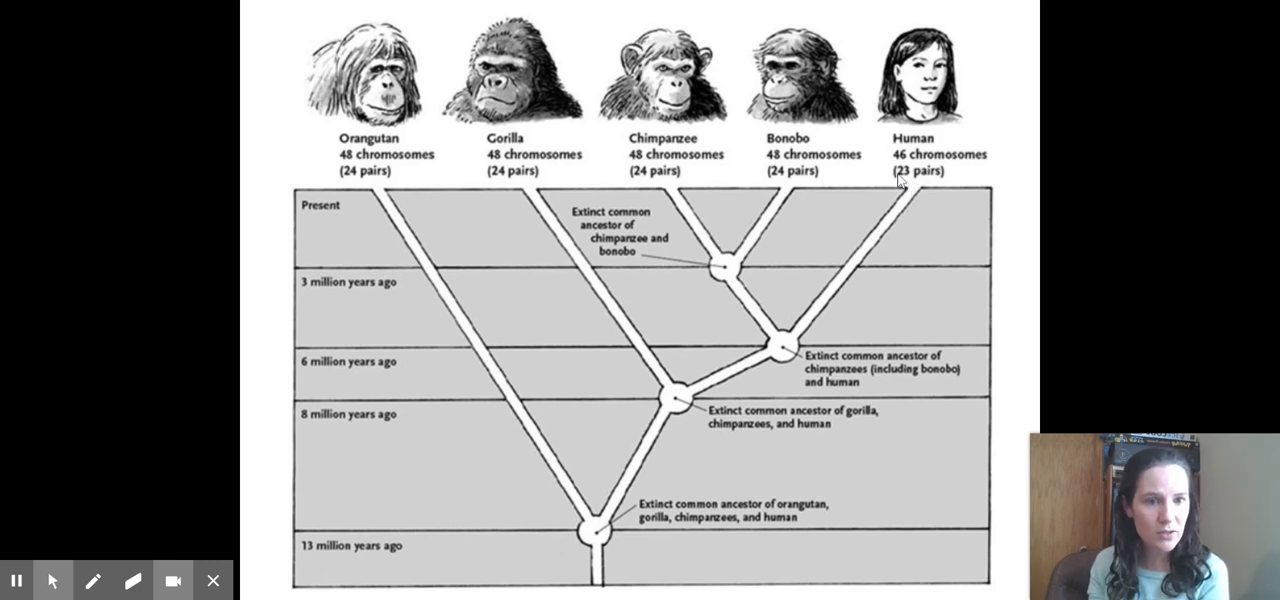
mouse_move(860, 284)
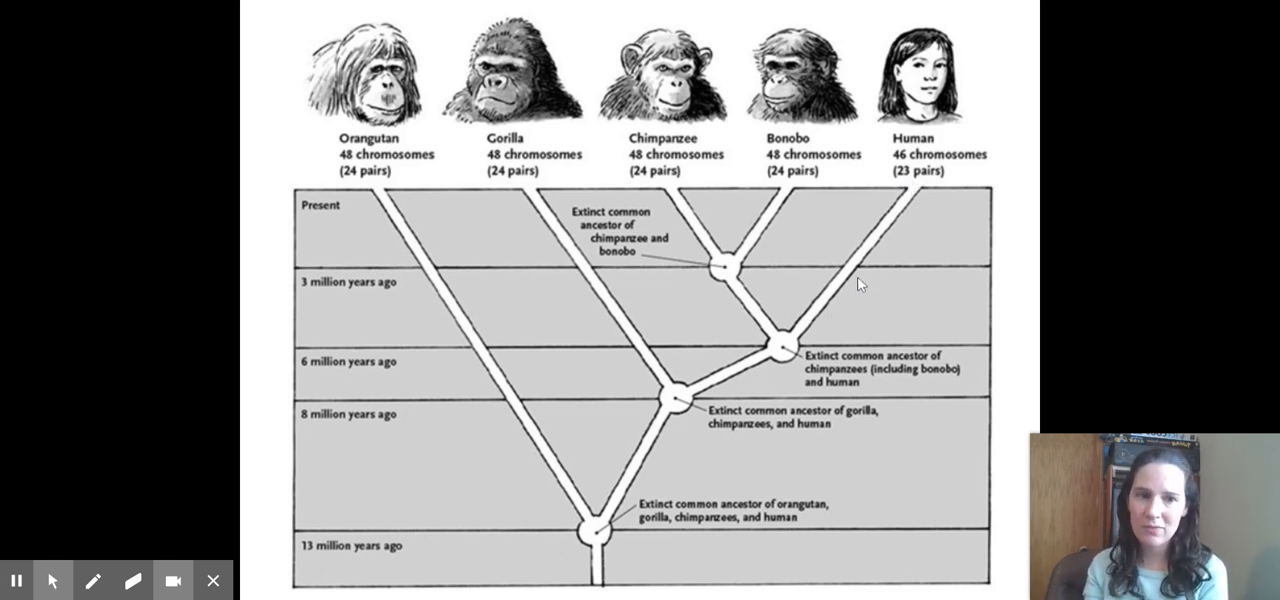
mouse_move(904, 152)
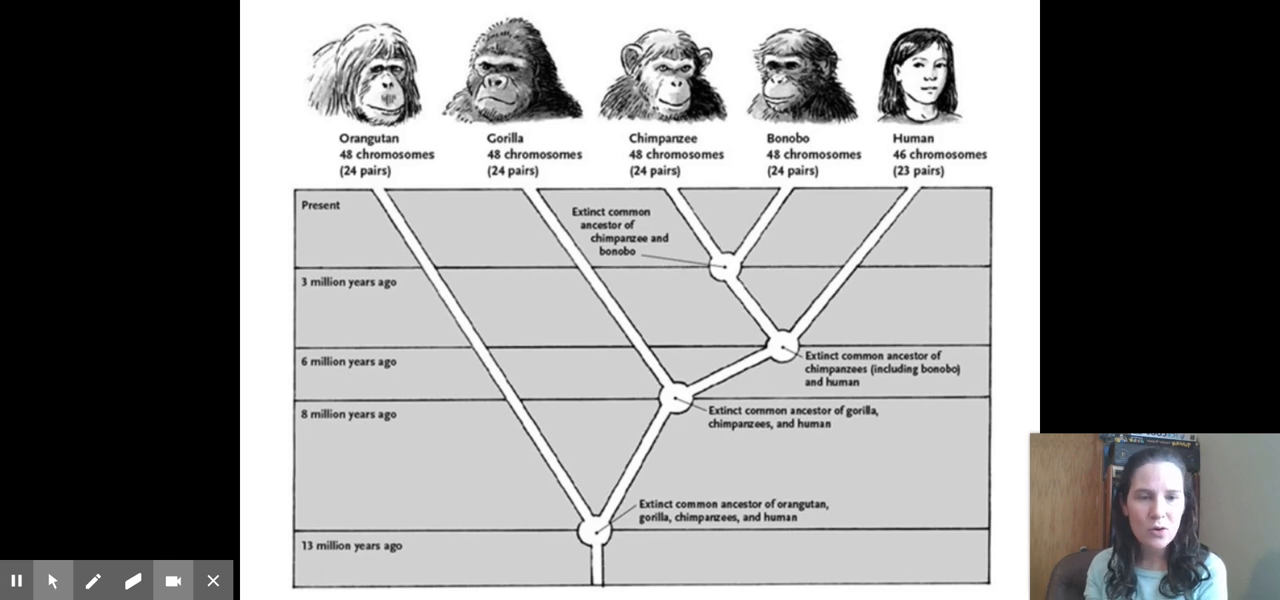
mouse_move(908, 216)
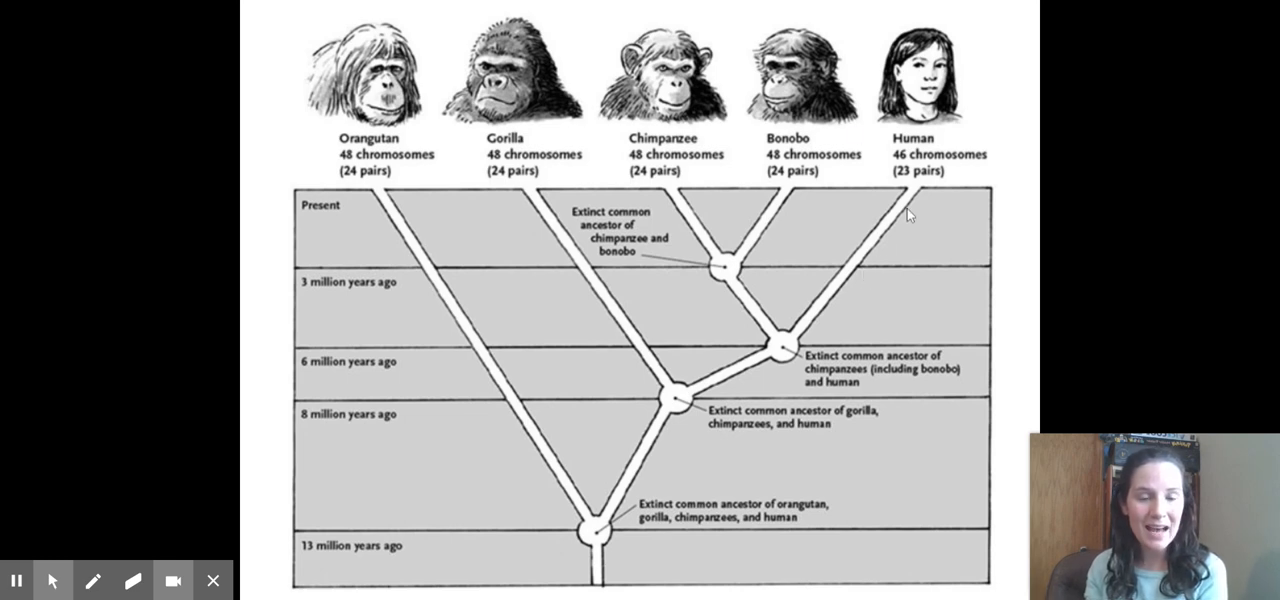
mouse_move(784, 350)
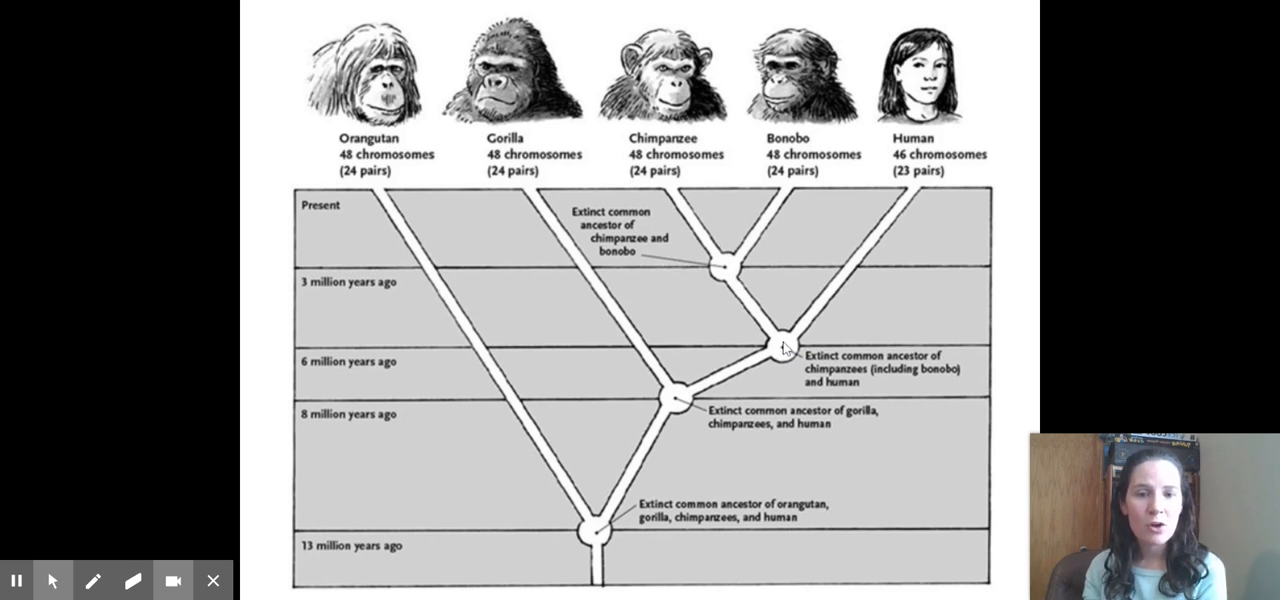
mouse_move(782, 348)
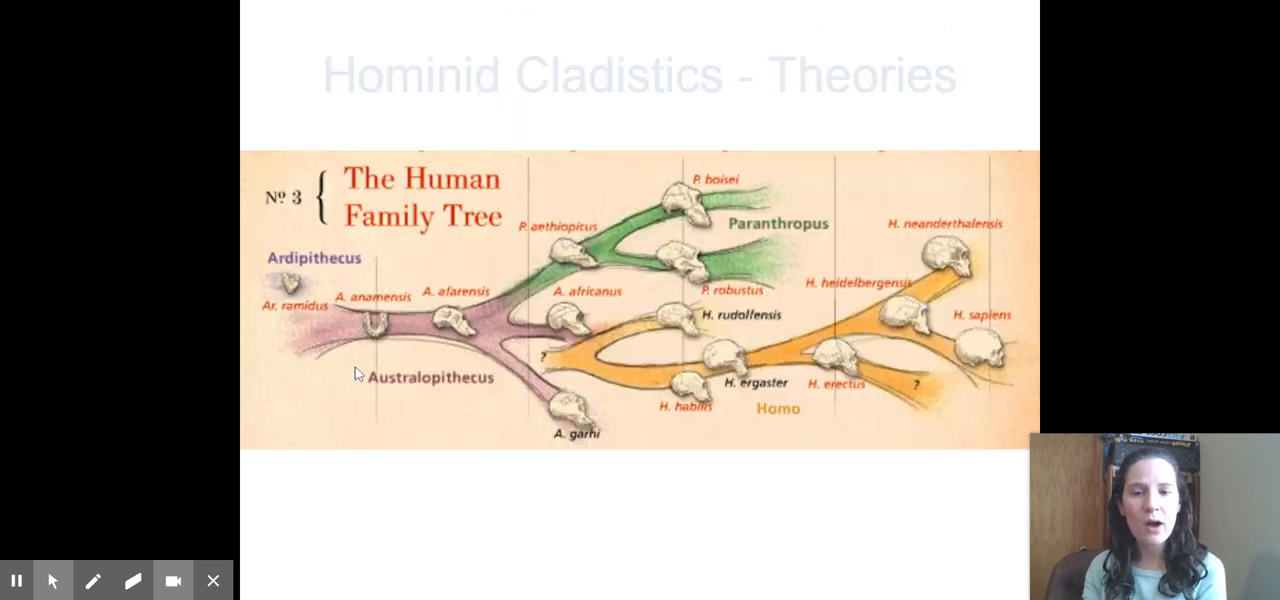
mouse_move(360, 358)
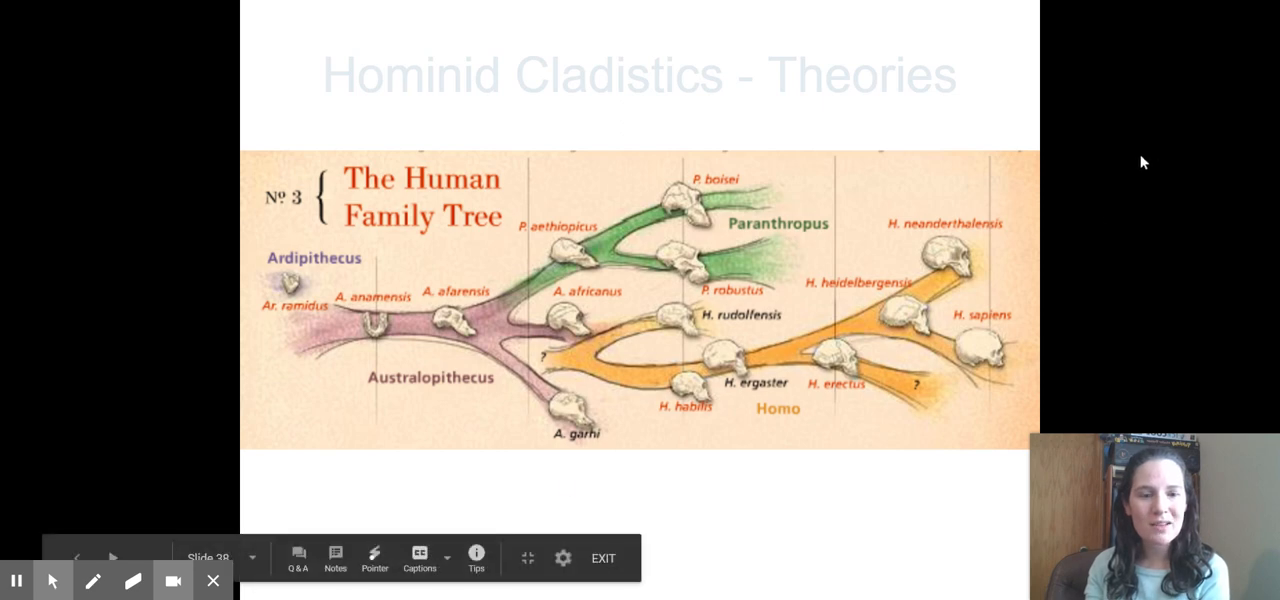
mouse_move(1190, 8)
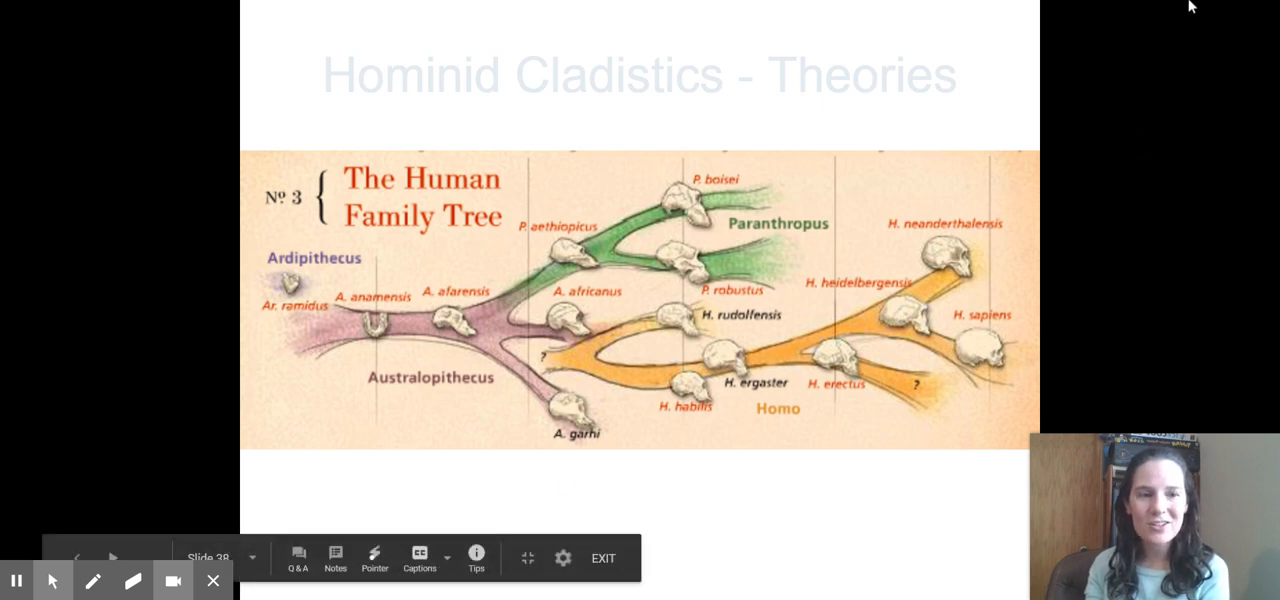